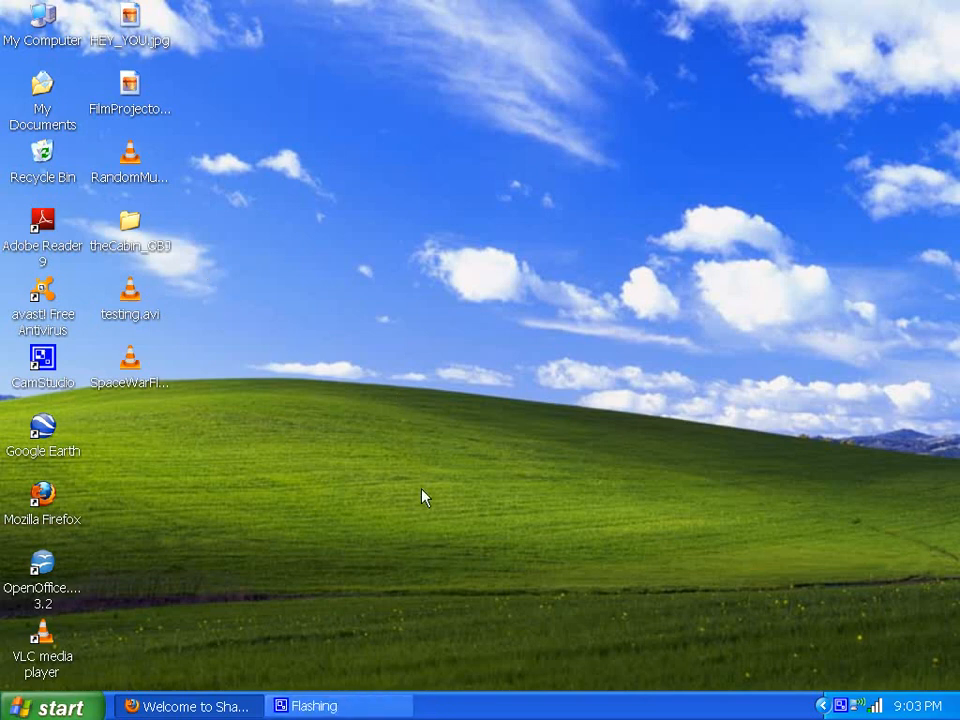
pyautogui.moveTo(240, 491)
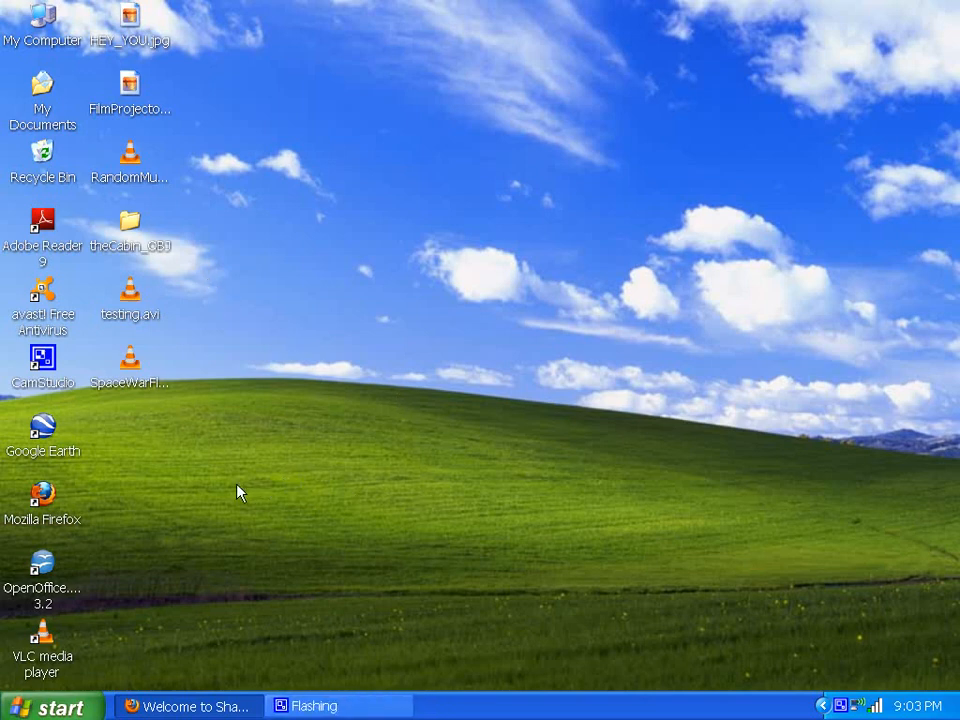
pyautogui.moveTo(190, 487)
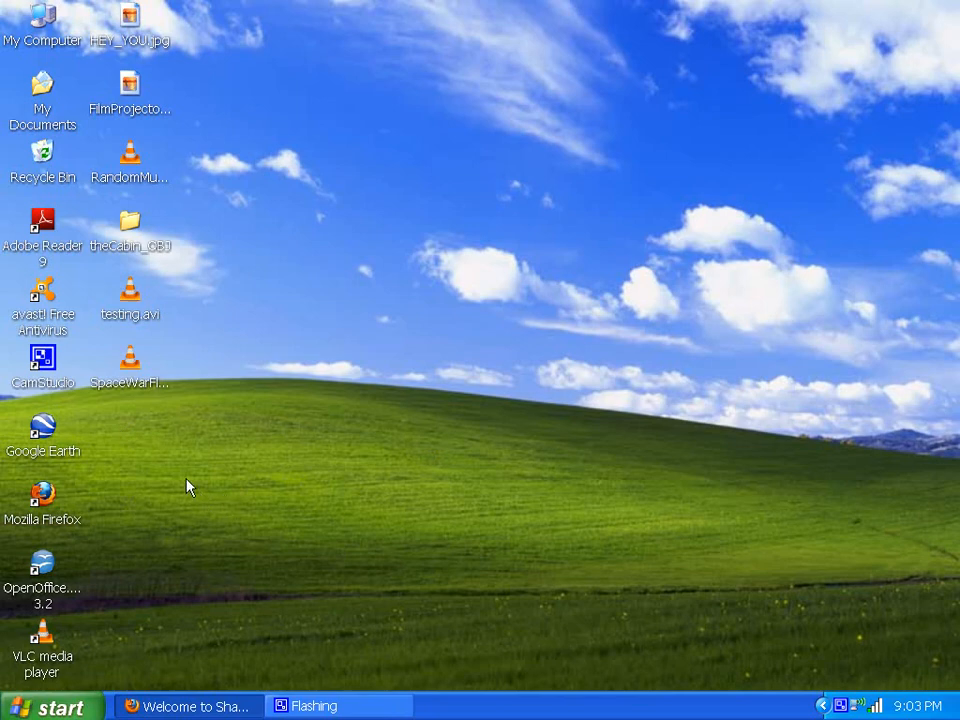
pyautogui.moveTo(150, 560)
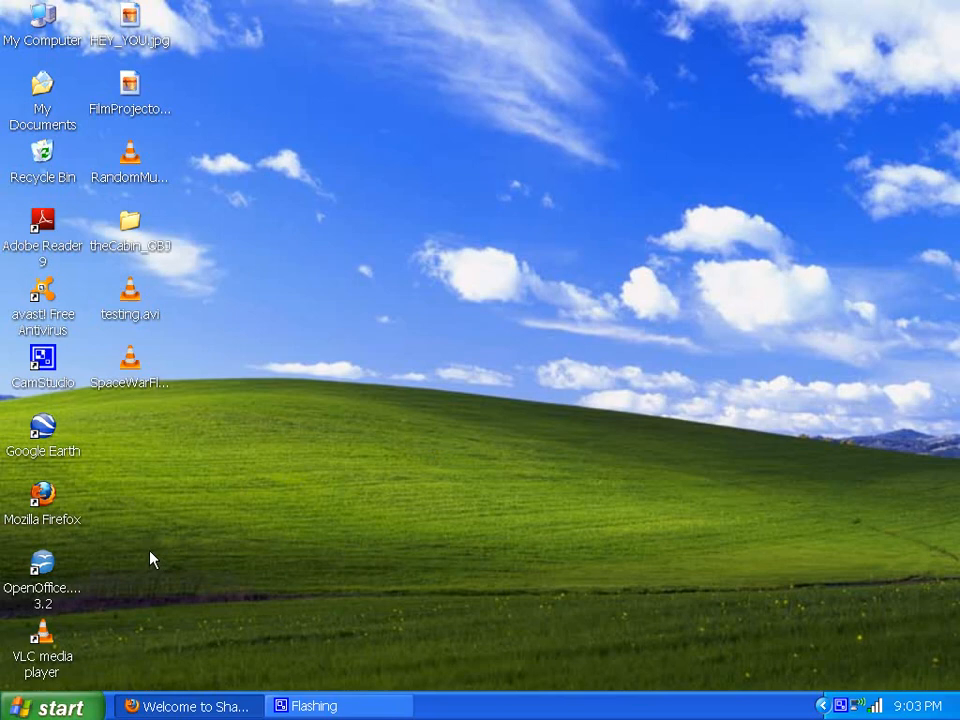
pyautogui.moveTo(122, 548)
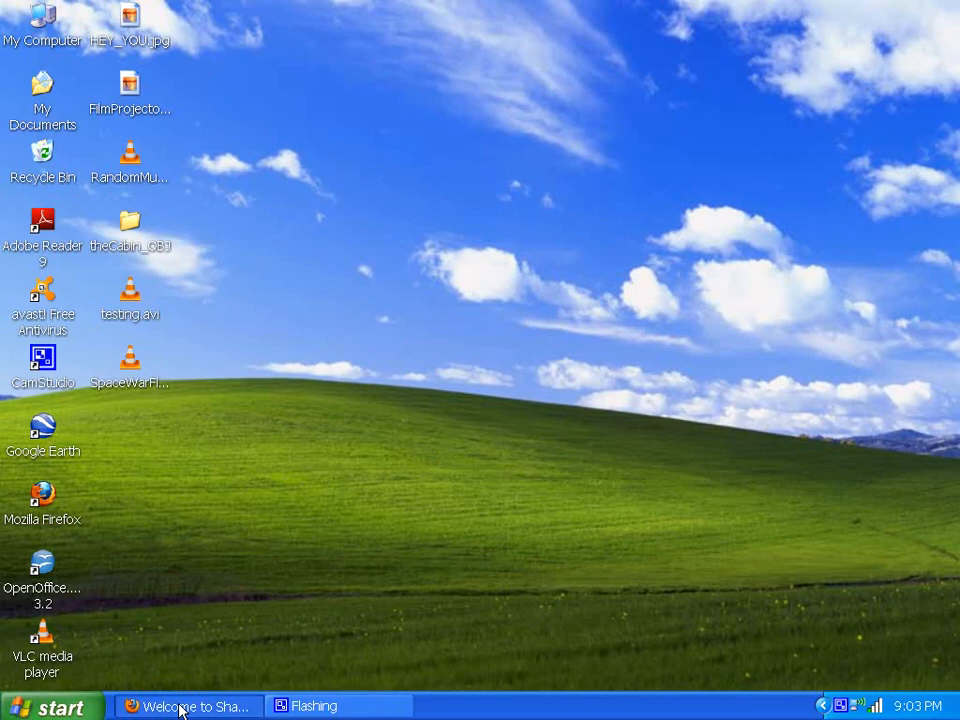
# Step: Bring Firefox forward and scroll the ShareCG uploads to the Razorback and StarLyte 300 models
pyautogui.click(188, 706)
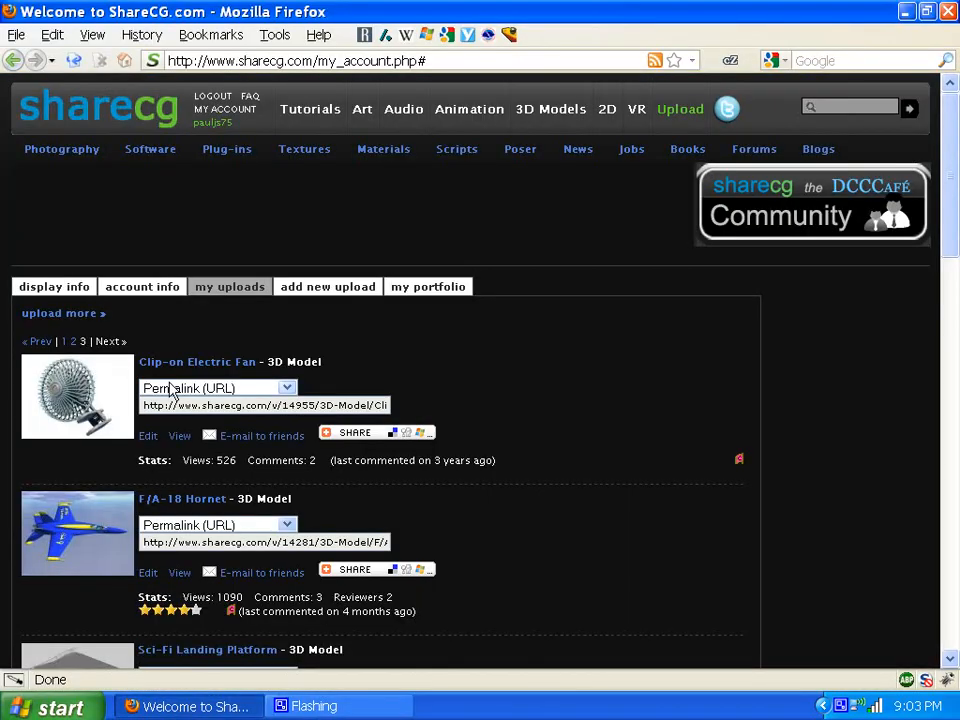
pyautogui.scroll(-3)
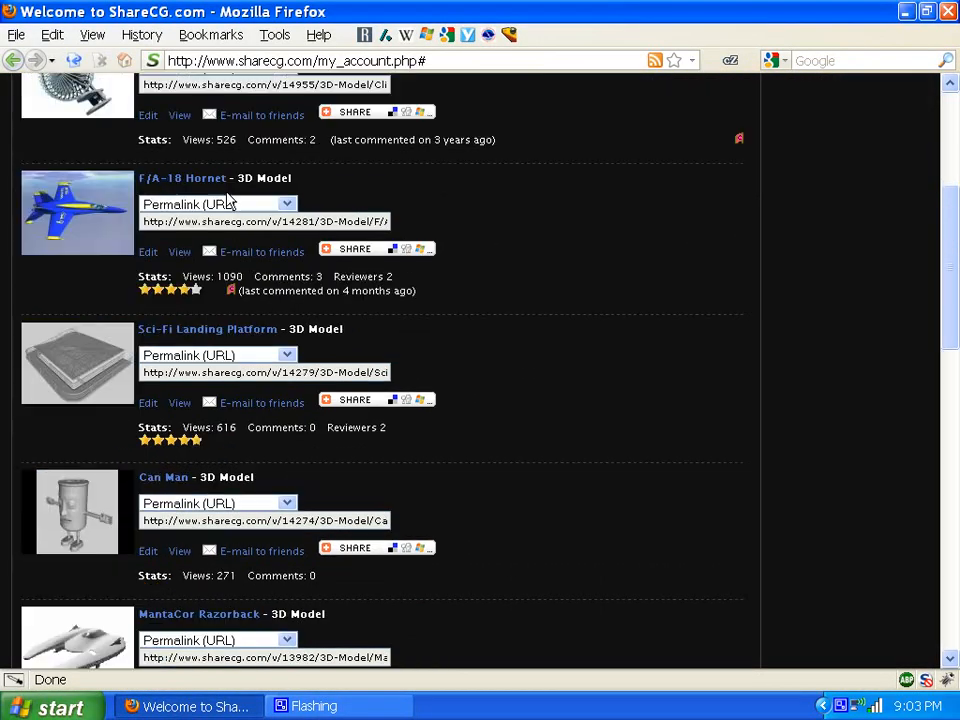
pyautogui.scroll(-3)
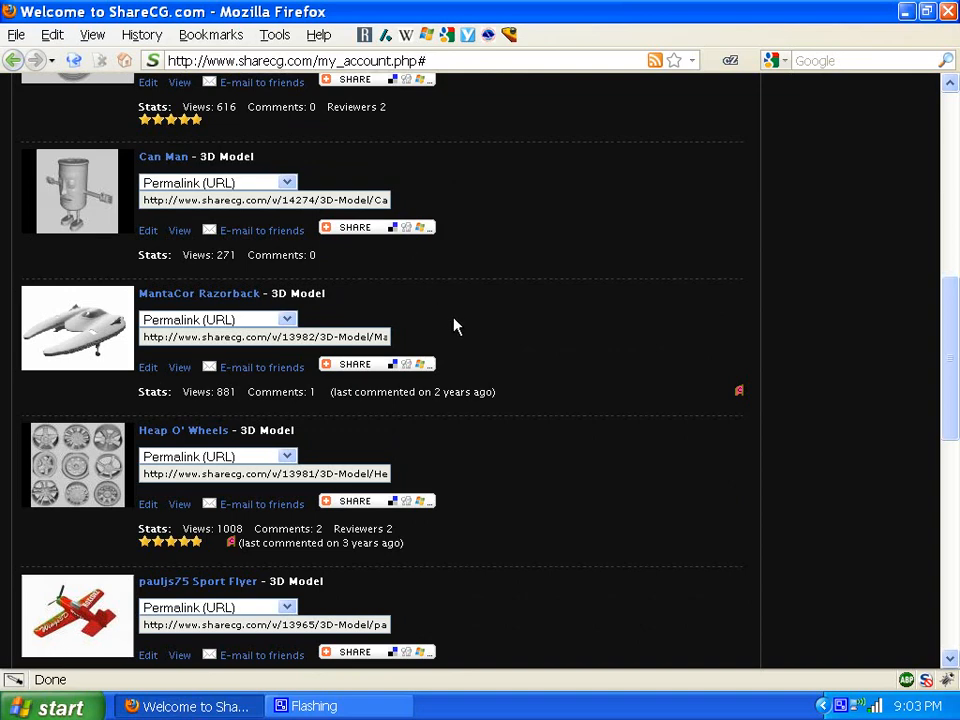
pyautogui.moveTo(168, 307)
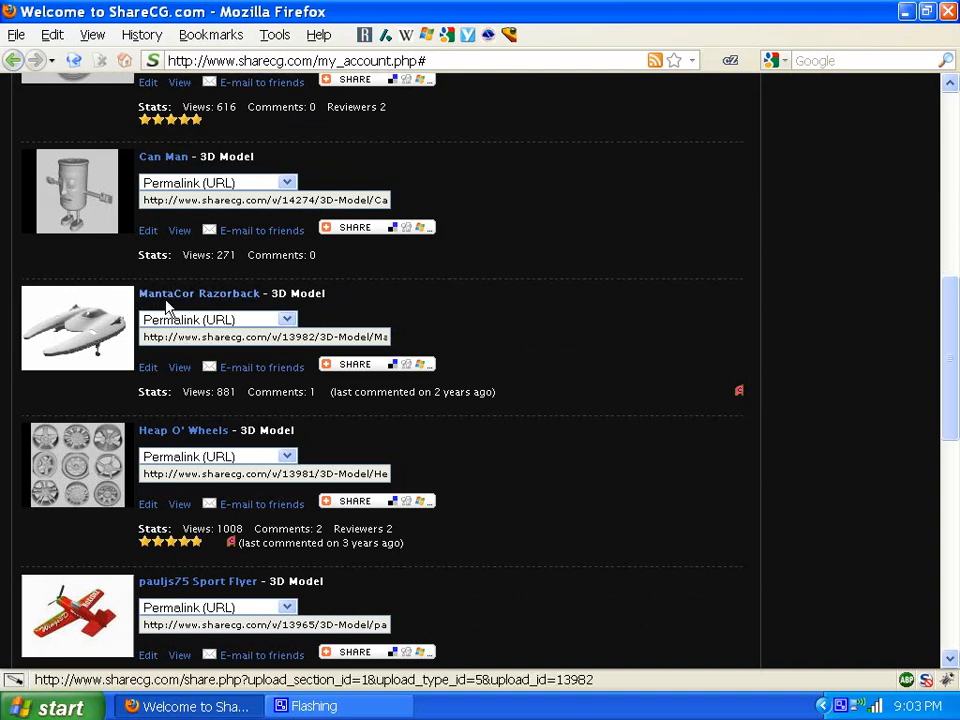
pyautogui.moveTo(175, 303)
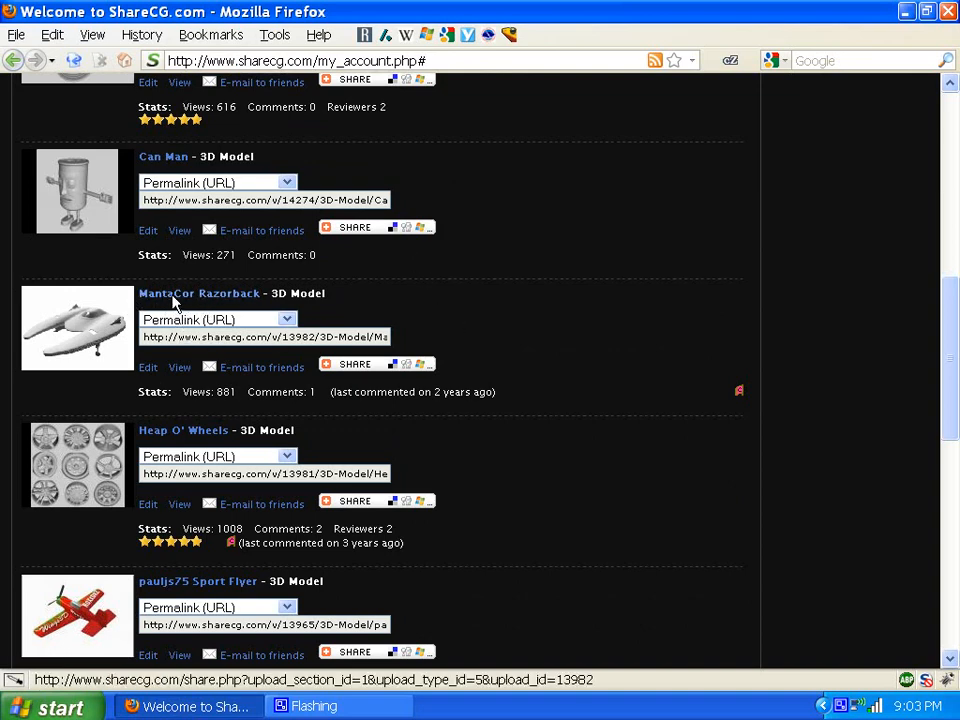
pyautogui.scroll(-3)
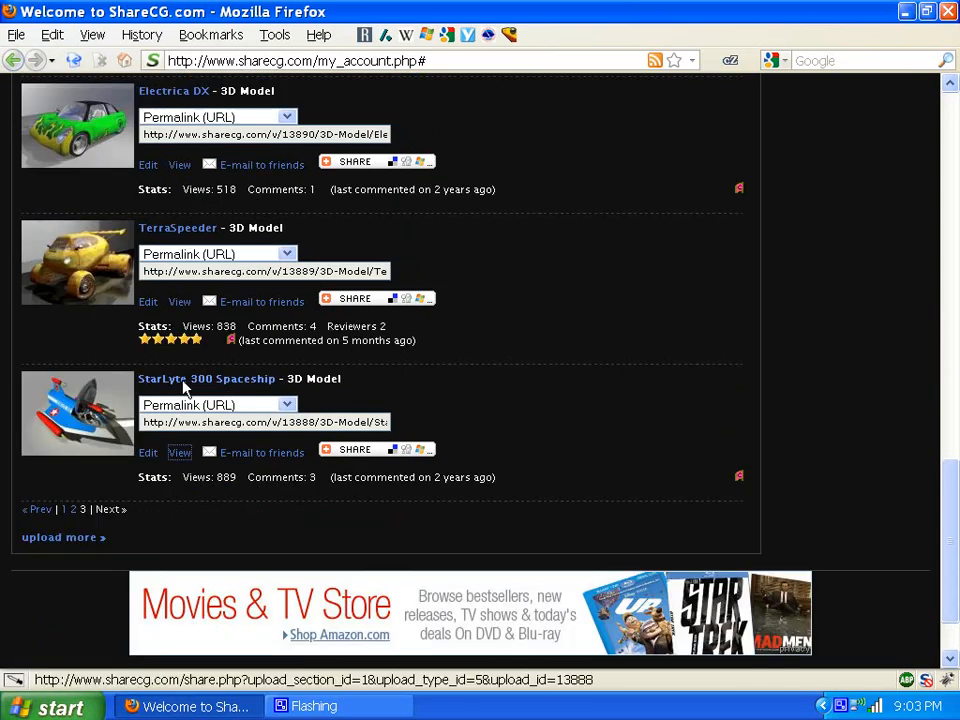
pyautogui.scroll(3)
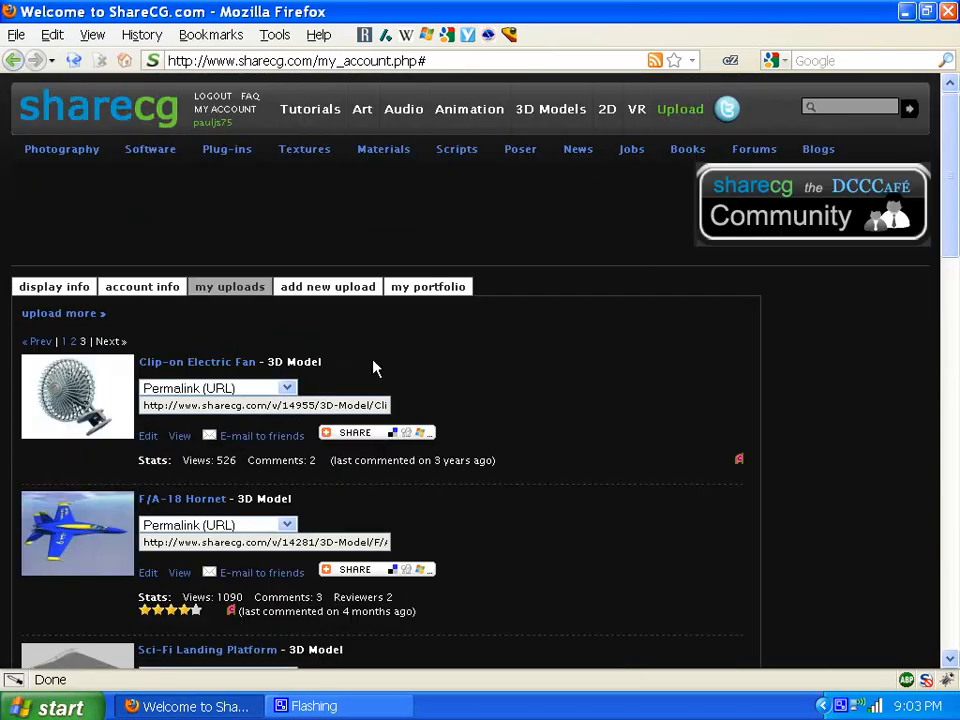
pyautogui.moveTo(95, 108)
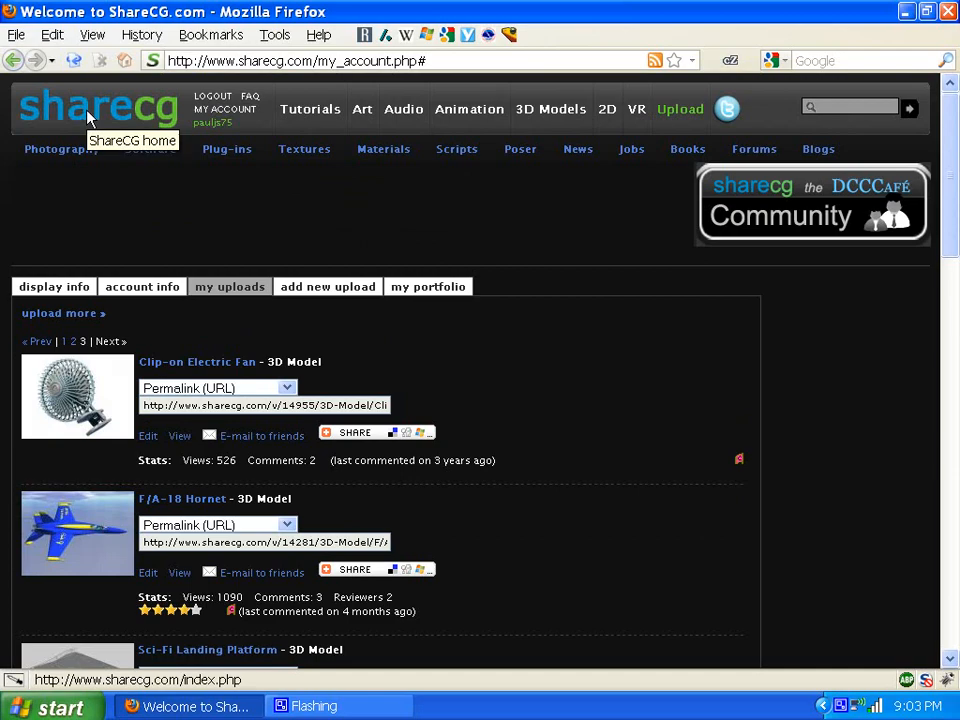
pyautogui.moveTo(190, 130)
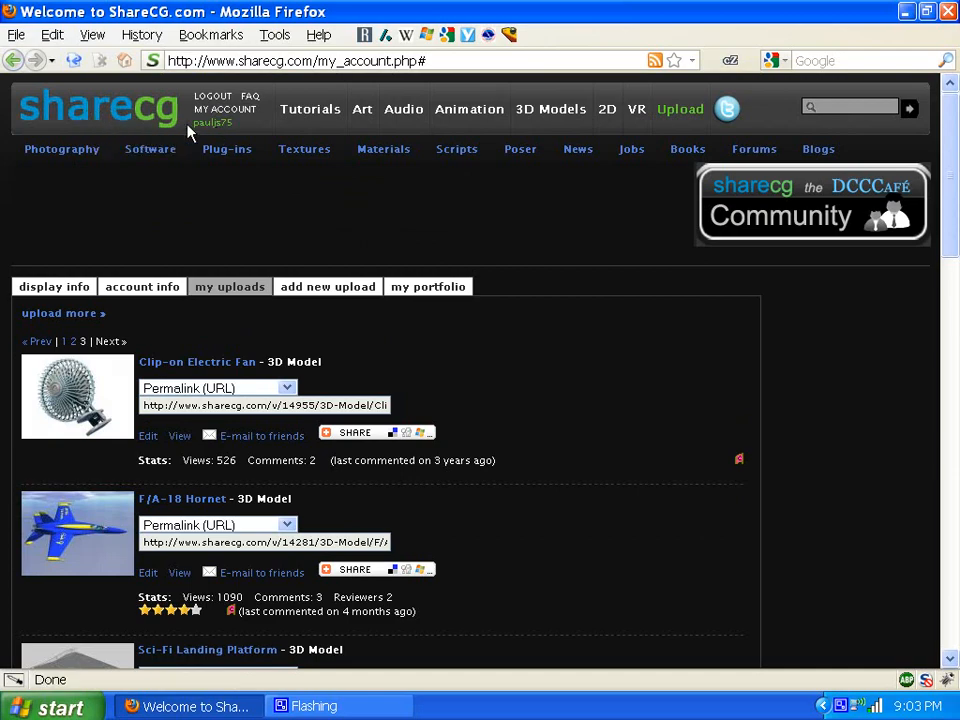
pyautogui.scroll(-3)
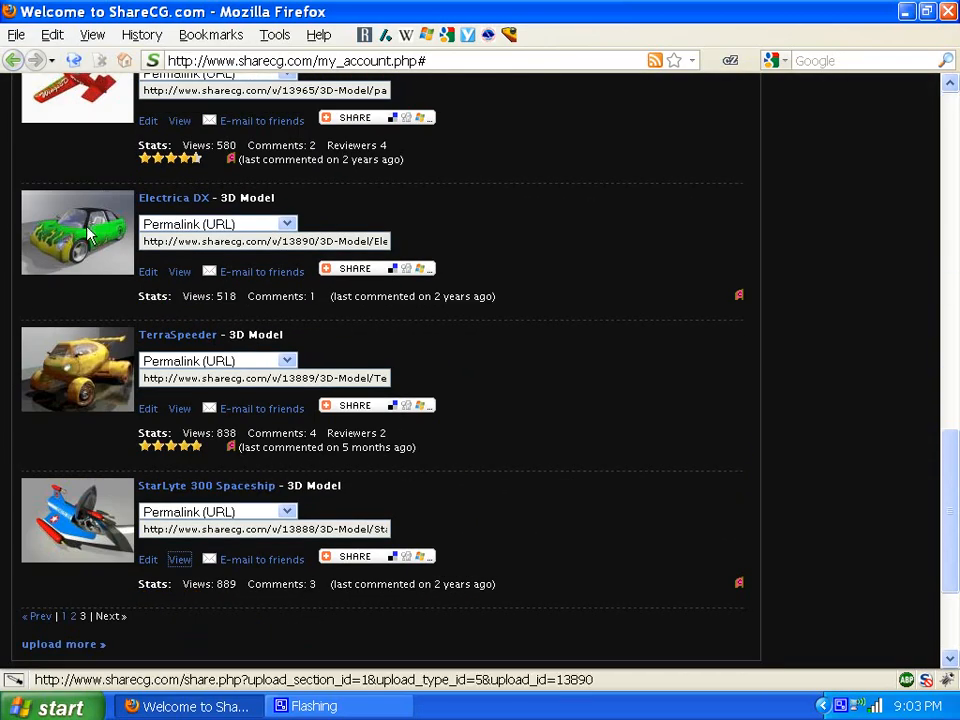
pyautogui.scroll(3)
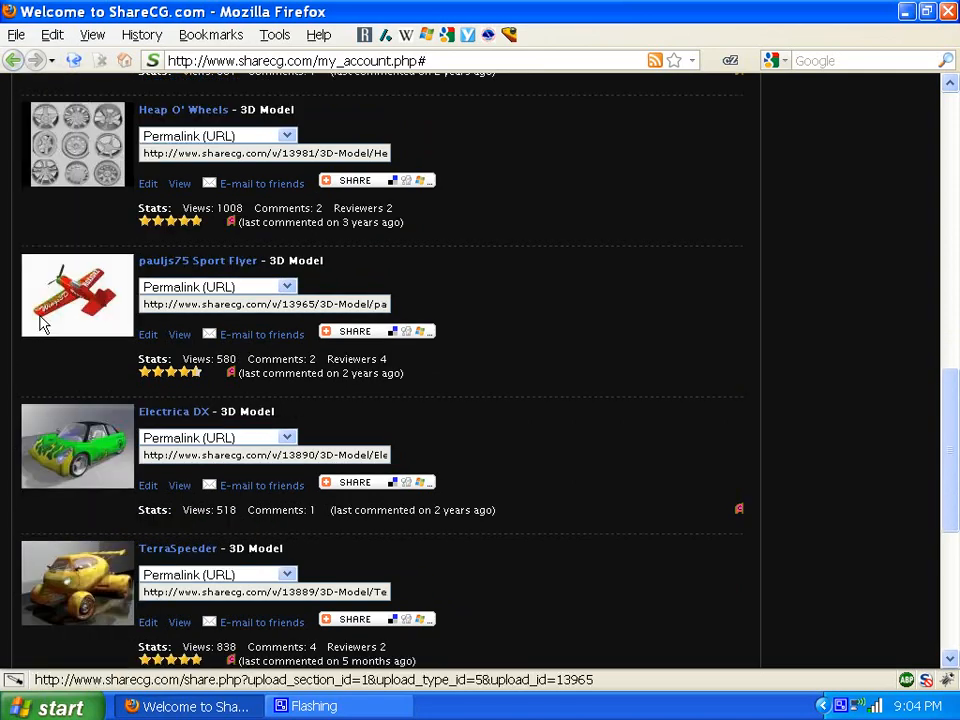
pyautogui.scroll(-3)
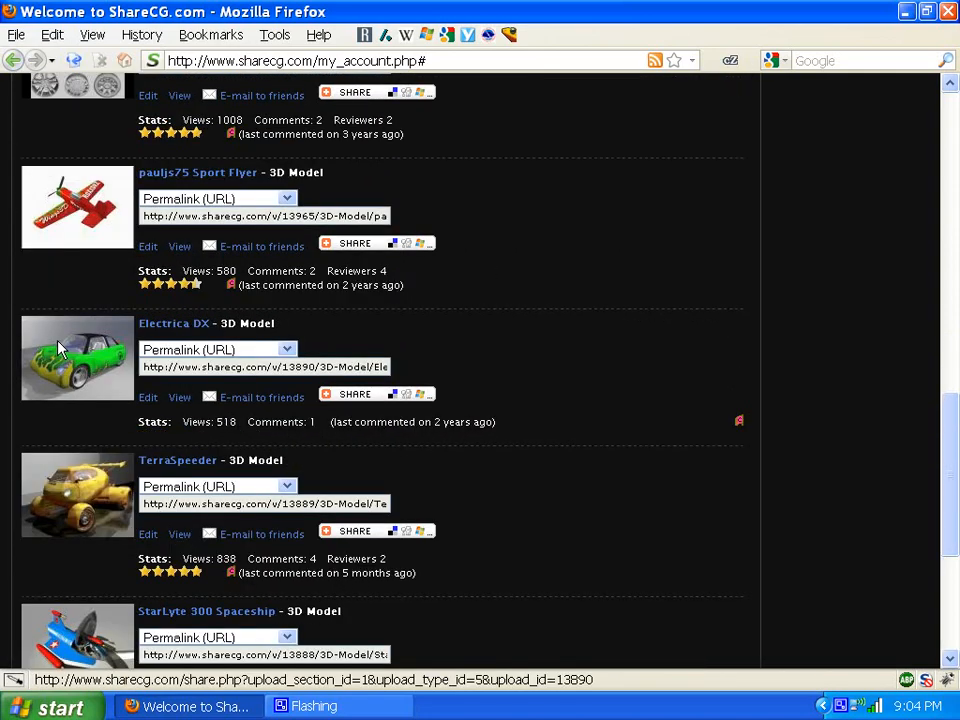
pyautogui.scroll(-3)
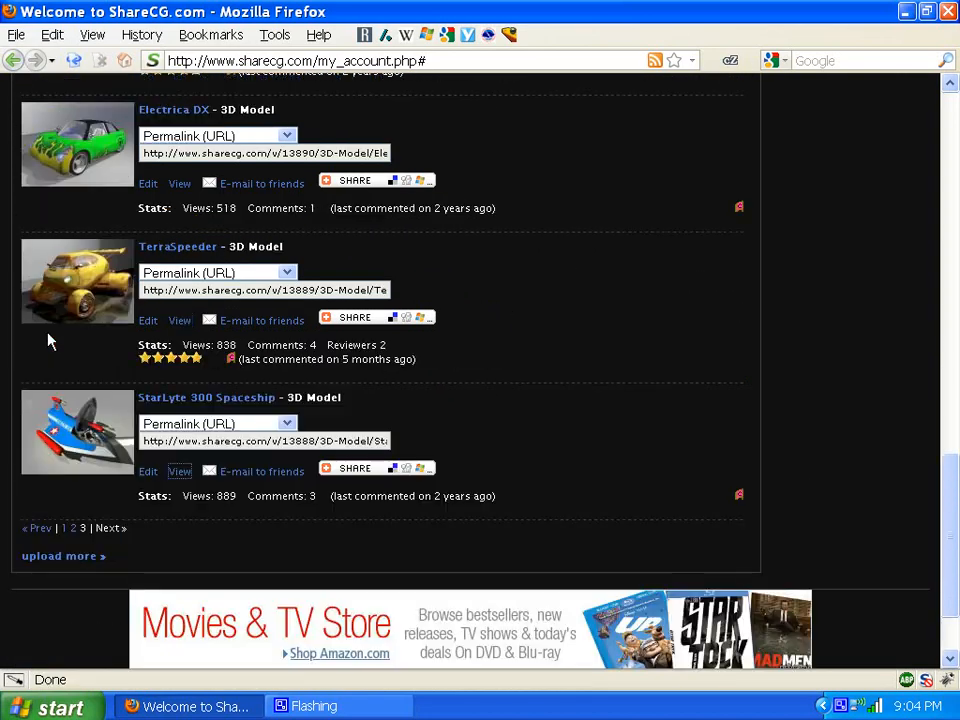
pyautogui.scroll(3)
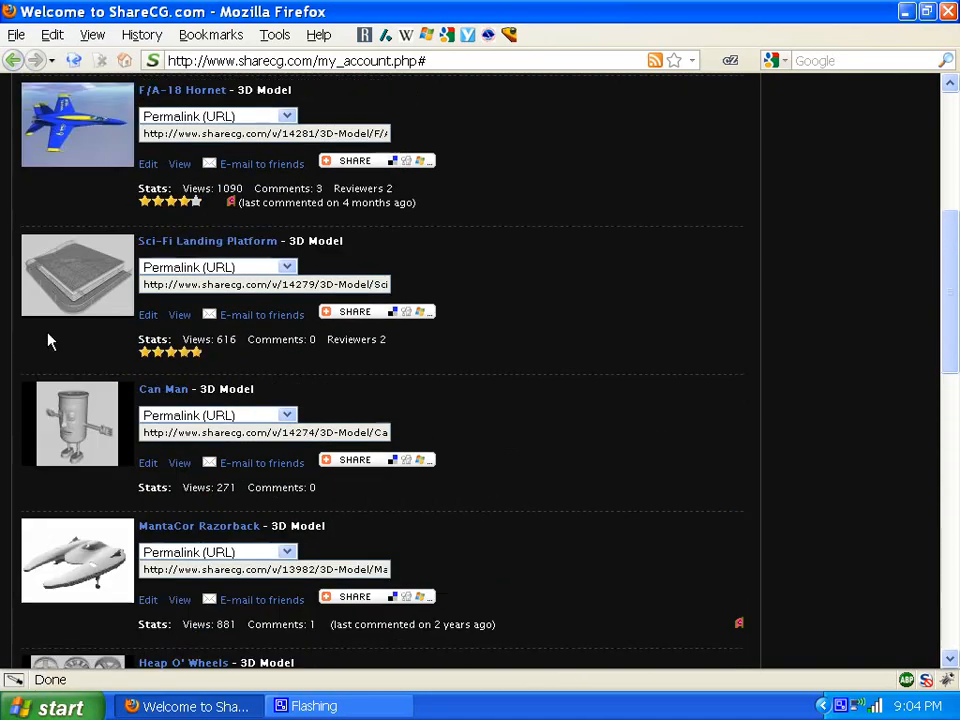
pyautogui.scroll(-3)
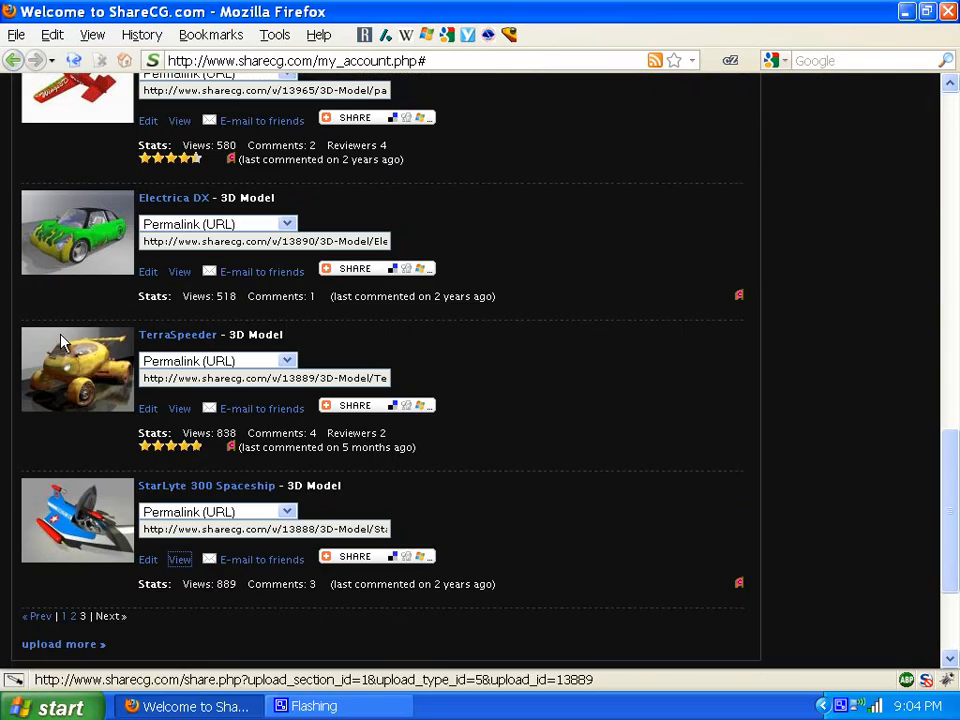
pyautogui.scroll(-3)
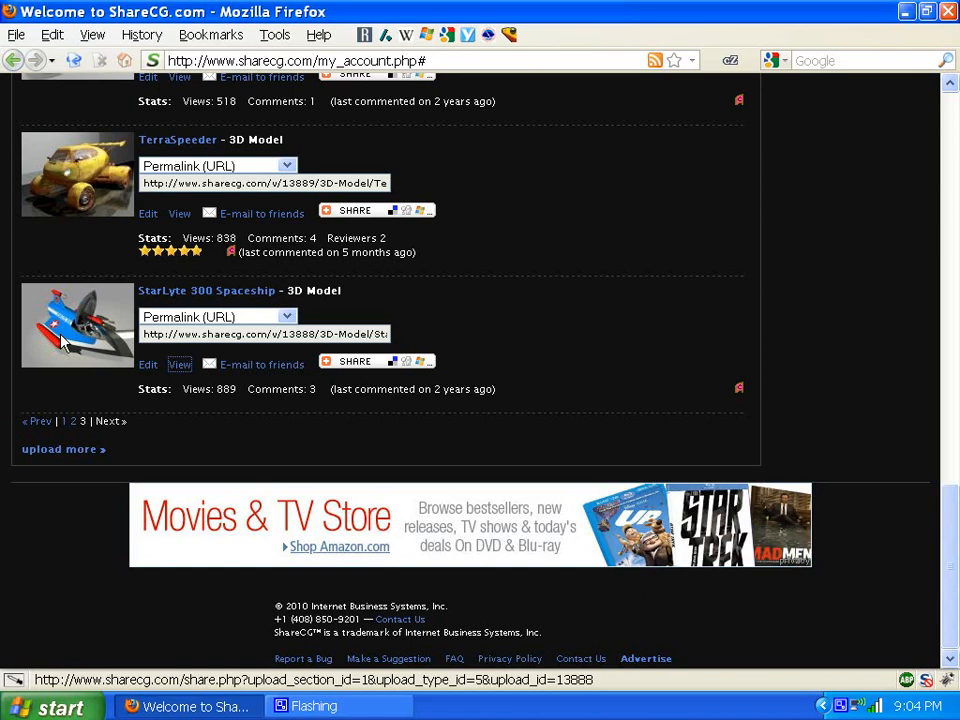
pyautogui.scroll(3)
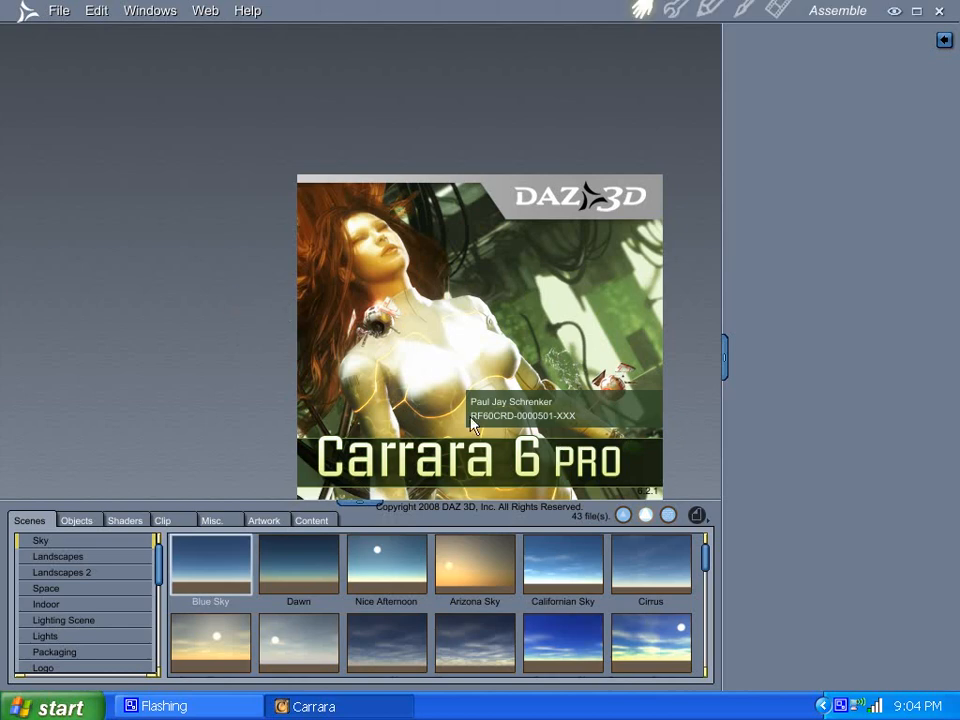
pyautogui.moveTo(393, 360)
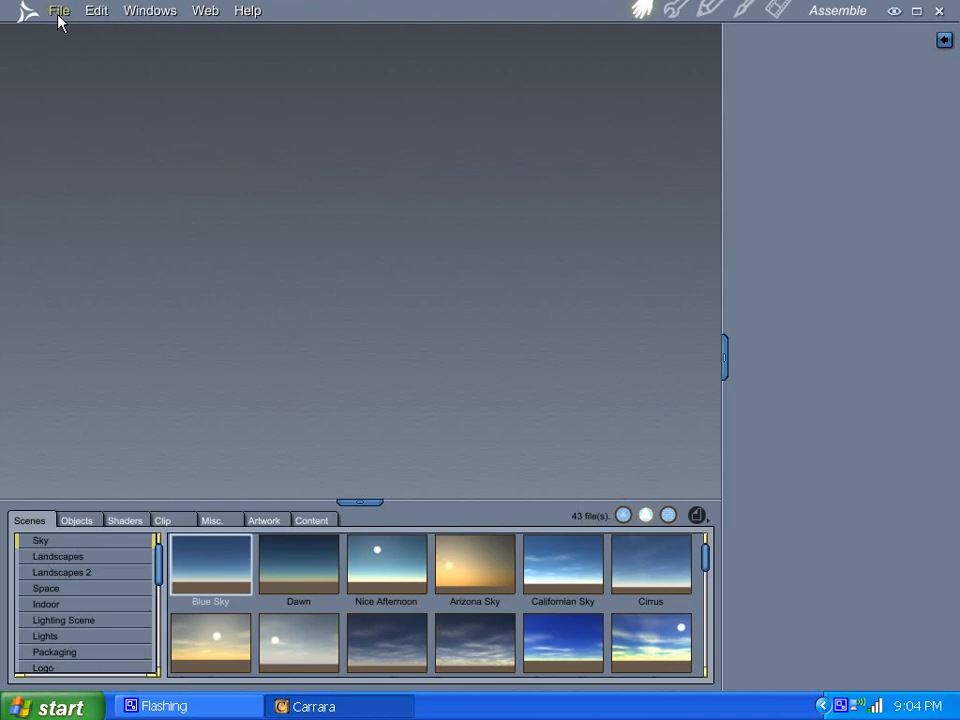
# Step: Wait for Carrara 6 Pro to load the empty Doc1 scene with camera and light
pyautogui.click(59, 11)
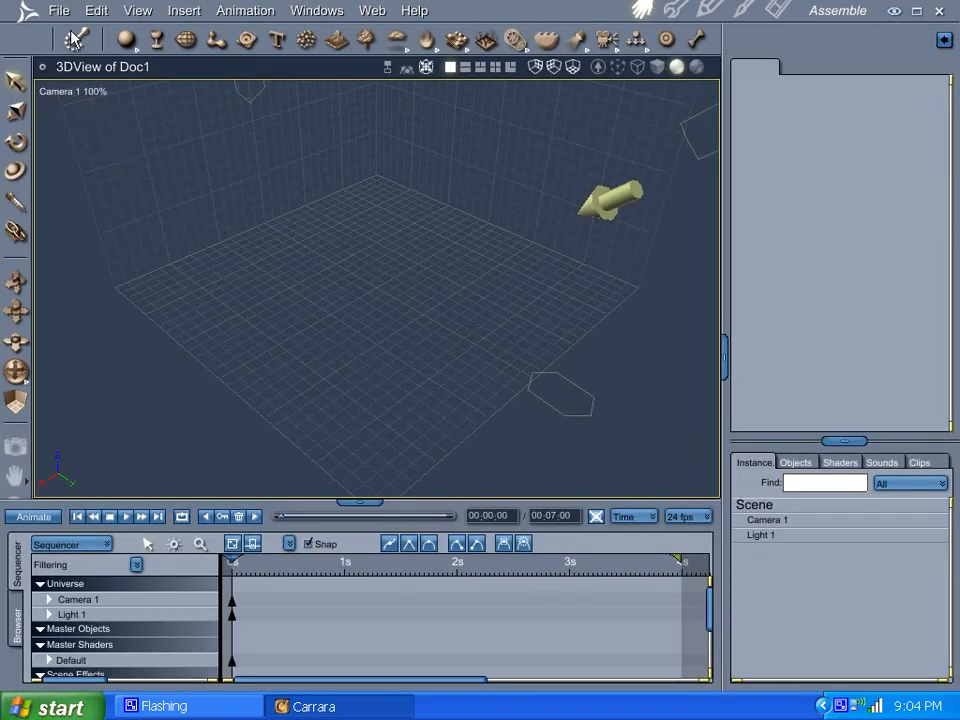
# Step: Import StarLyte_300.obj from My Documents > Graphics > OBJ > SciFi > StarLyte_300 with default options
pyautogui.click(58, 10)
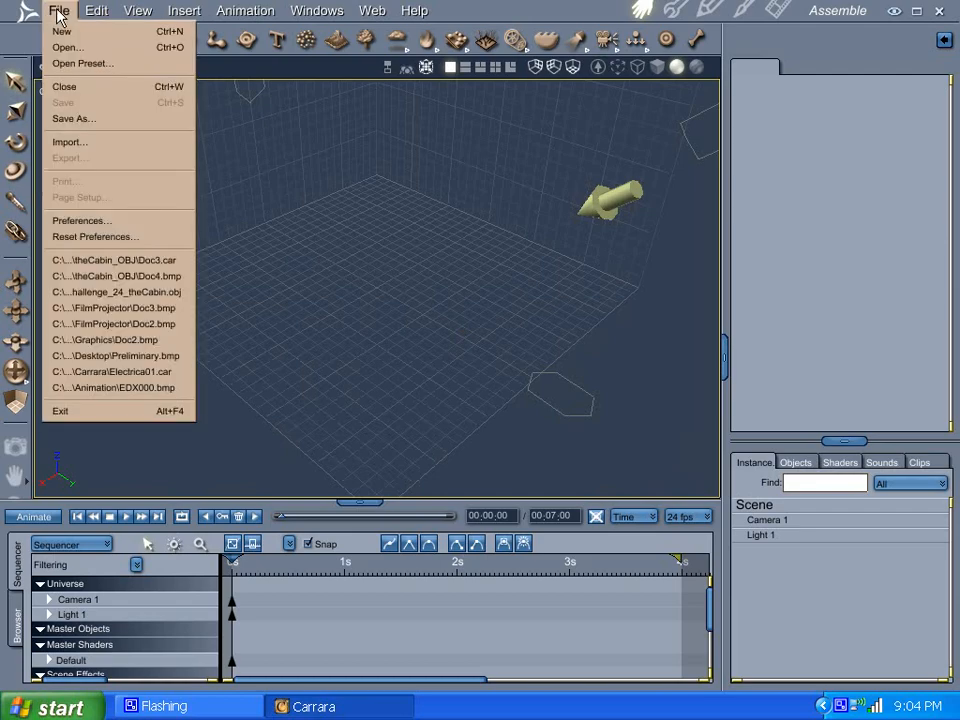
pyautogui.click(67, 47)
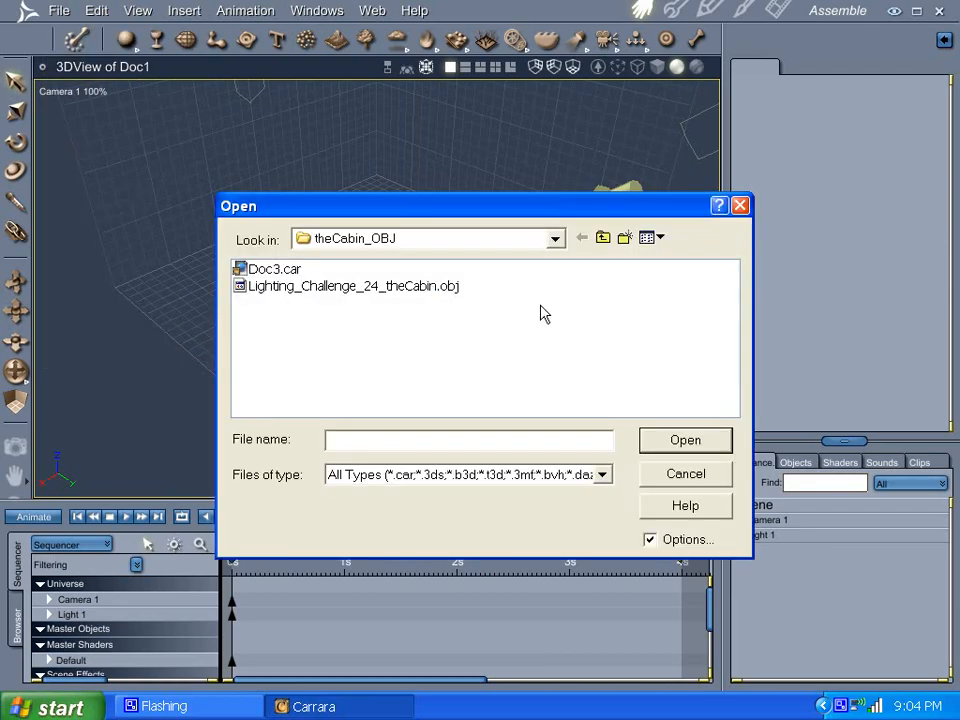
pyautogui.click(554, 238)
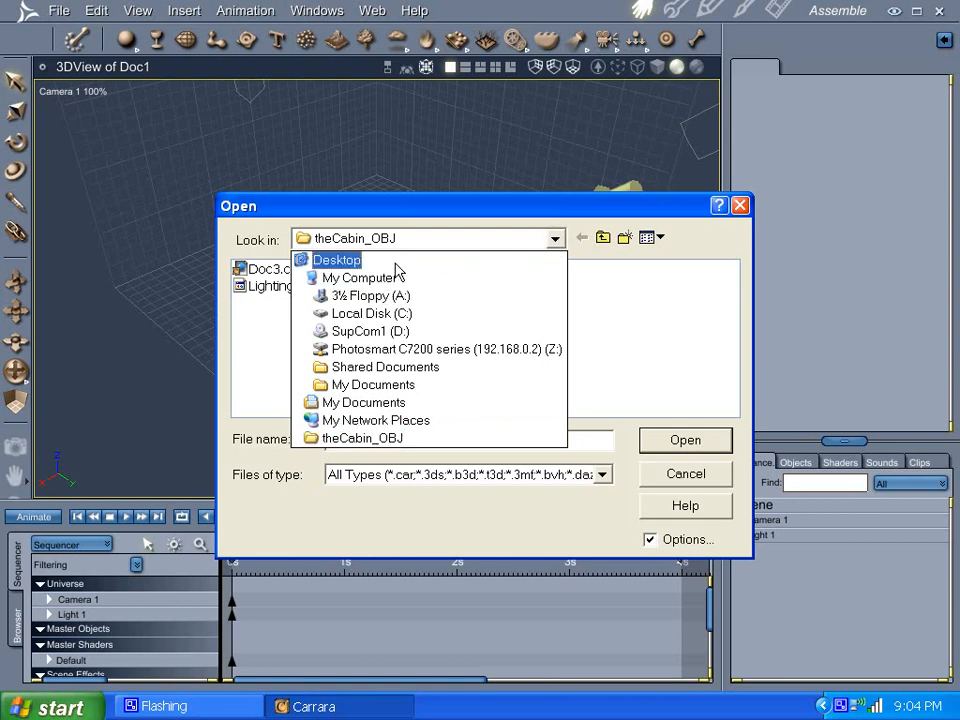
pyautogui.click(374, 384)
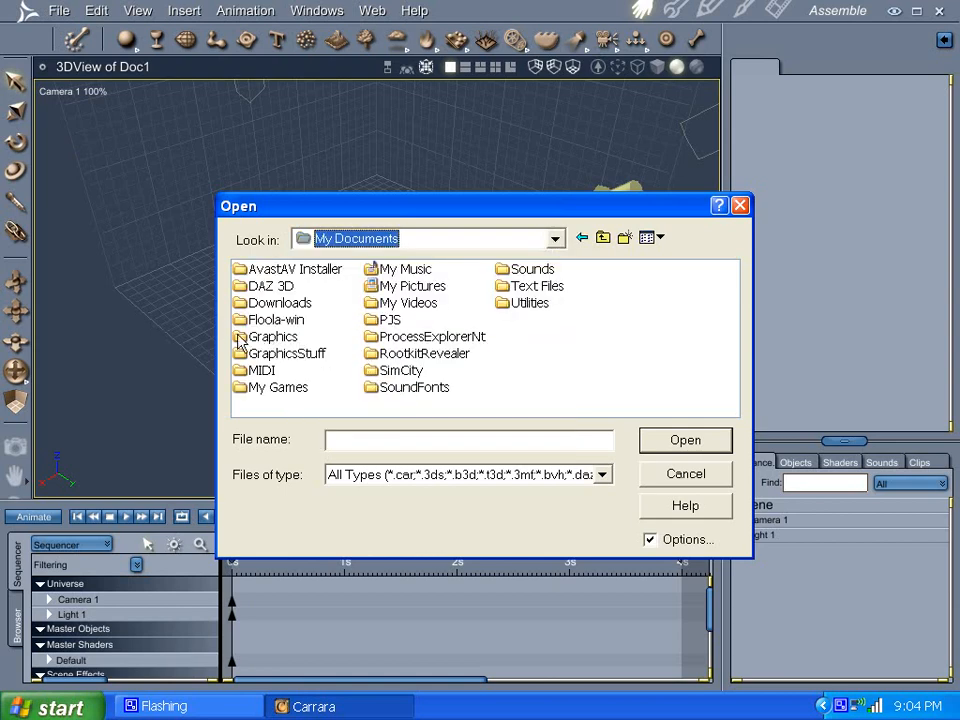
pyautogui.doubleClick(272, 336)
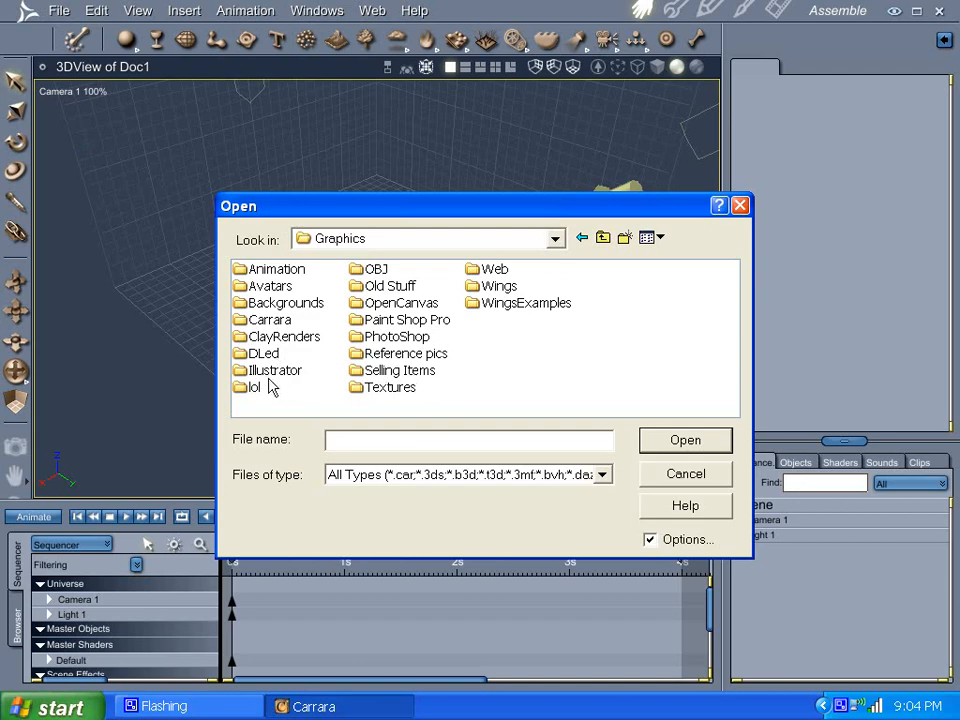
pyautogui.doubleClick(375, 268)
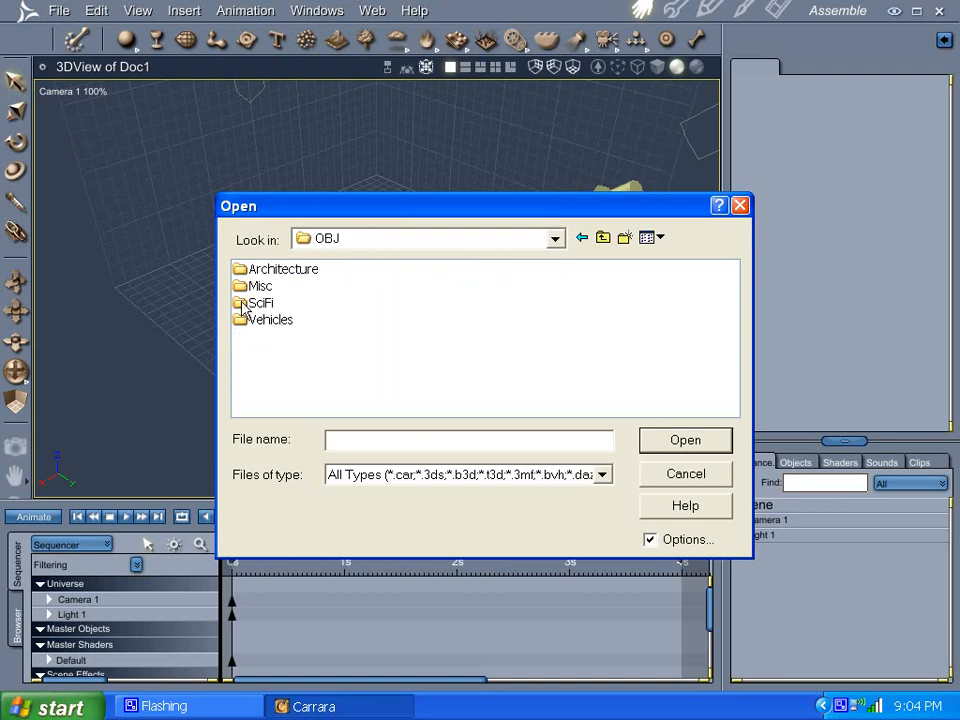
pyautogui.doubleClick(260, 302)
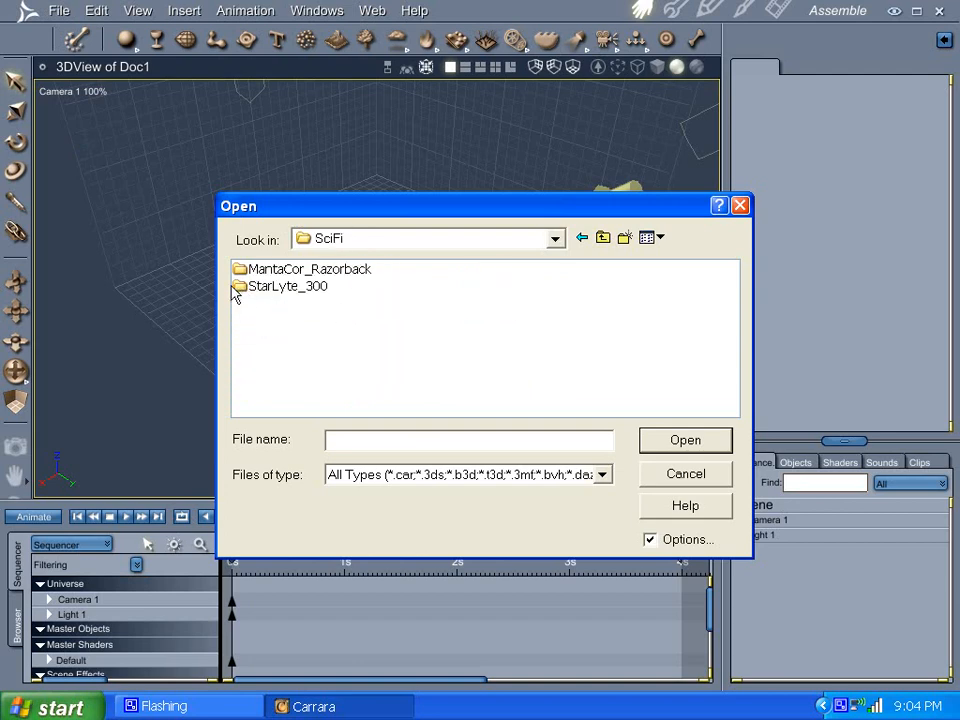
pyautogui.doubleClick(287, 286)
pyautogui.write('StarLyte_300.obj')
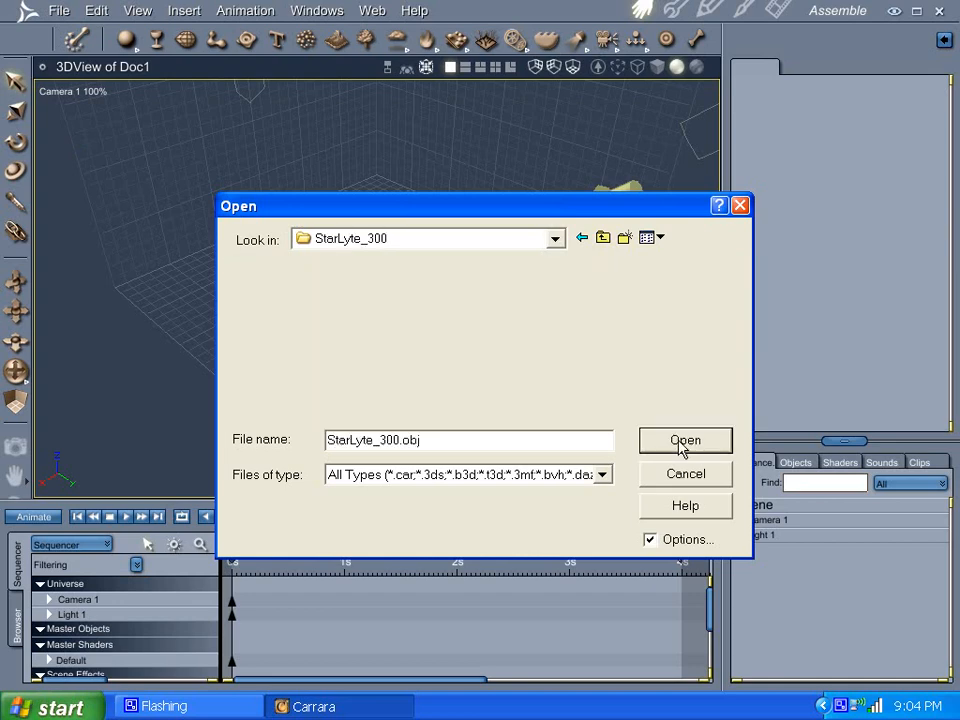
pyautogui.click(685, 440)
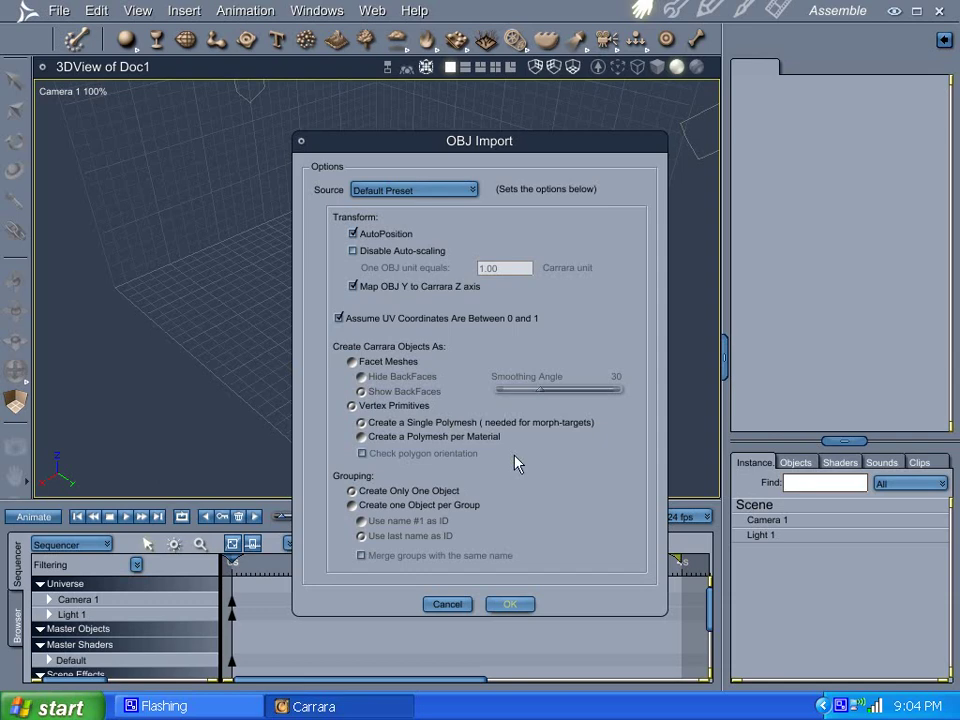
pyautogui.click(509, 603)
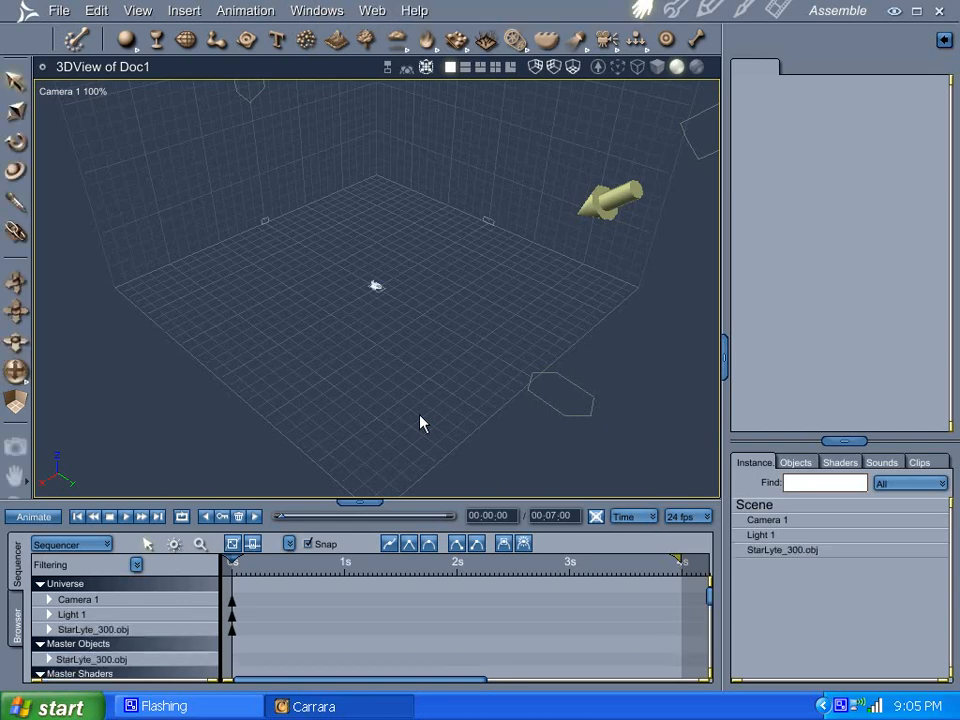
pyautogui.moveTo(30, 125)
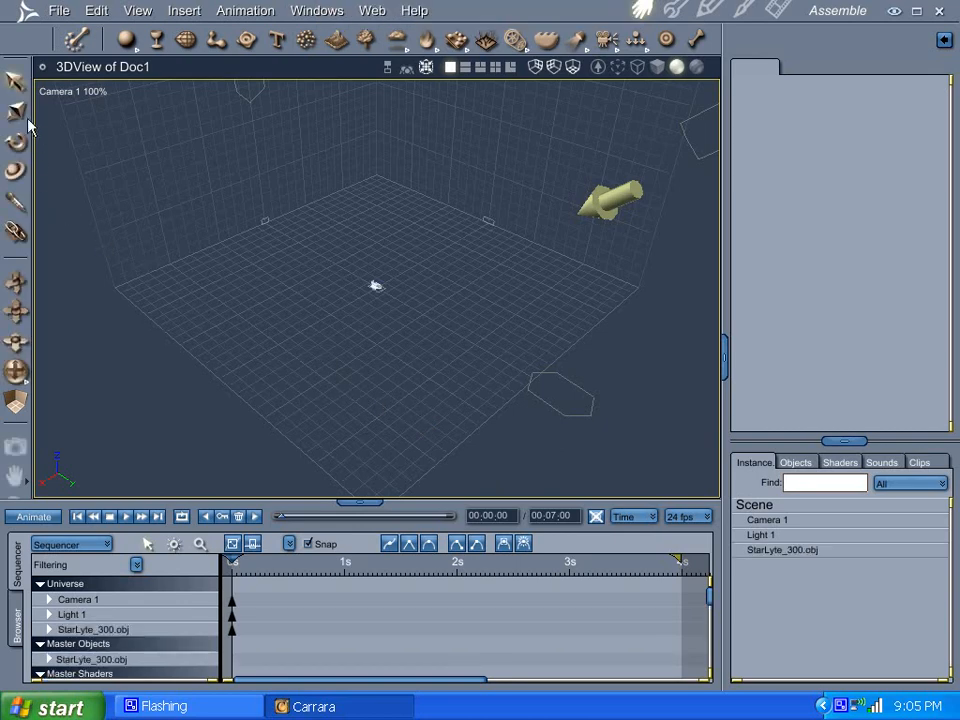
pyautogui.moveTo(28, 40)
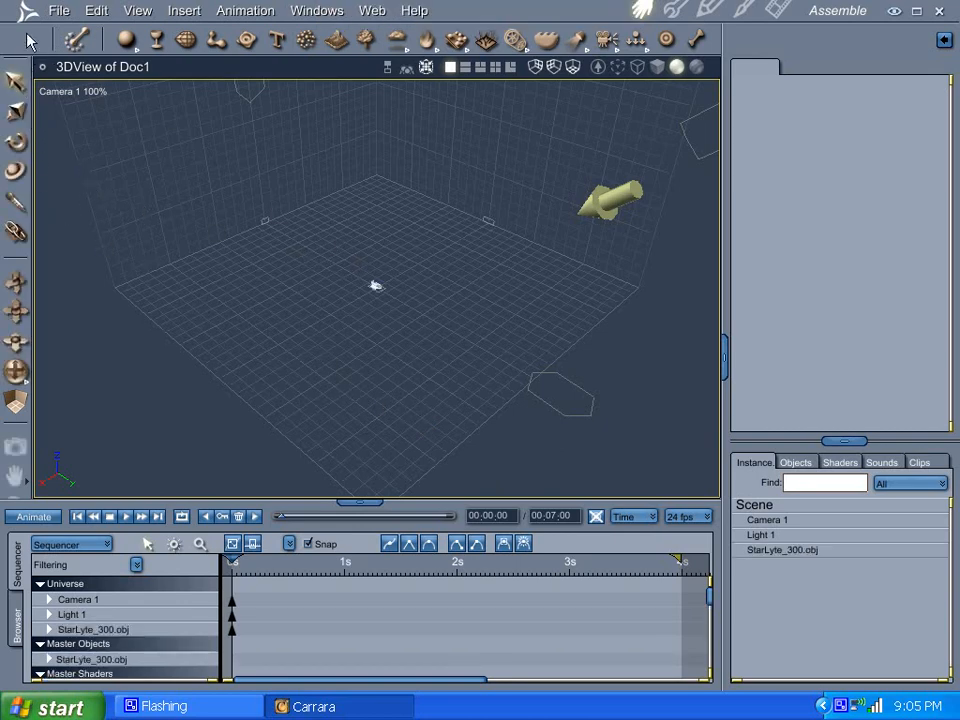
# Step: Import MantaCor_Razorback.obj from the SciFi > MantaCor_Razorback folder with default OBJ options
pyautogui.click(58, 11)
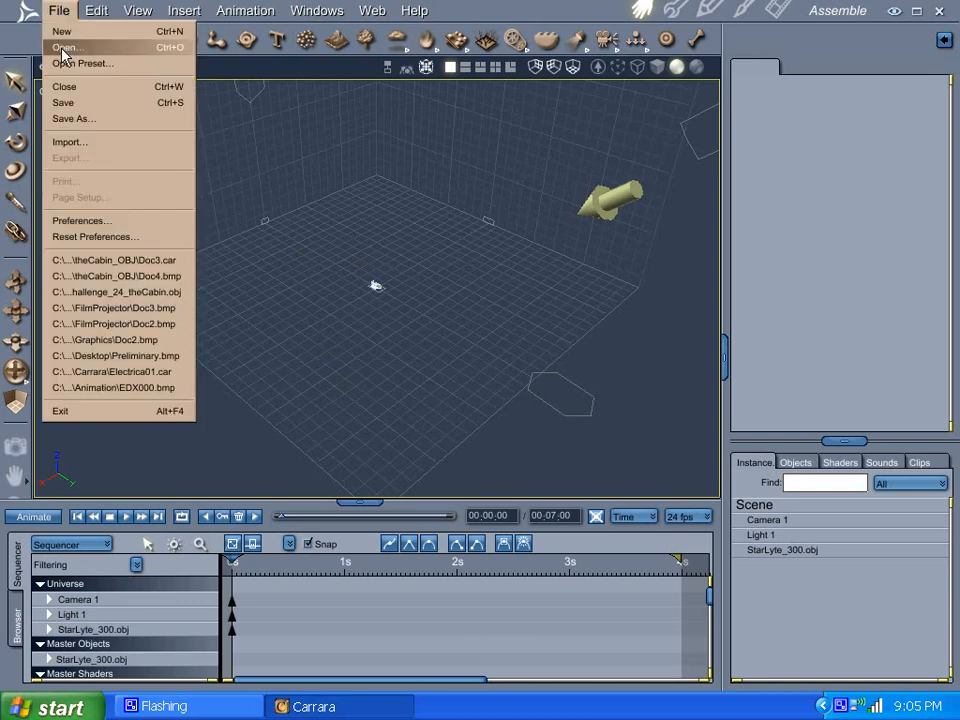
pyautogui.click(65, 47)
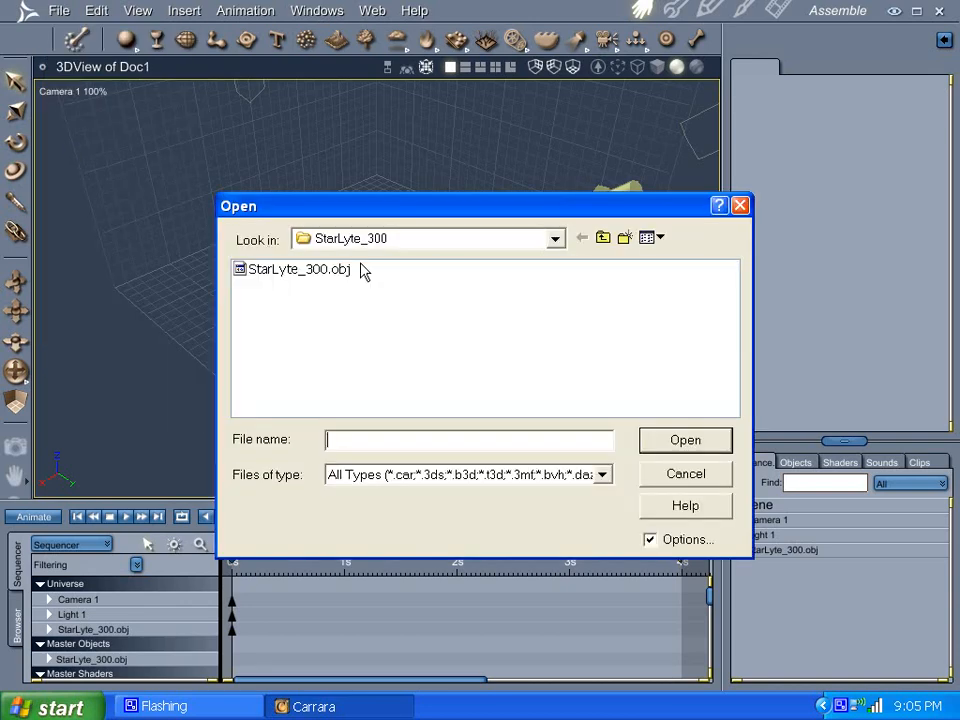
pyautogui.click(583, 237)
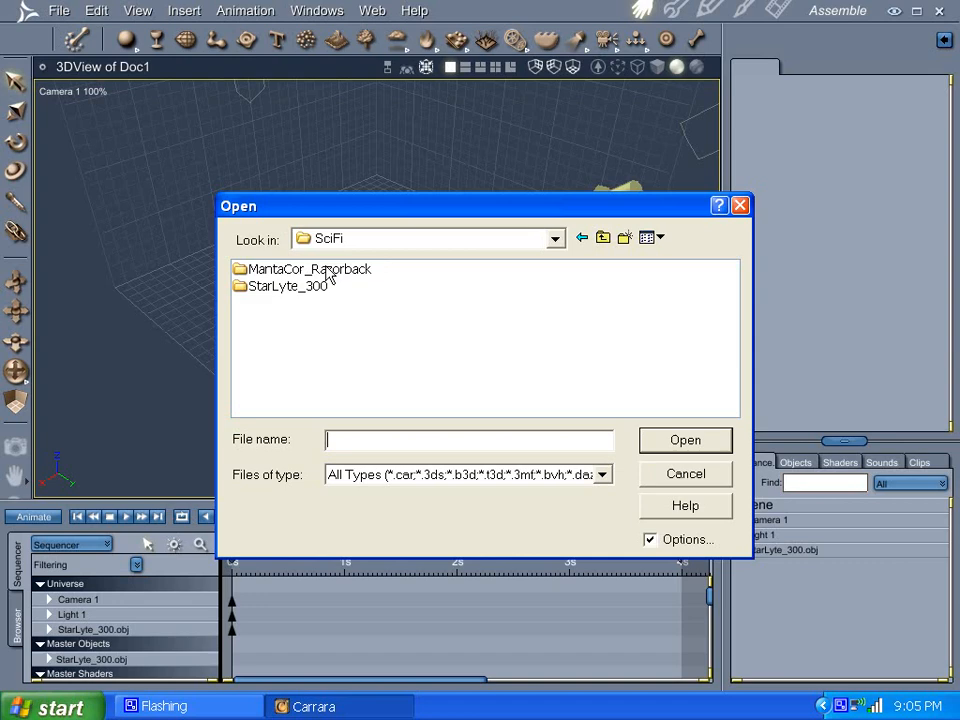
pyautogui.doubleClick(310, 268)
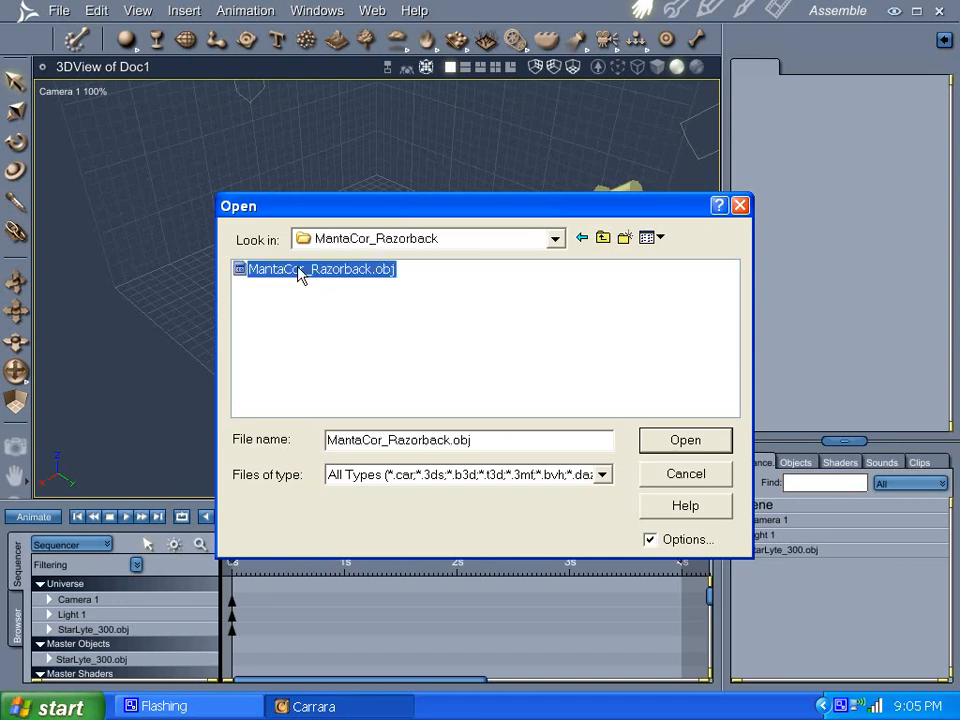
pyautogui.click(685, 440)
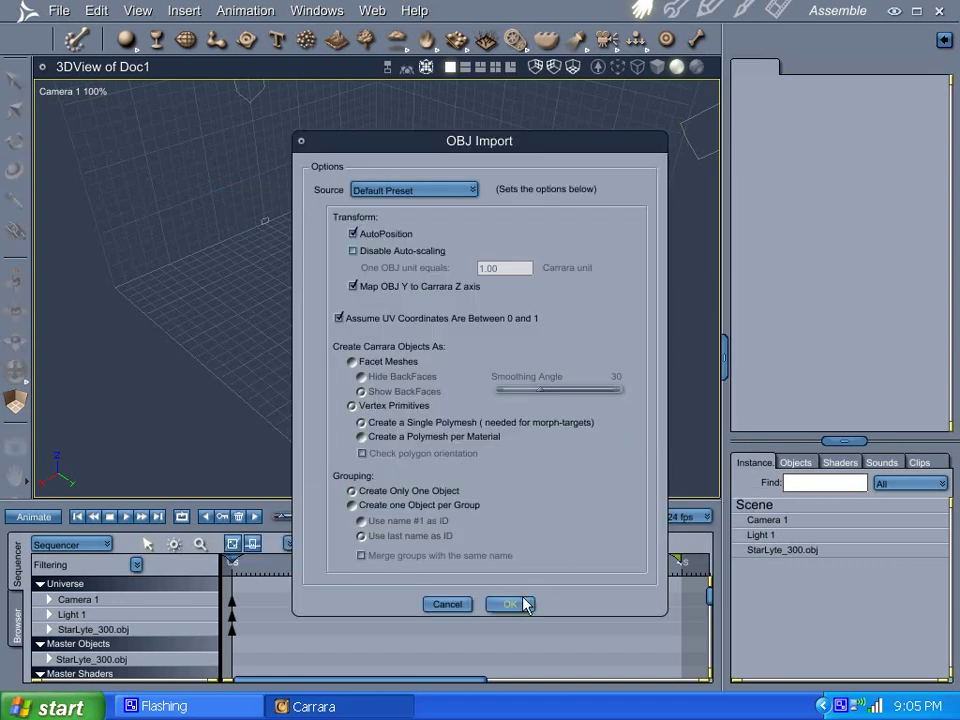
pyautogui.click(510, 604)
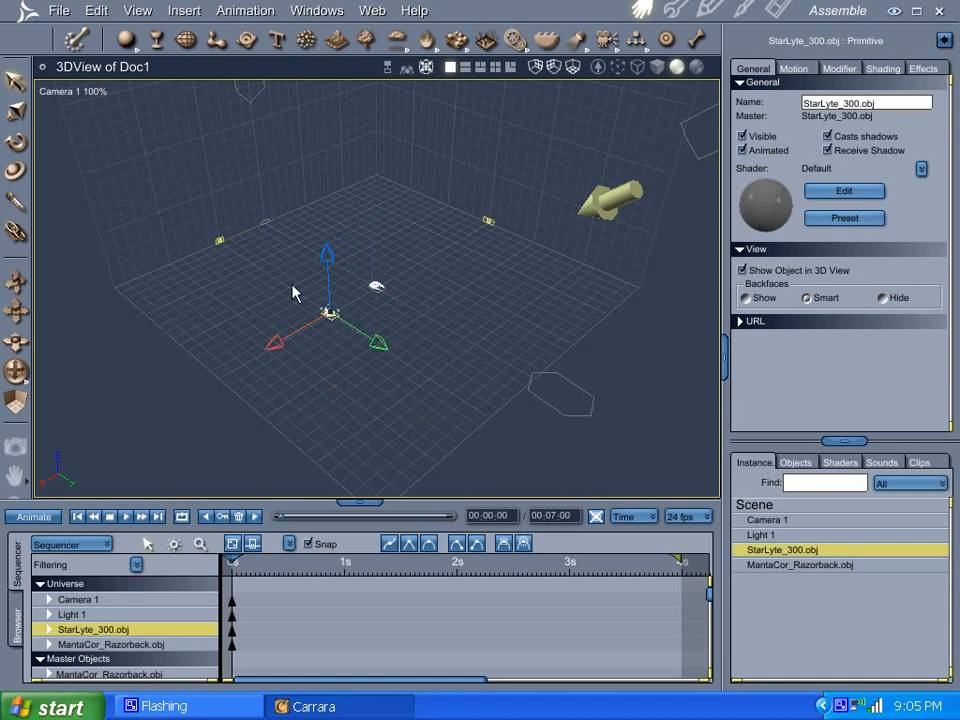
pyautogui.moveTo(18, 372)
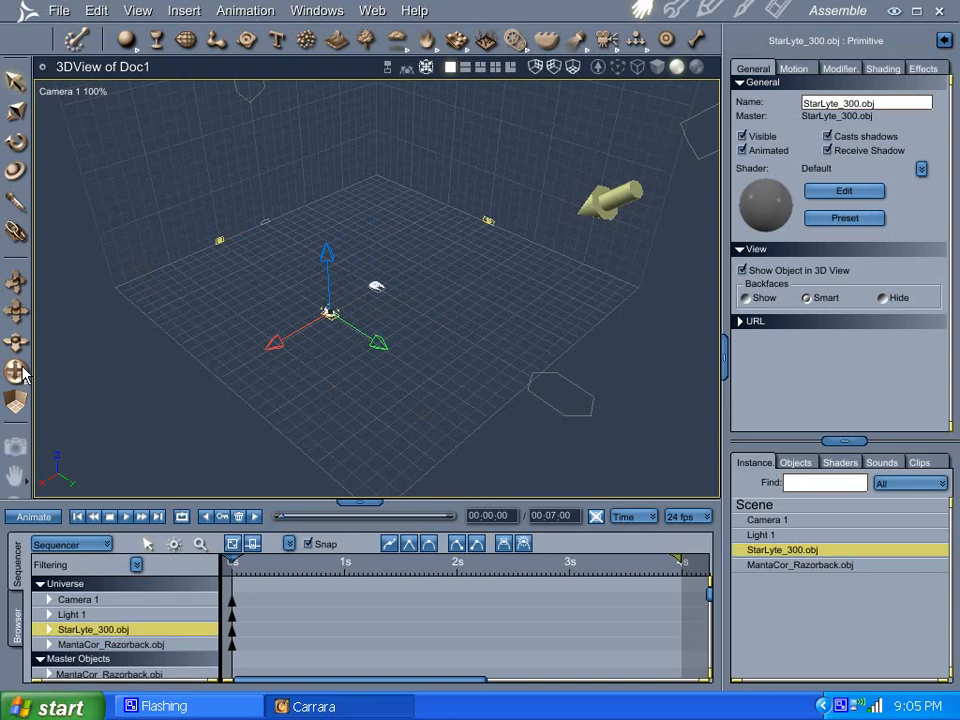
pyautogui.moveTo(660, 392)
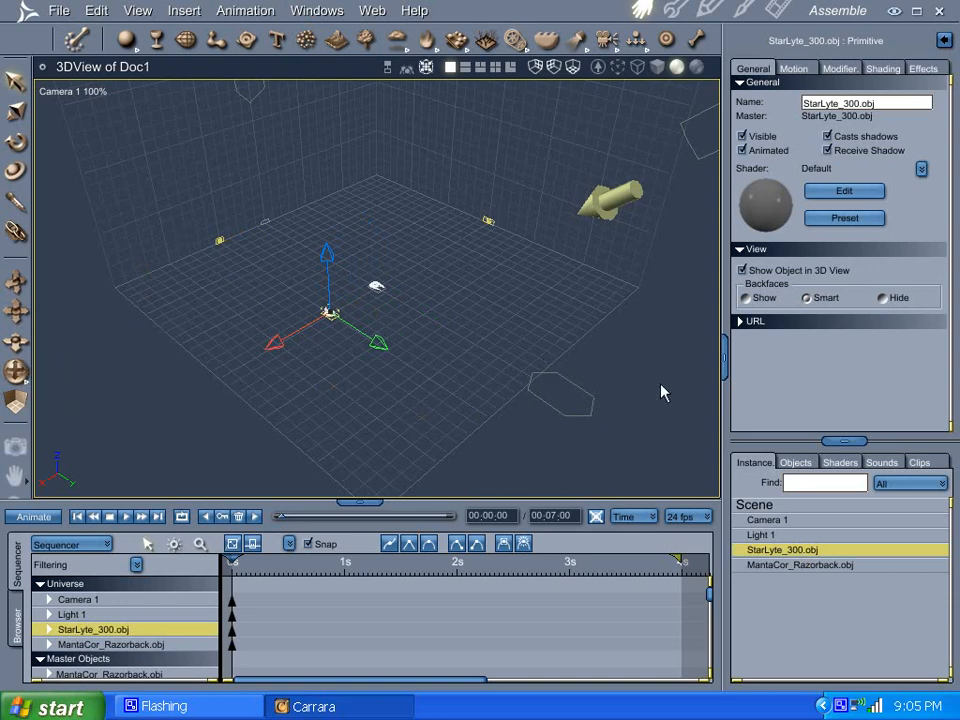
# Step: Switch the 3D view from Camera 1 to the Director's Camera
pyautogui.click(72, 91)
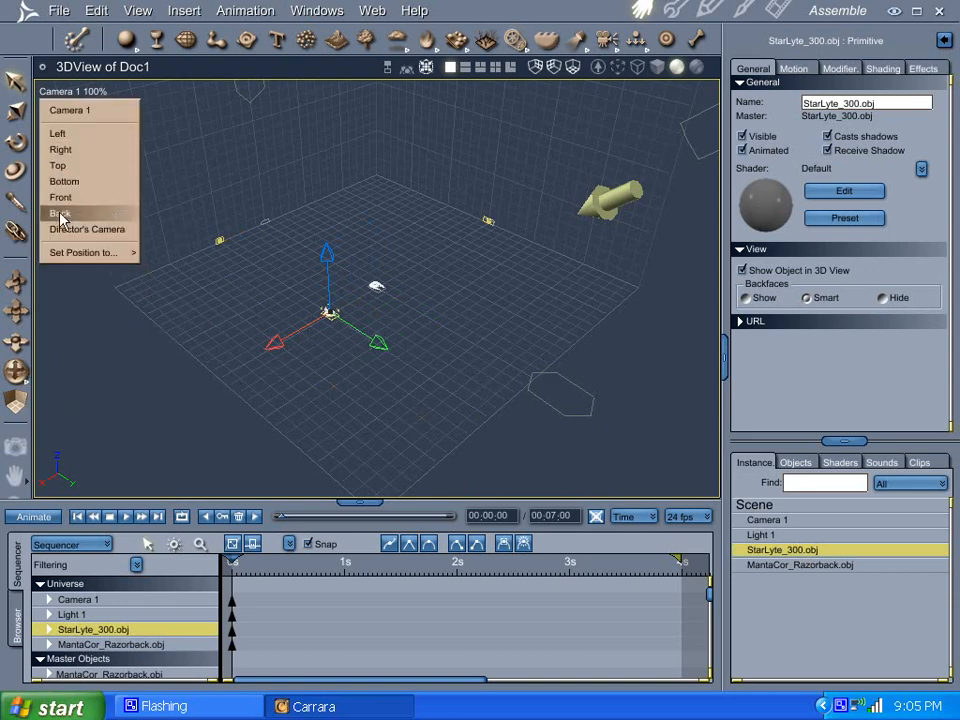
pyautogui.click(86, 228)
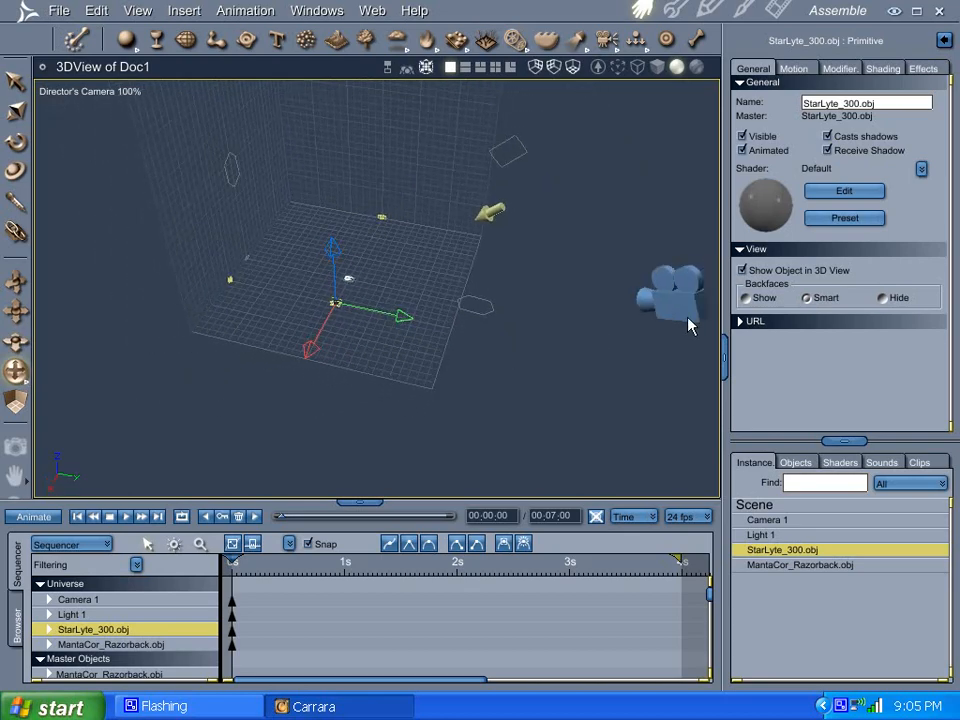
pyautogui.moveTo(588, 295)
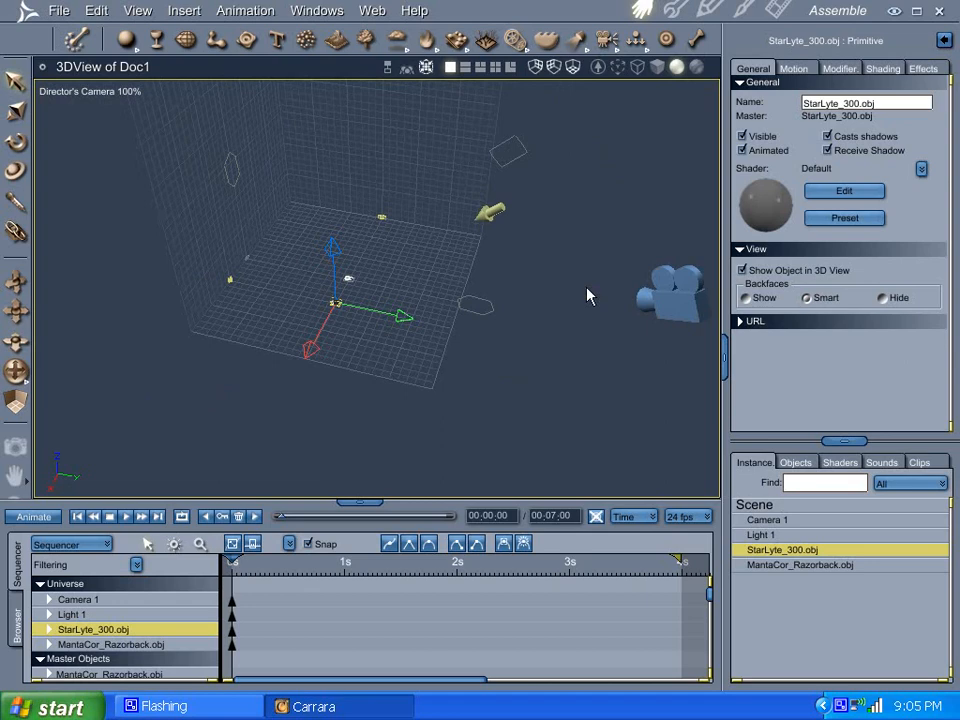
# Step: Drag Camera 1 to the centre and set its Center X, Center Y and rotation to 0
pyautogui.click(766, 519)
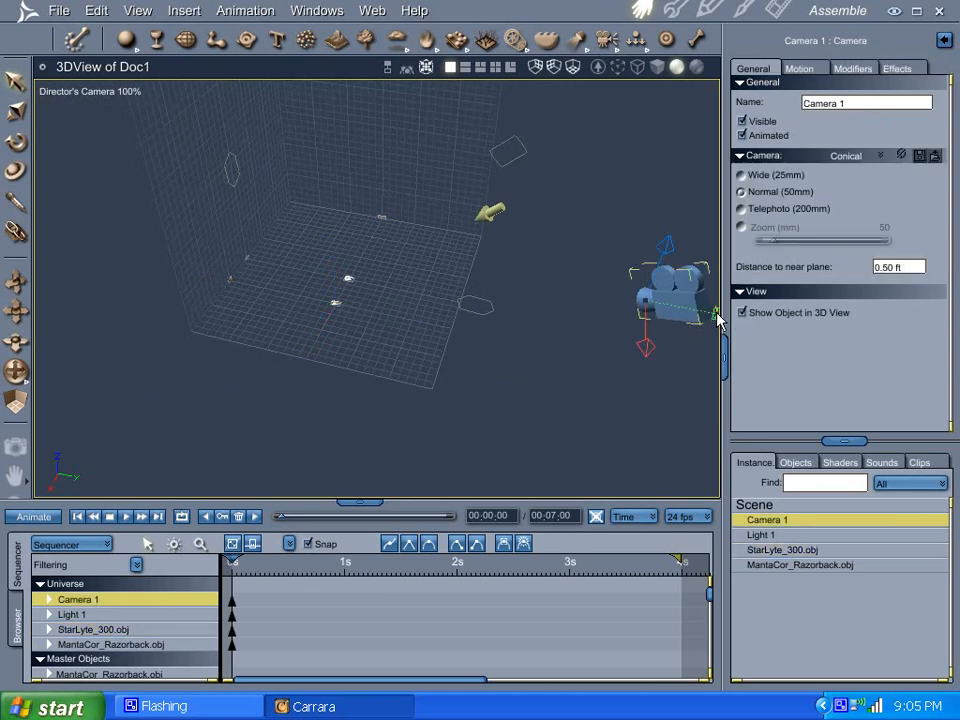
pyautogui.moveTo(670, 300); pyautogui.dragTo(335, 245)
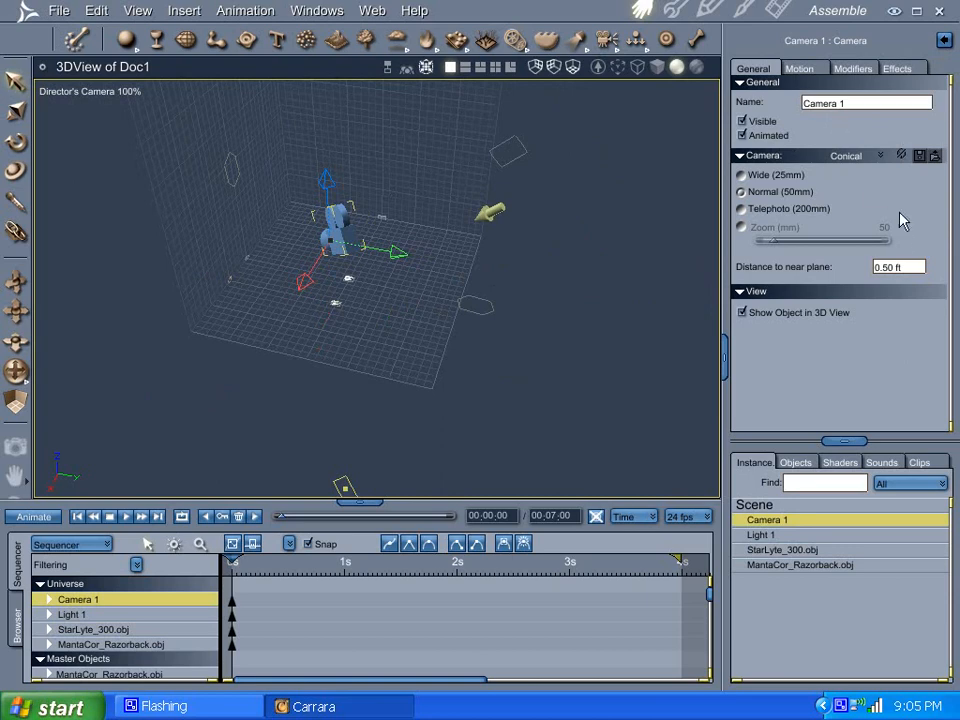
pyautogui.click(799, 68)
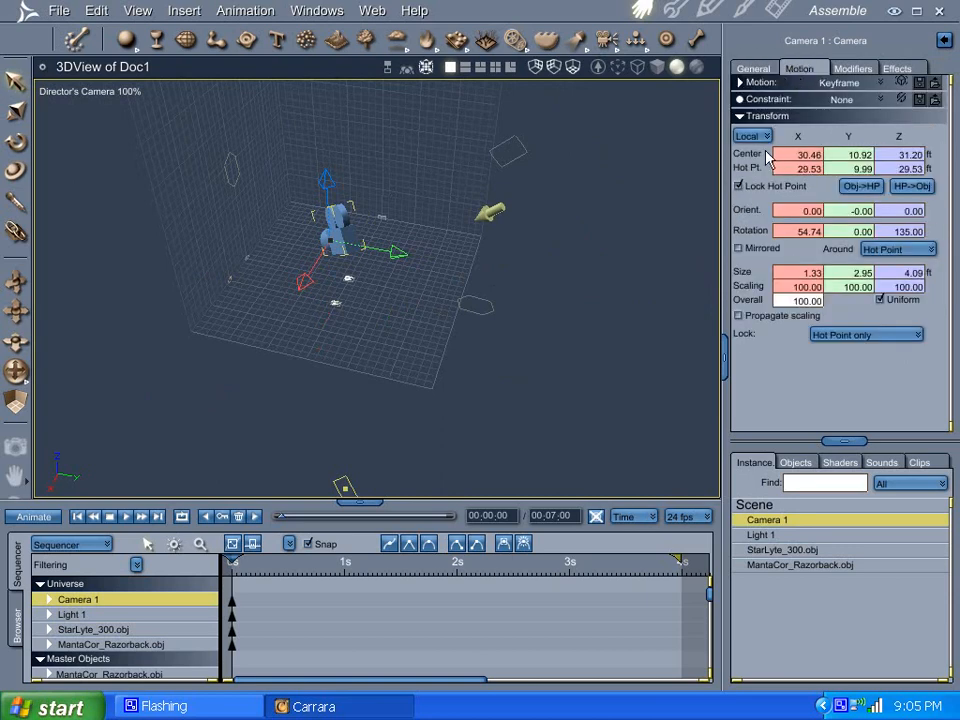
pyautogui.tripleClick(798, 155)
pyautogui.write('-0')
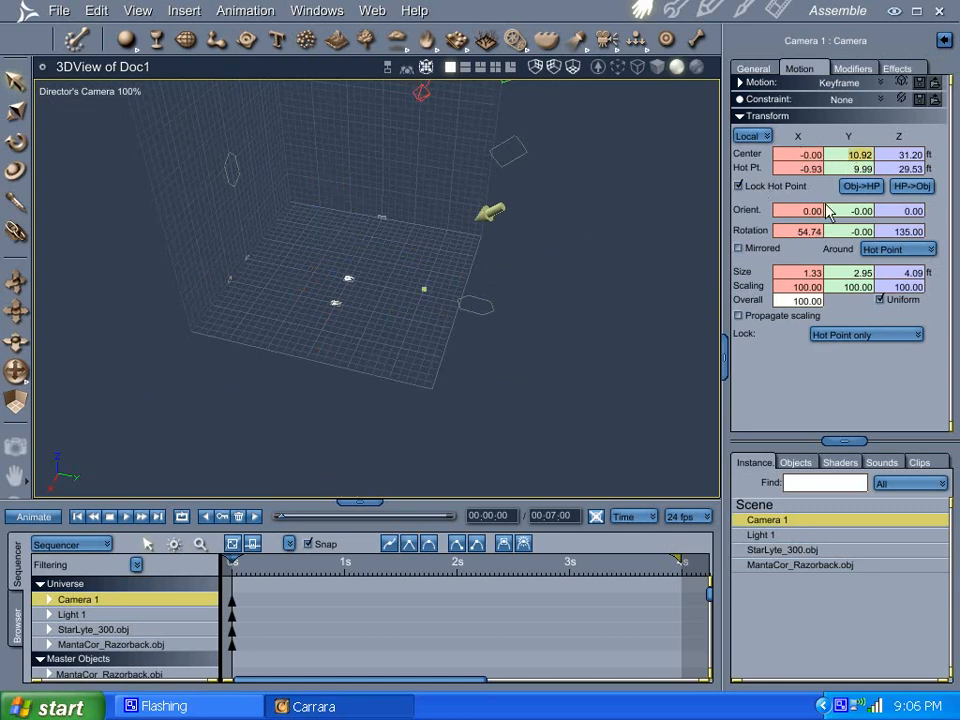
pyautogui.tripleClick(848, 154)
pyautogui.write('0')
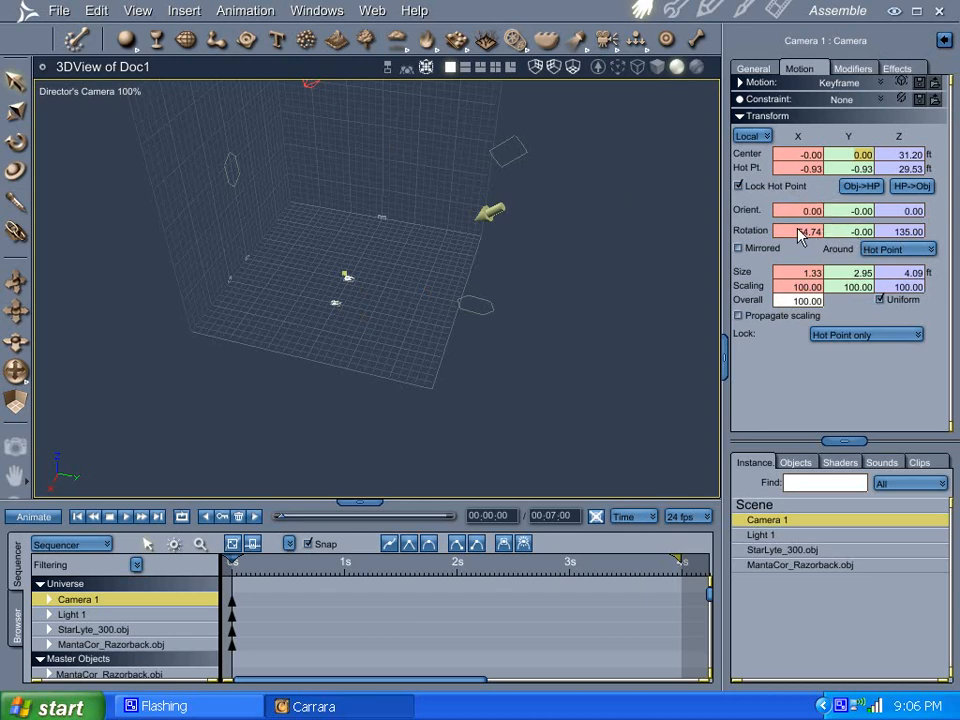
pyautogui.tripleClick(797, 231)
pyautogui.write('0')
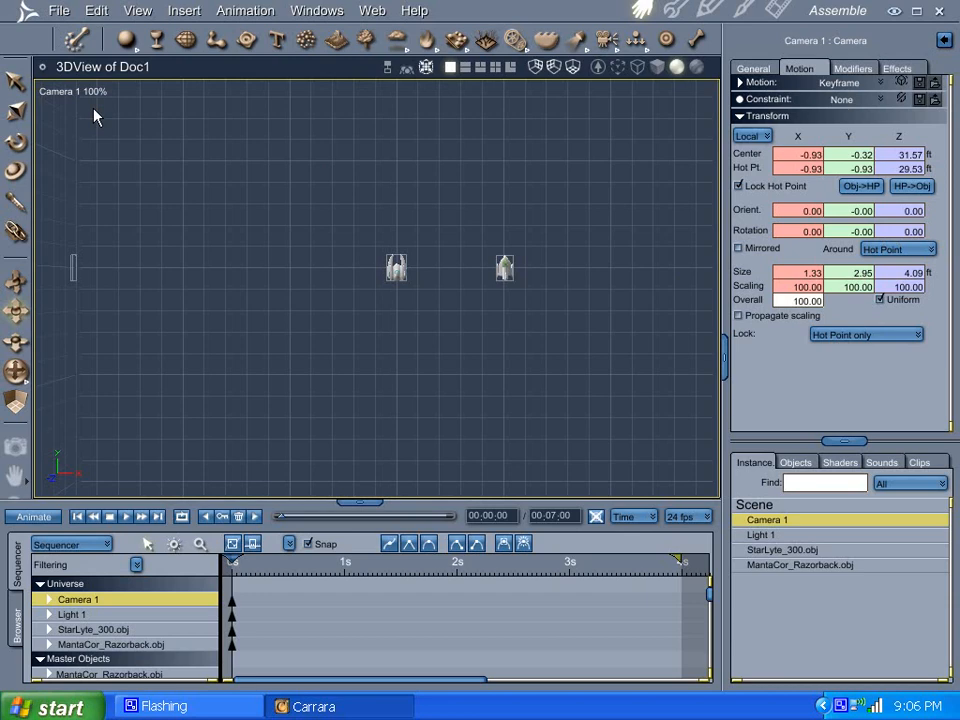
pyautogui.moveTo(18, 338)
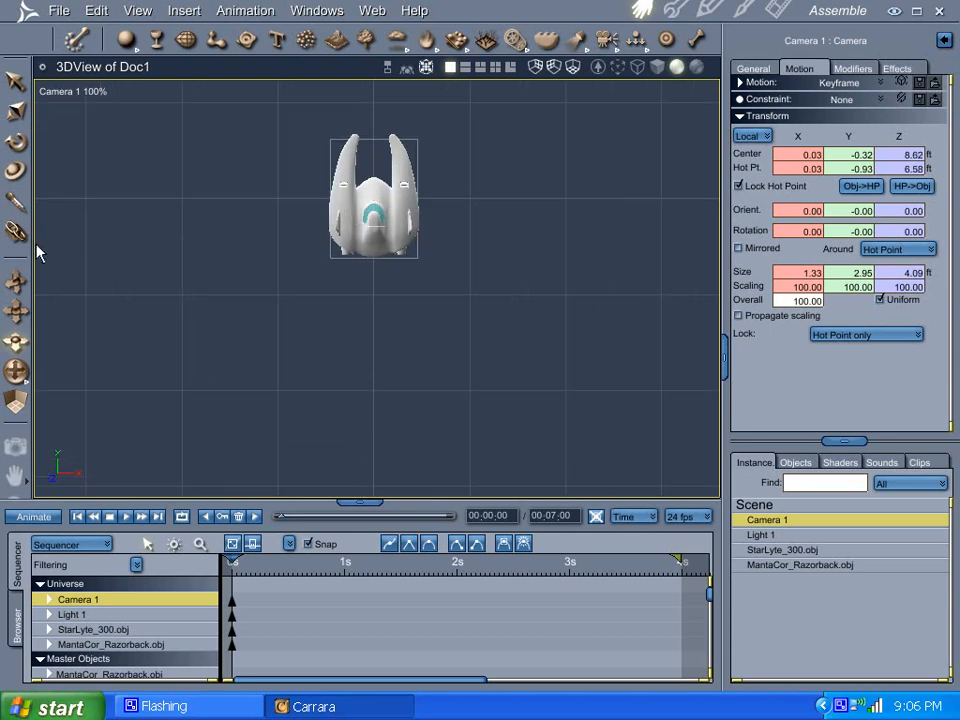
pyautogui.moveTo(210, 292)
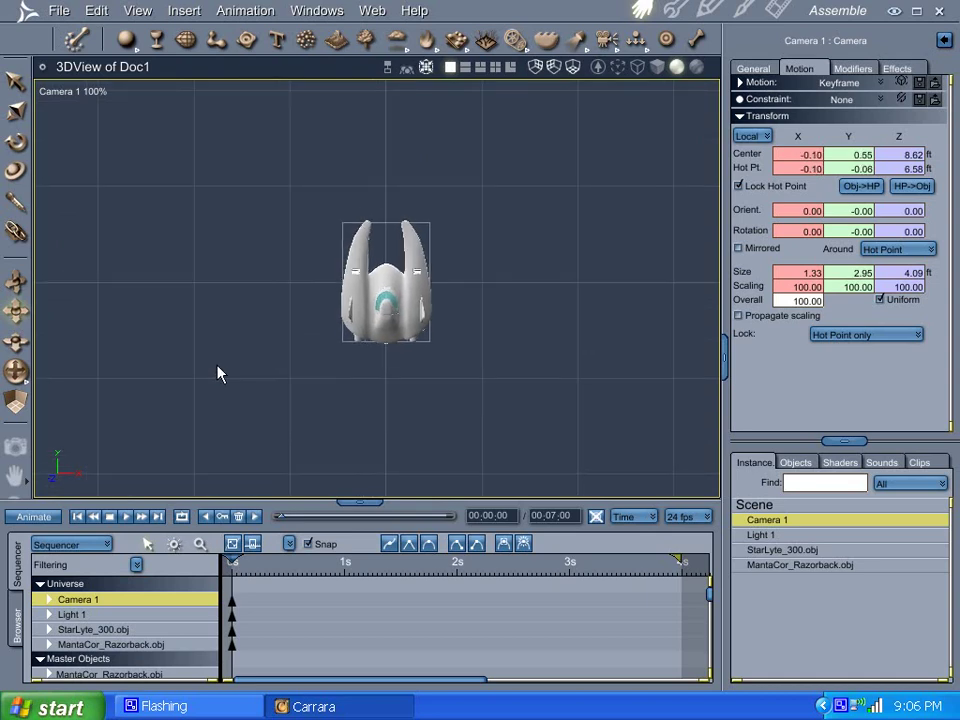
pyautogui.moveTo(78, 377)
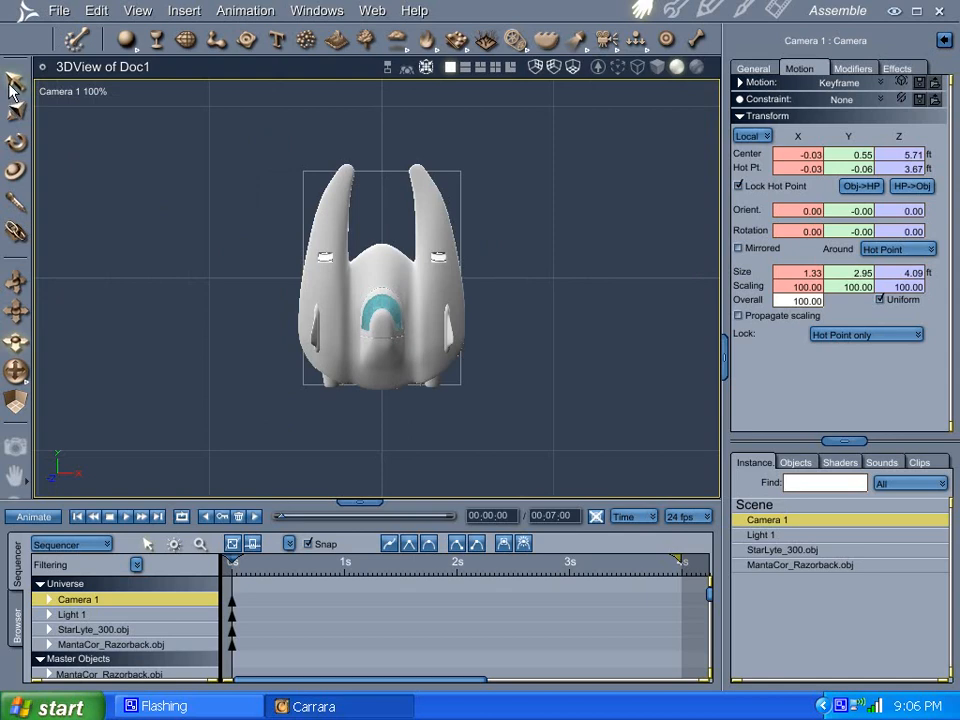
# Step: Return the 3D view to the Director's Camera with Camera 1 framing the Razorback
pyautogui.click(72, 91)
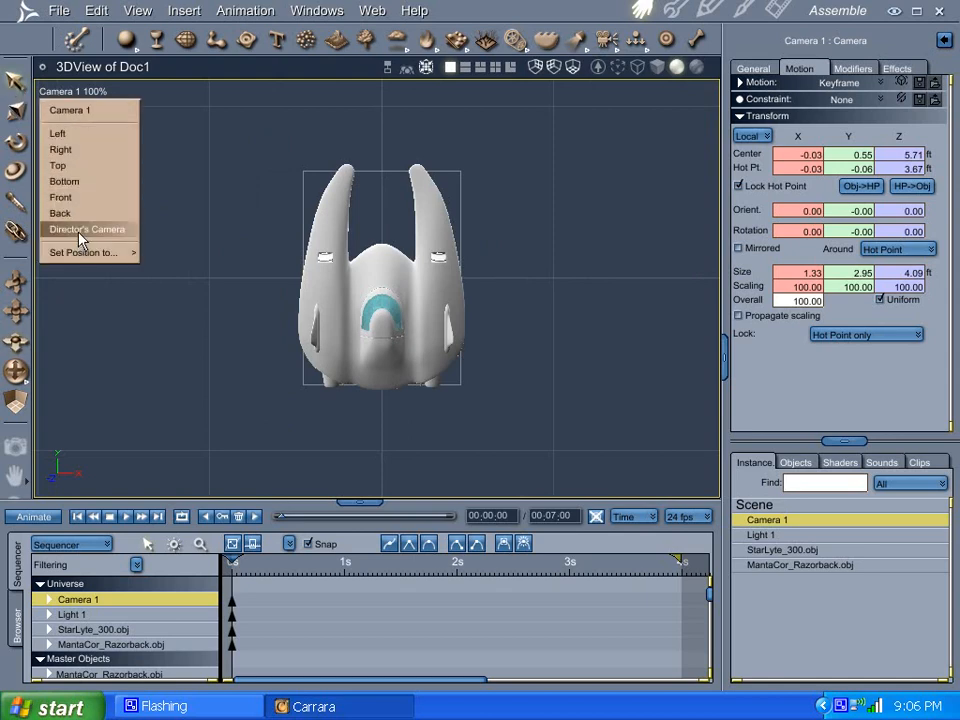
pyautogui.click(87, 229)
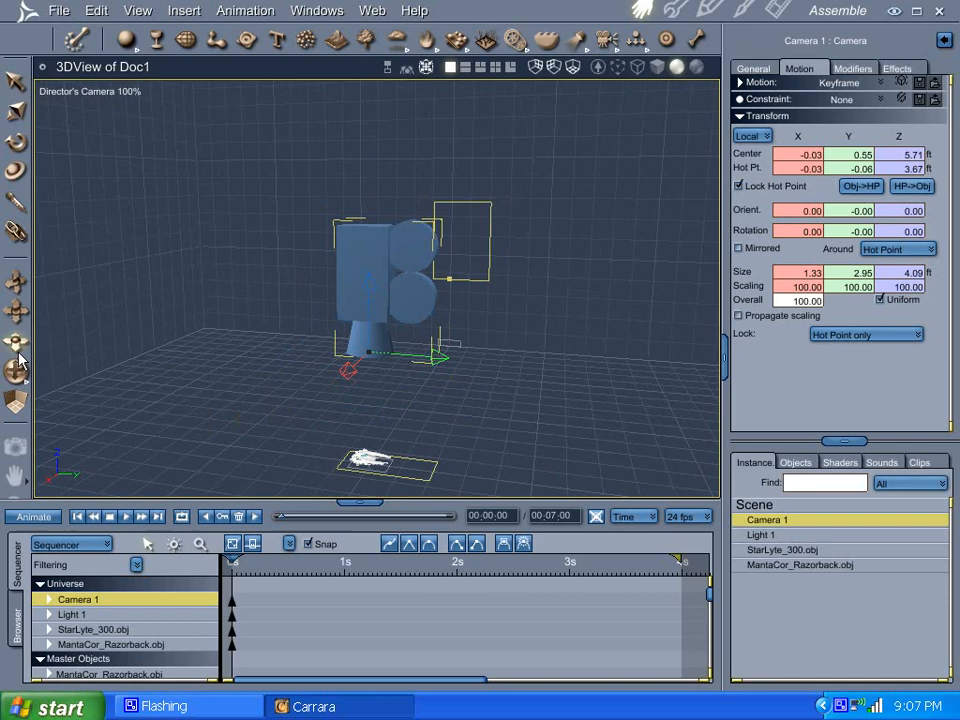
pyautogui.moveTo(115, 398)
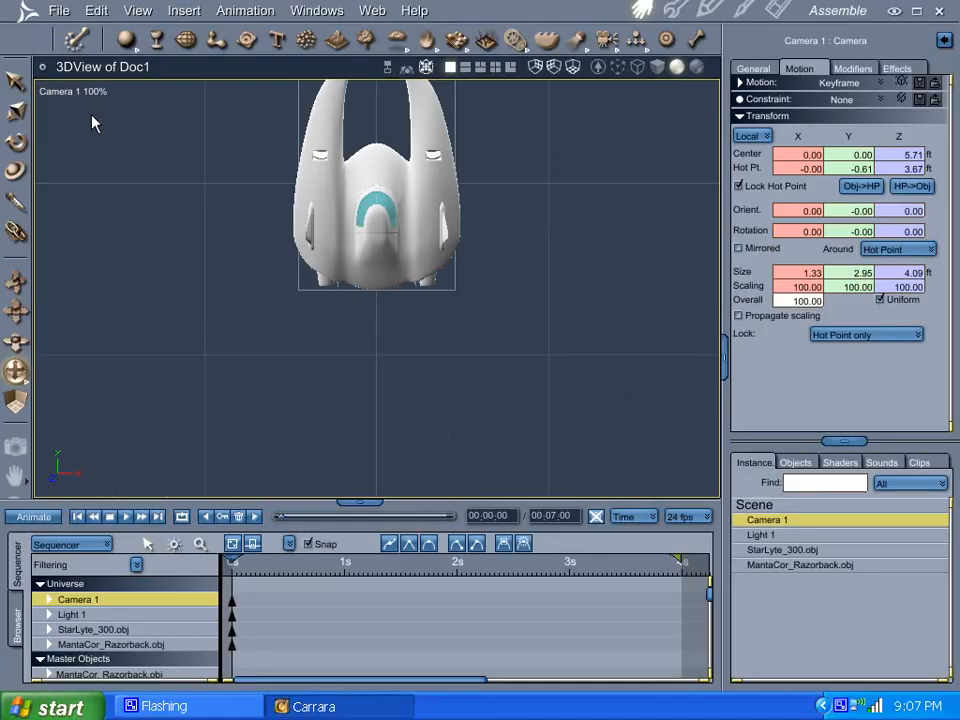
pyautogui.moveTo(25, 240)
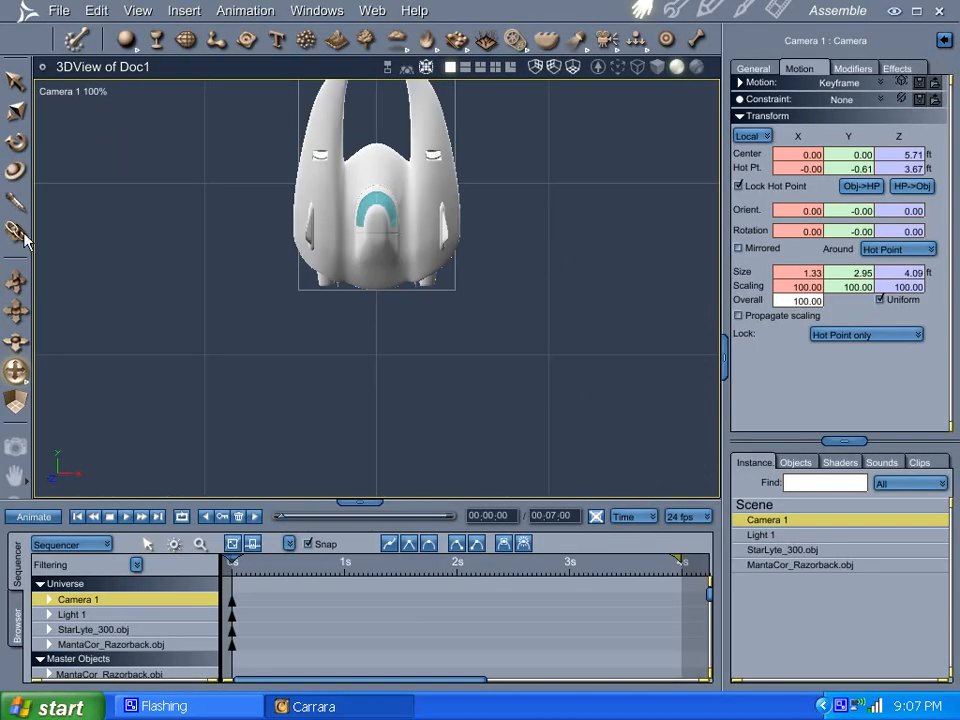
pyautogui.moveTo(17, 313)
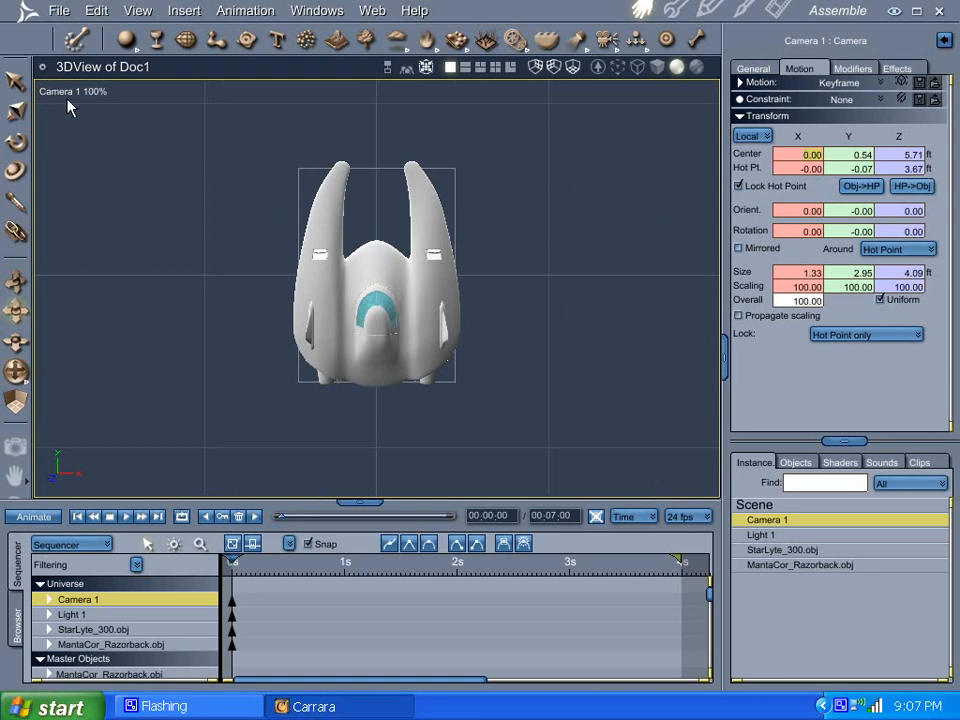
# Step: From the Director's view, duplicate Camera 1 and rename the copy 'P1 Cam'
pyautogui.click(72, 91)
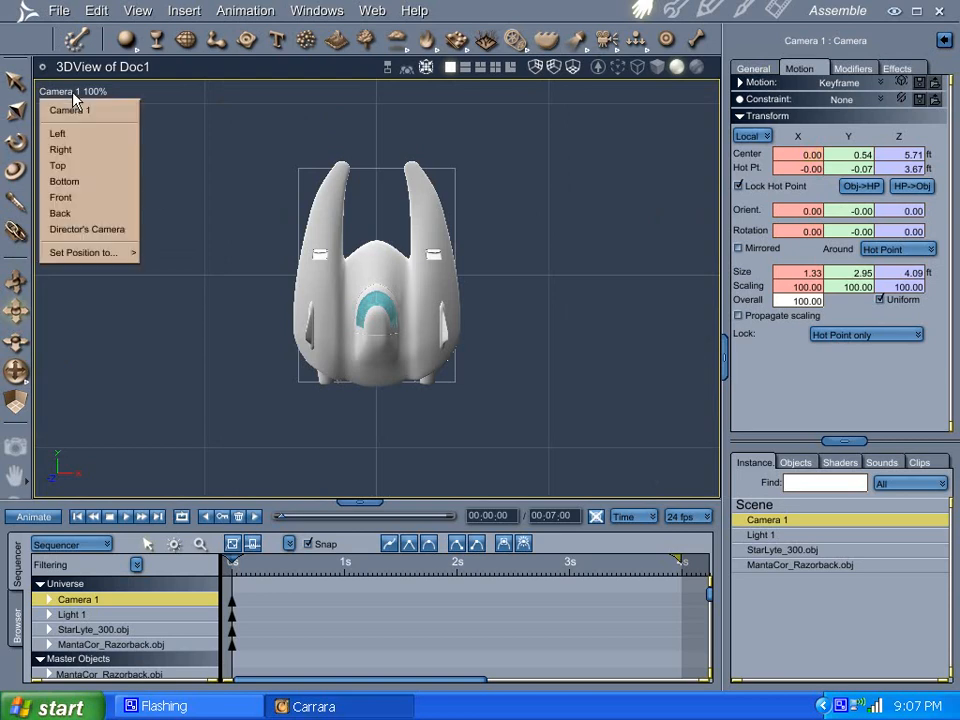
pyautogui.click(87, 229)
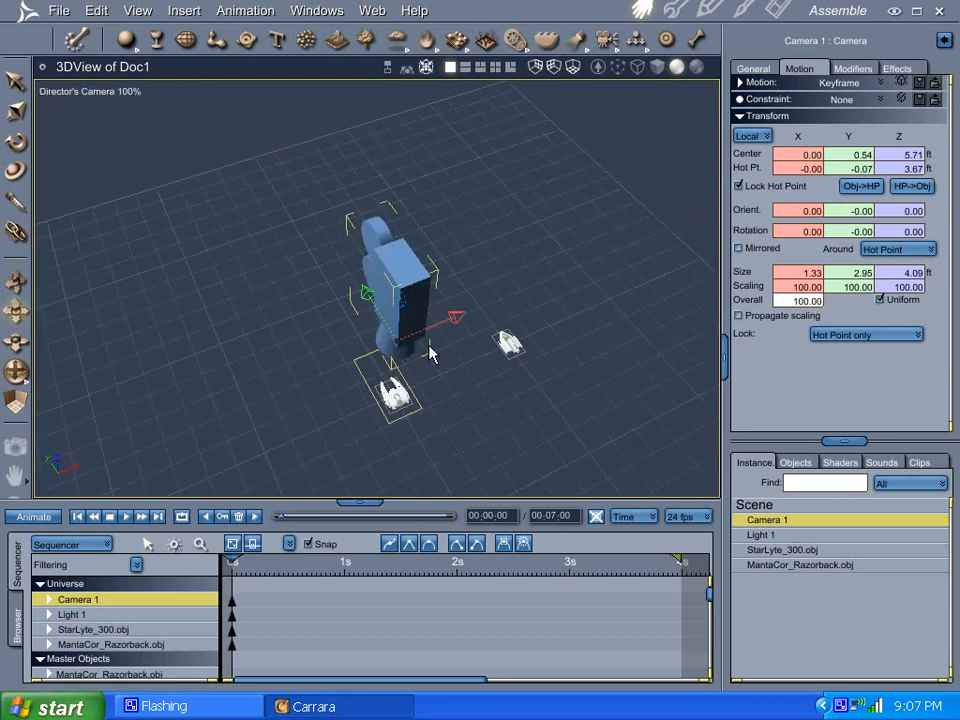
pyautogui.moveTo(675, 362)
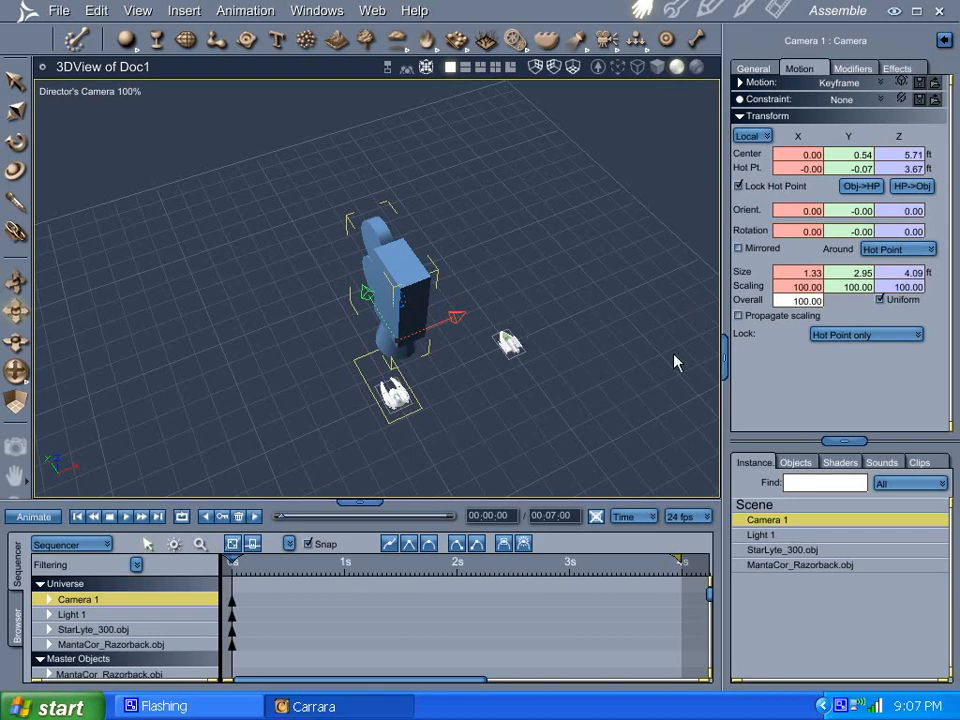
pyautogui.moveTo(96, 11)
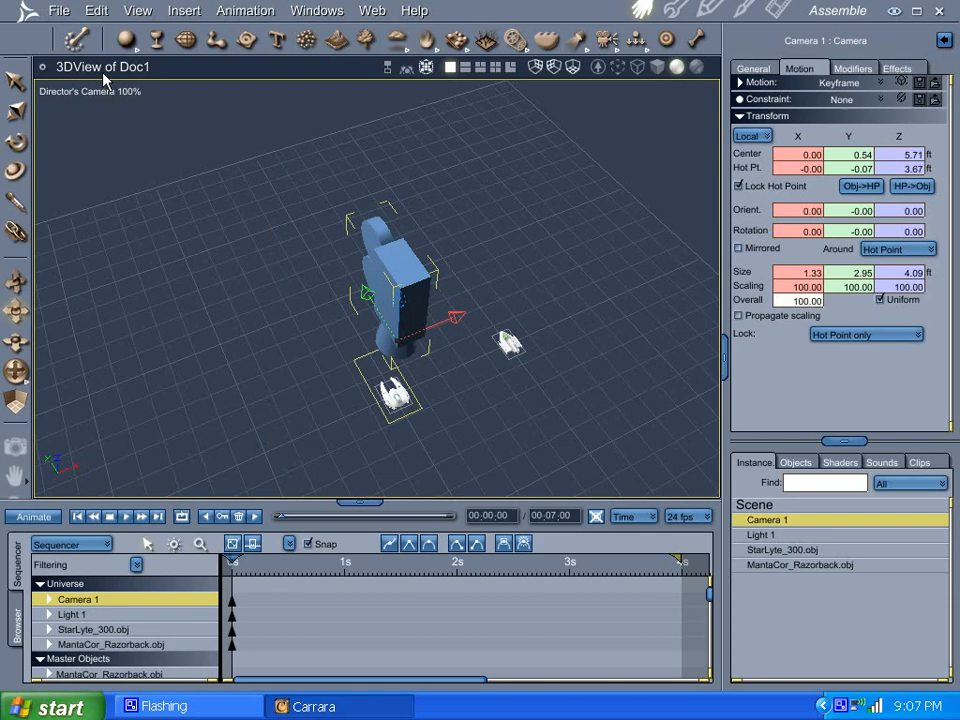
pyautogui.click(96, 10)
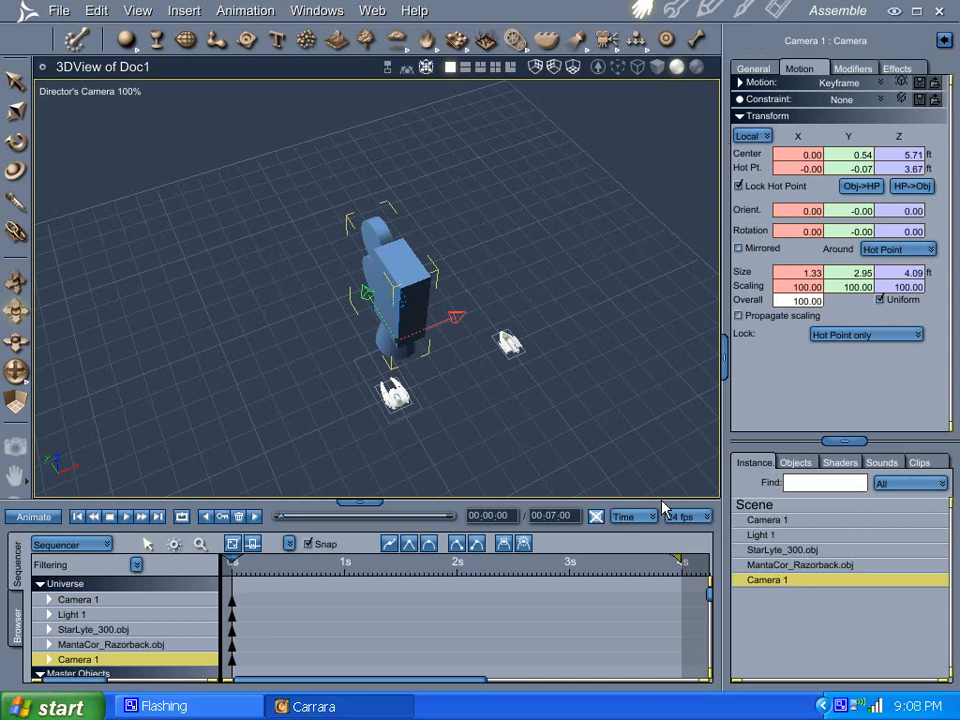
pyautogui.moveTo(768, 590)
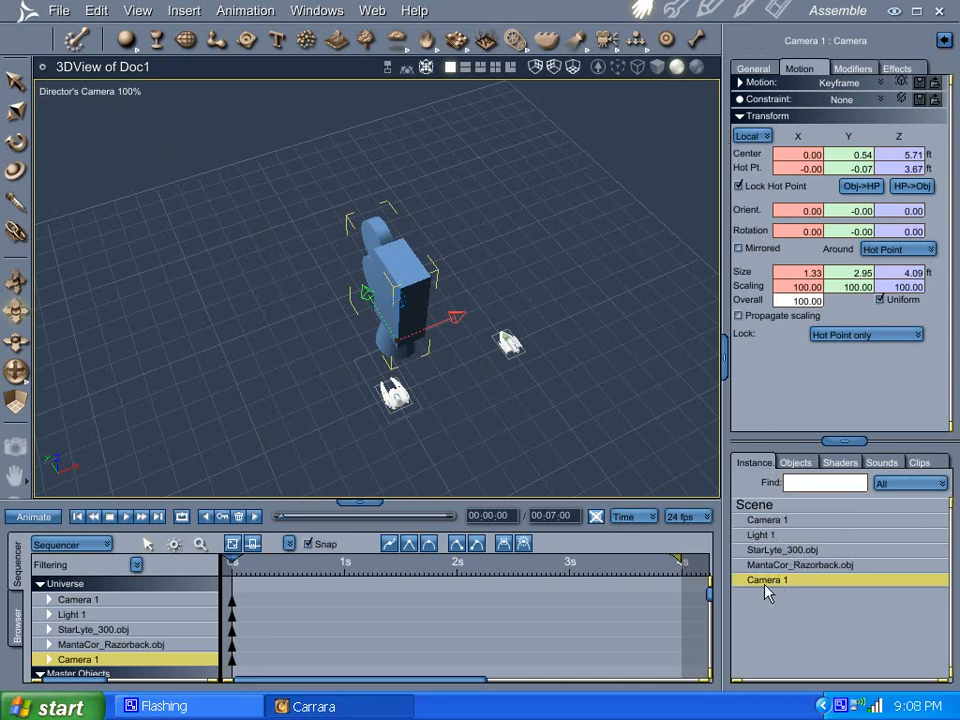
pyautogui.click(753, 68)
pyautogui.write('P1')
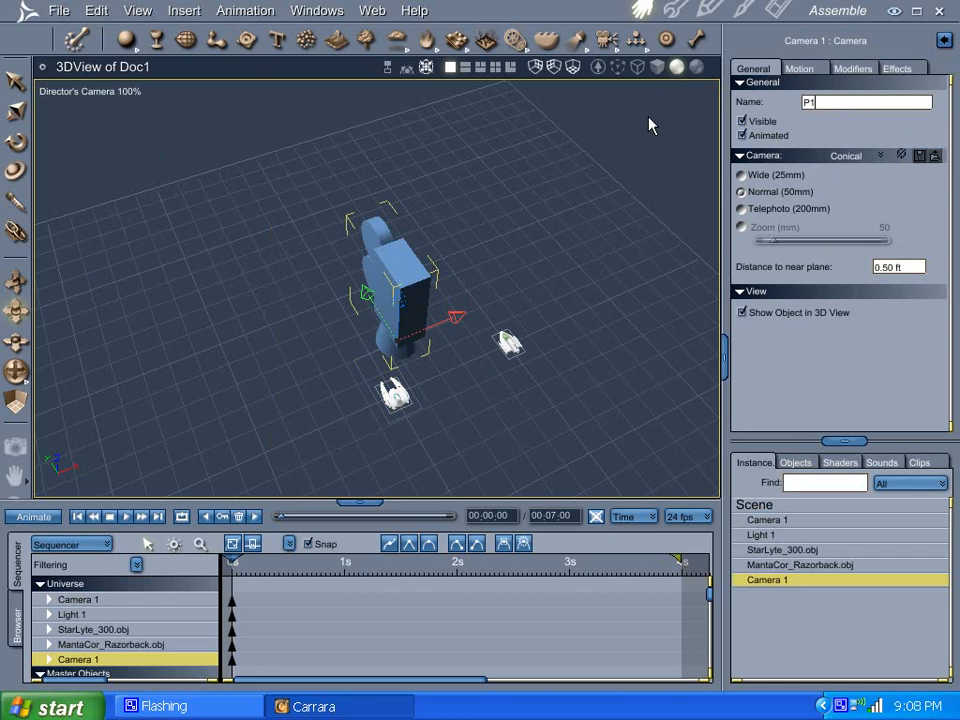
pyautogui.write('Cam')
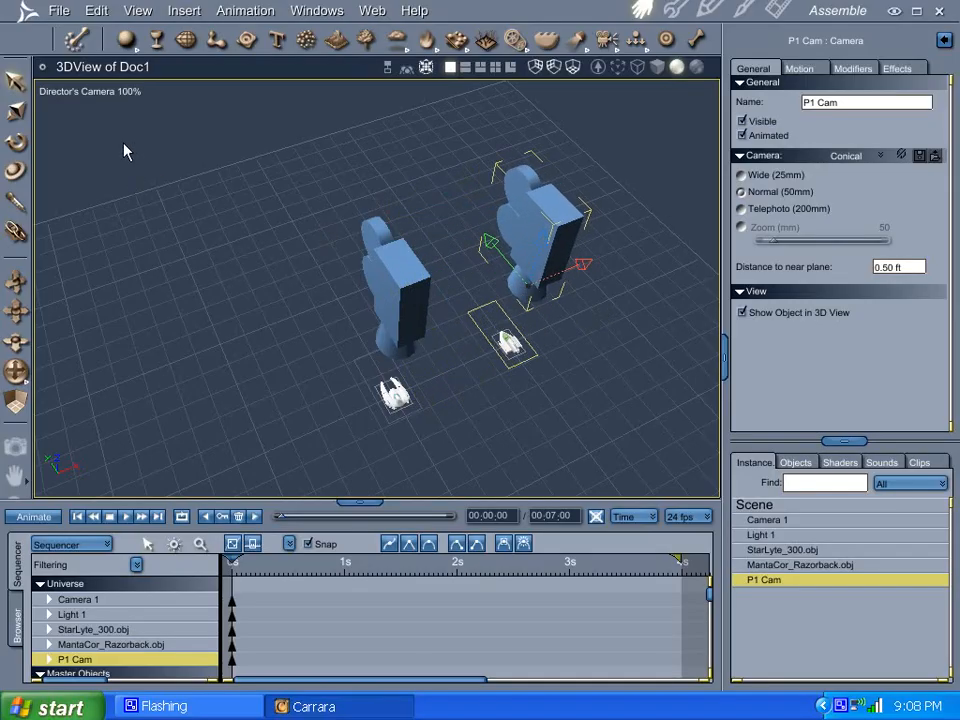
pyautogui.click(90, 91)
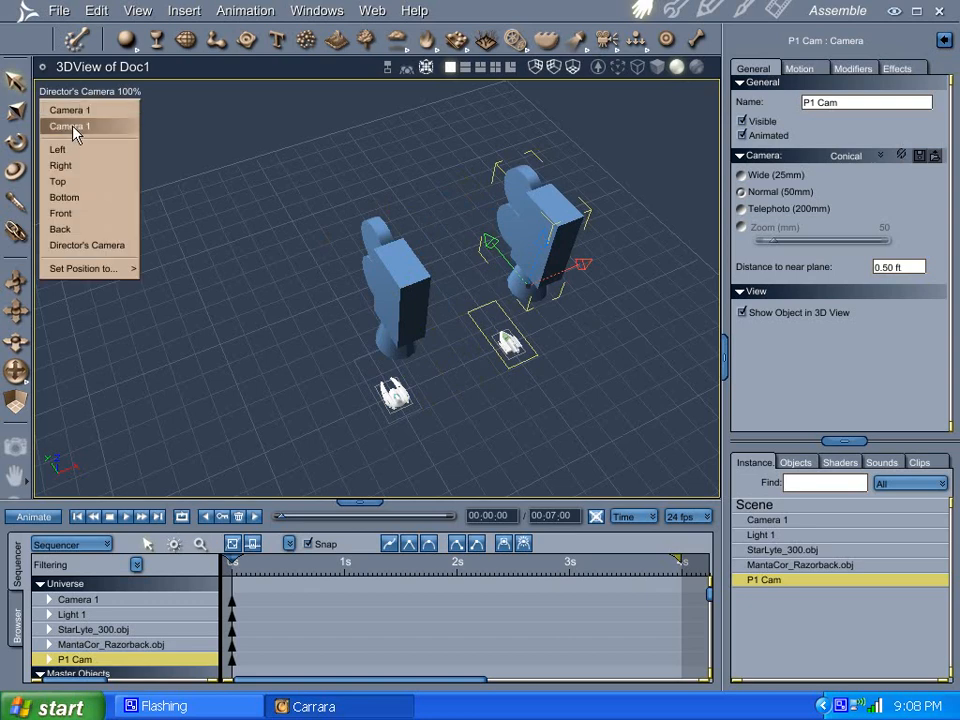
# Step: Cycle through the camera views and the scene object list to check the ships
pyautogui.click(70, 126)
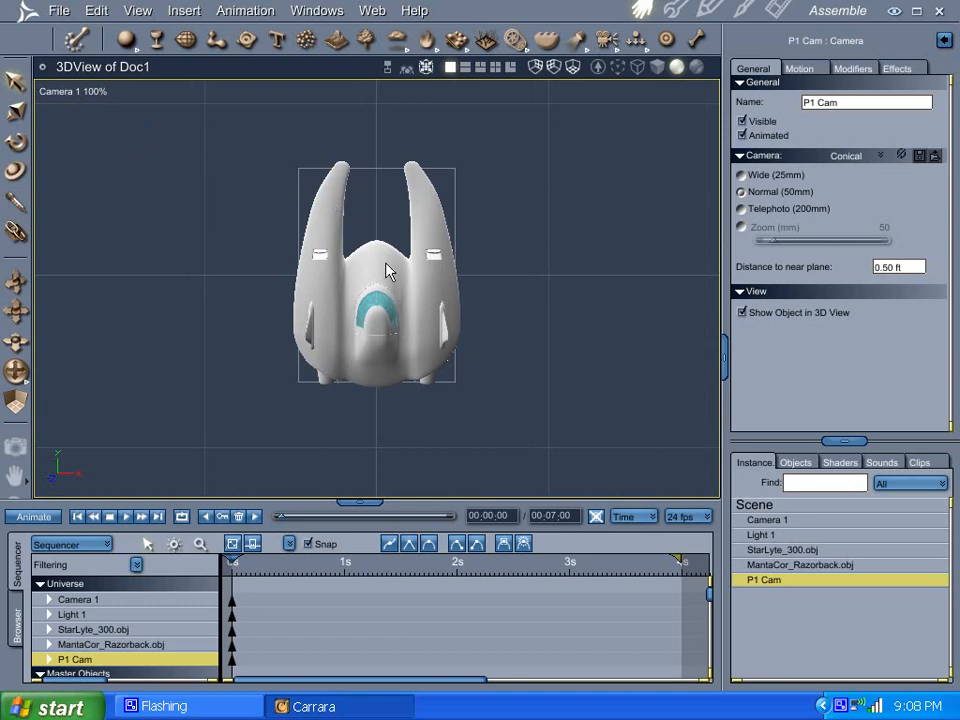
pyautogui.click(72, 91)
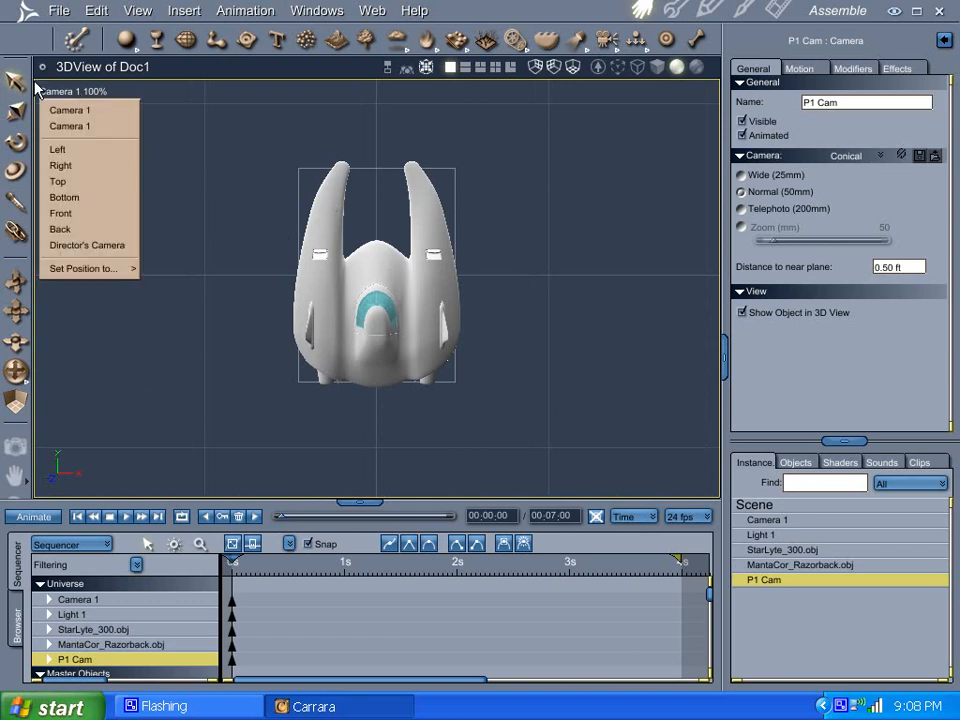
pyautogui.click(72, 91)
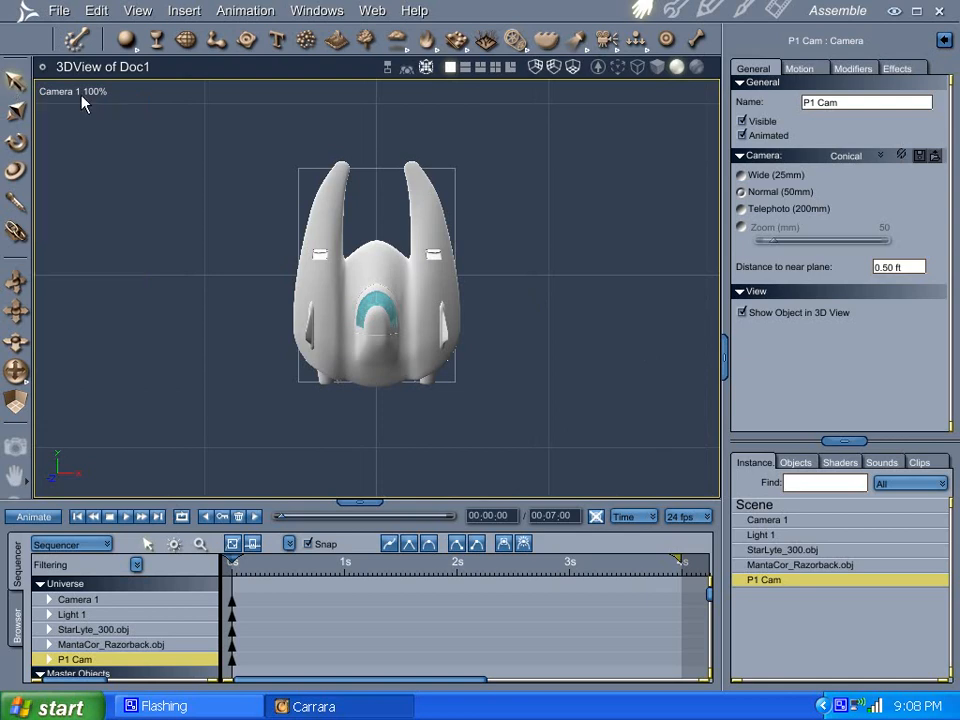
pyautogui.moveTo(760, 520)
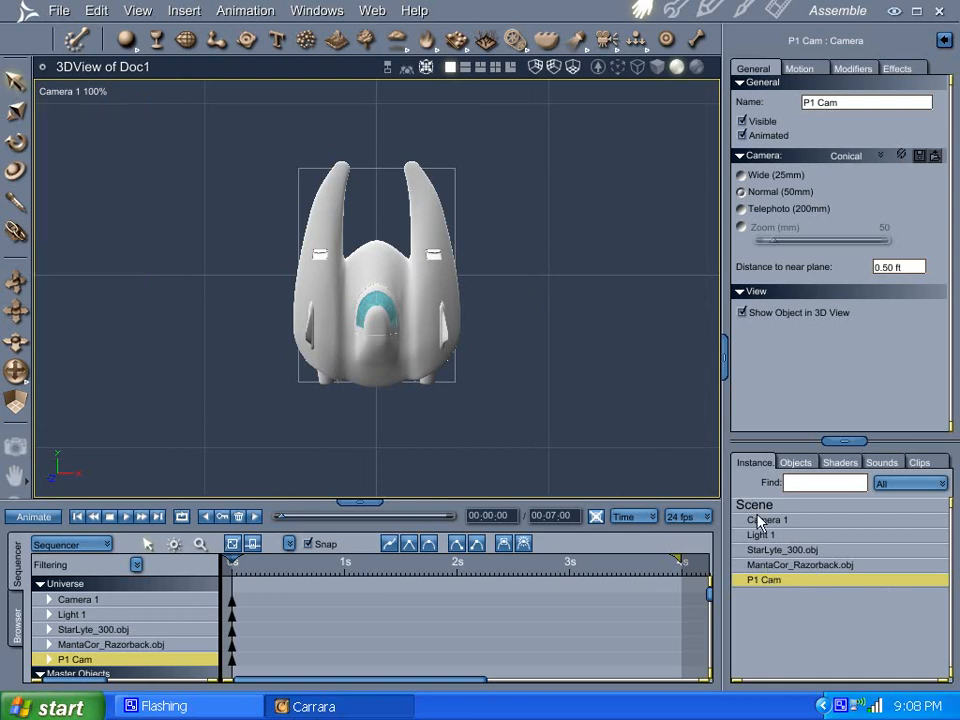
pyautogui.click(795, 462)
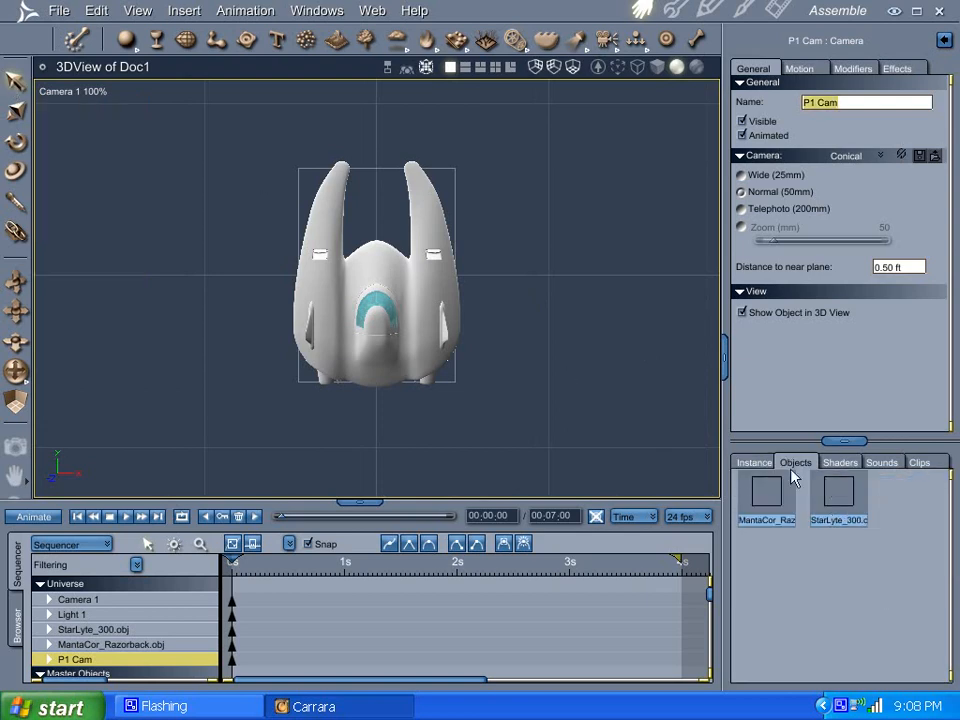
pyautogui.moveTo(753, 462)
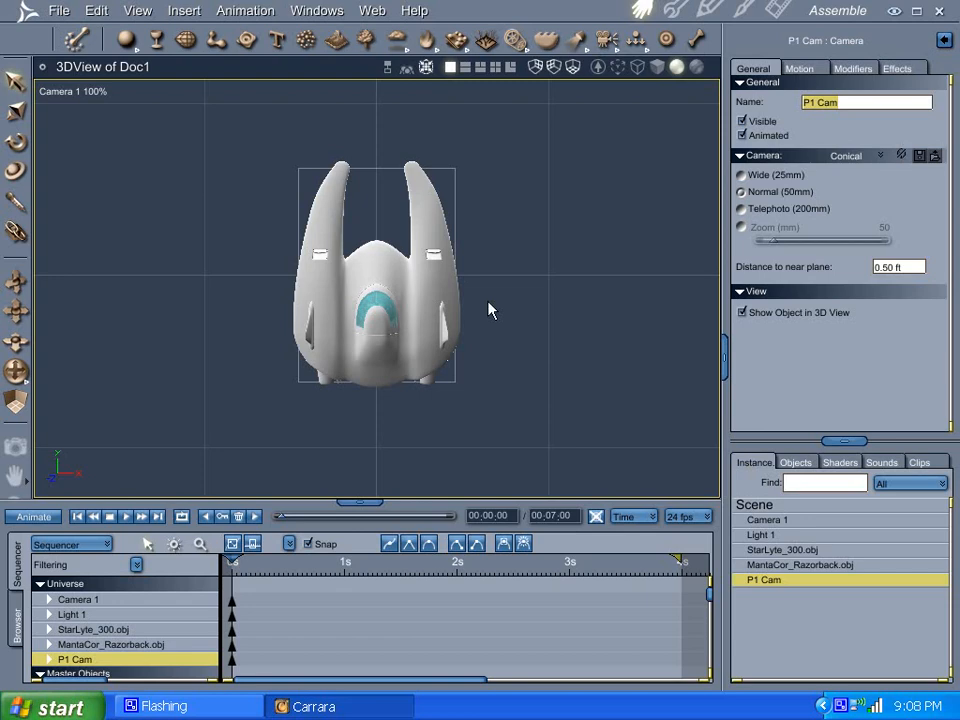
pyautogui.click(72, 91)
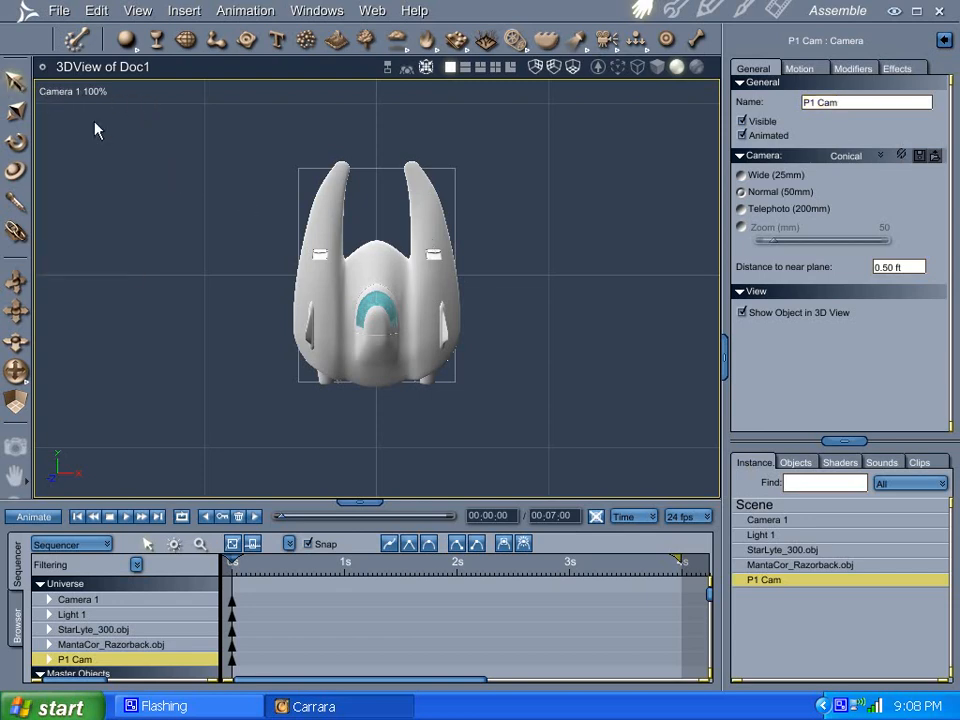
pyautogui.moveTo(678, 481)
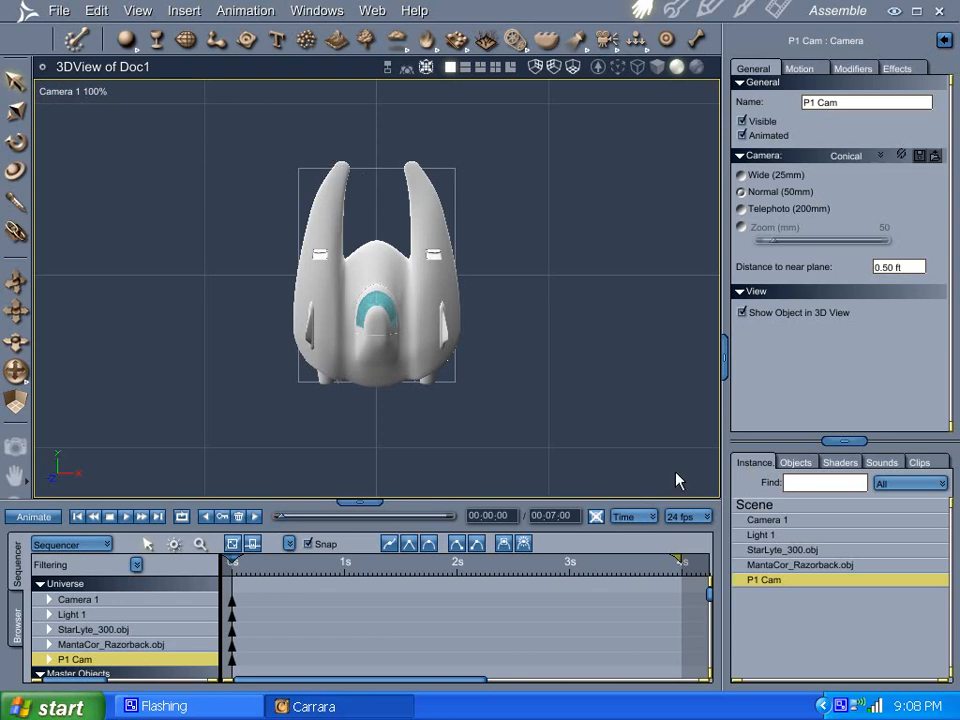
# Step: Rename the original camera 'P2 Cam' and view the StarLyte_300 through its overhead camera
pyautogui.click(767, 519)
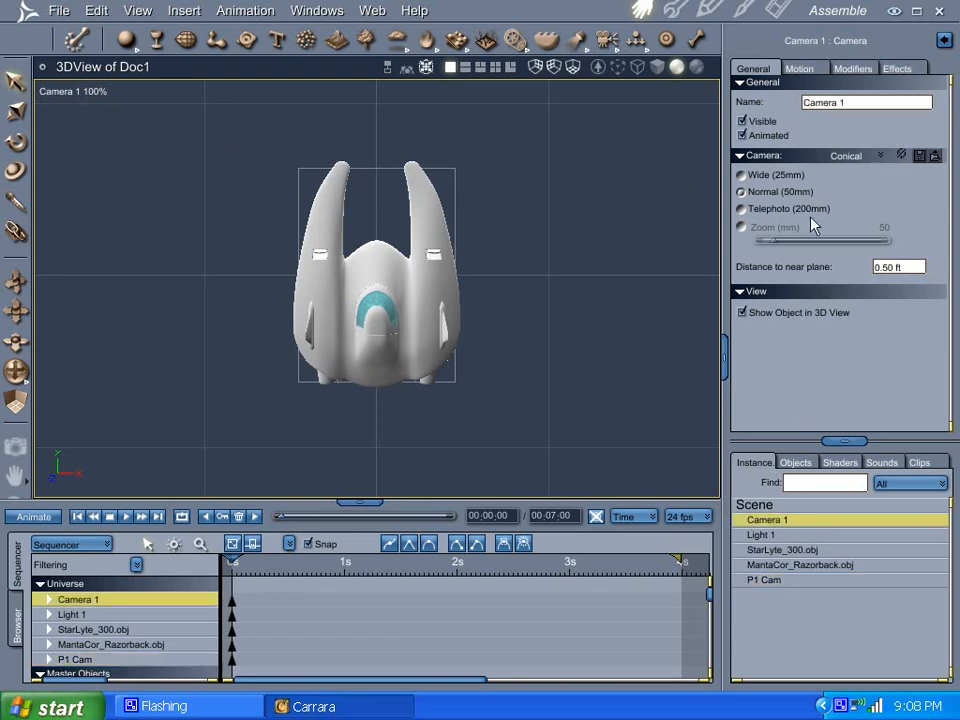
pyautogui.tripleClick(865, 102)
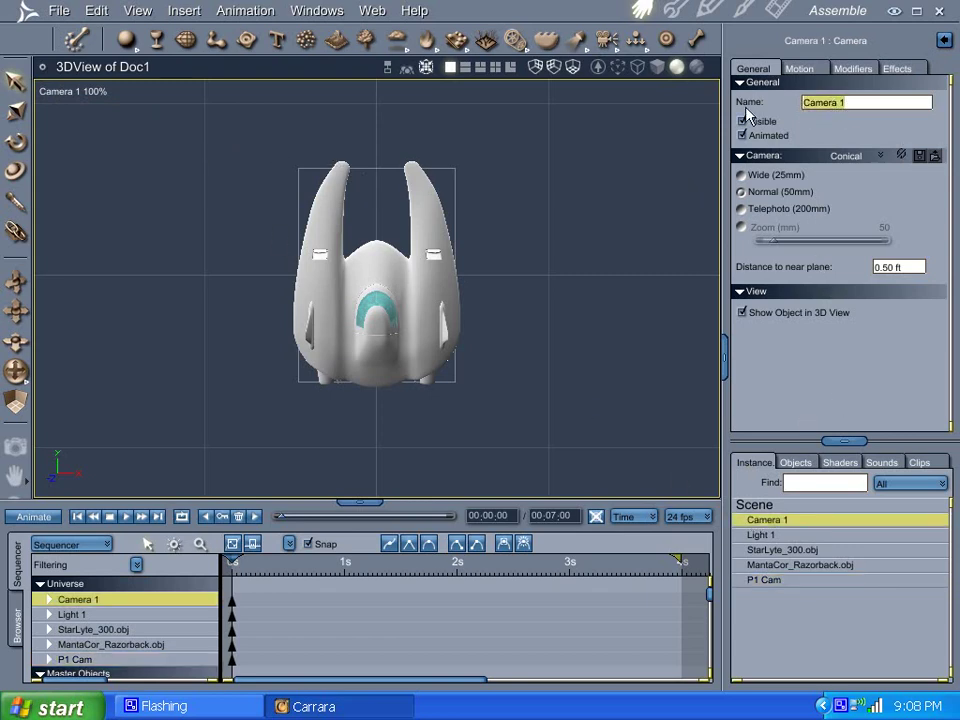
pyautogui.write('P2 Cam')
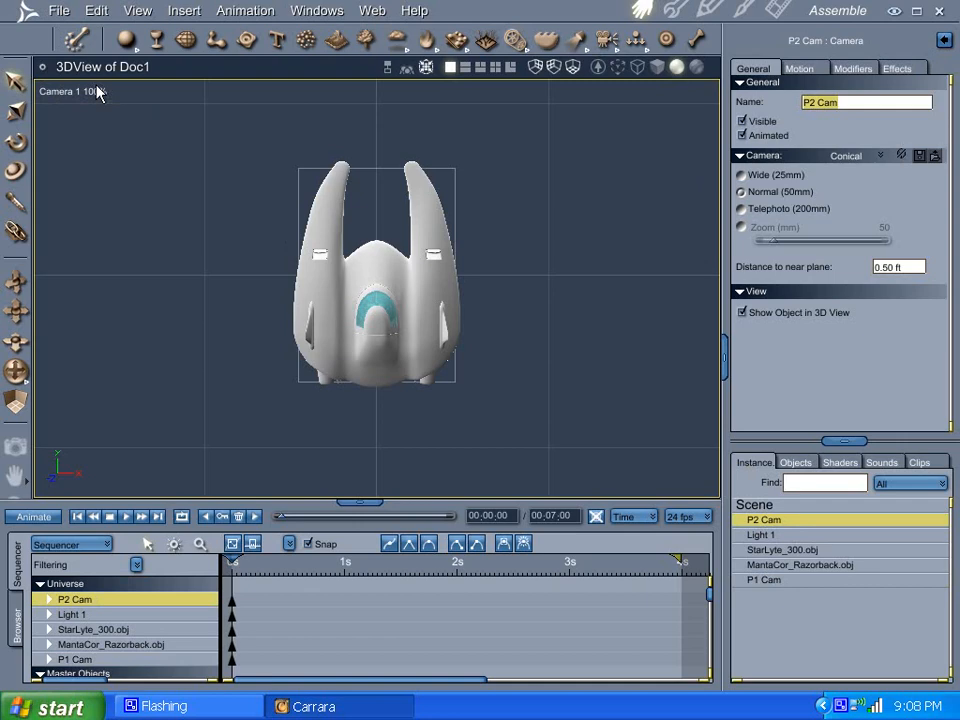
pyautogui.click(72, 91)
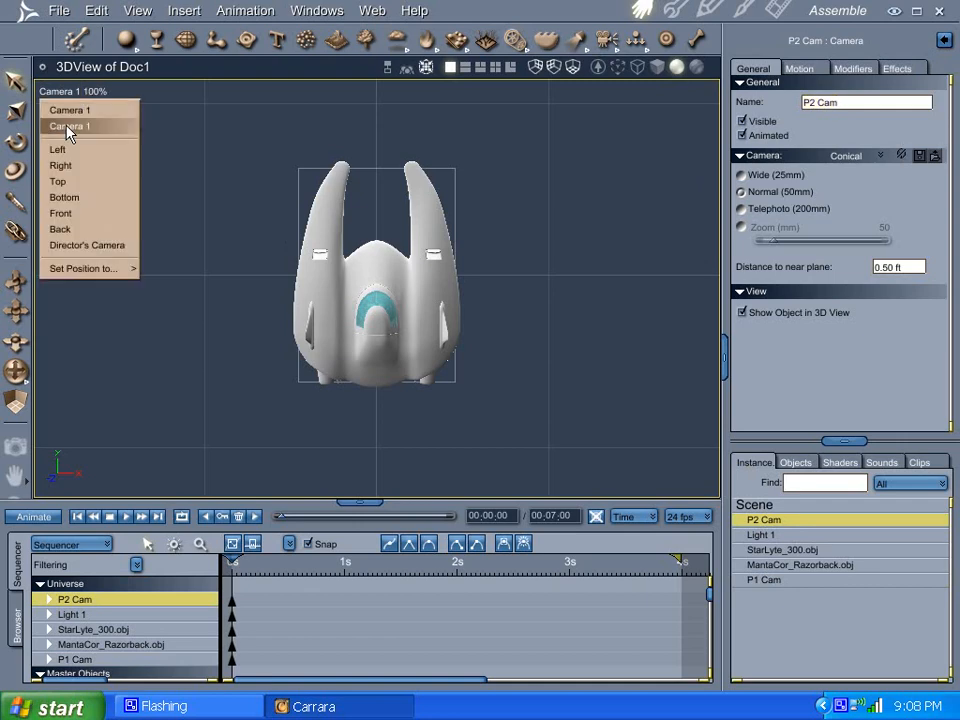
pyautogui.click(69, 125)
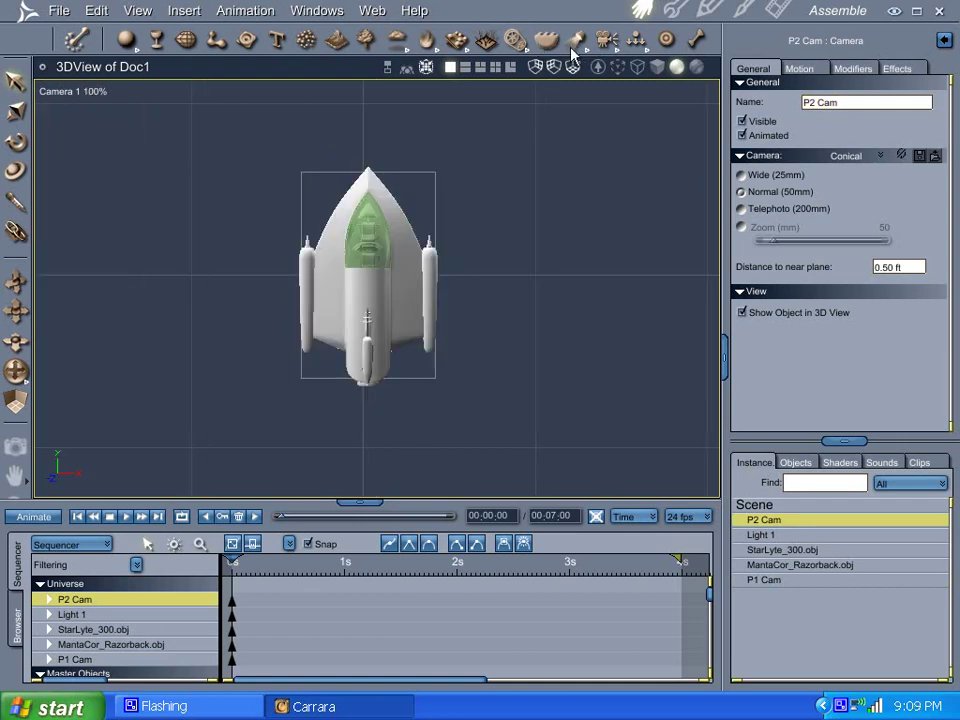
# Step: Turn on View > Production Frame to show frame guides around the StarLyte_300
pyautogui.click(138, 10)
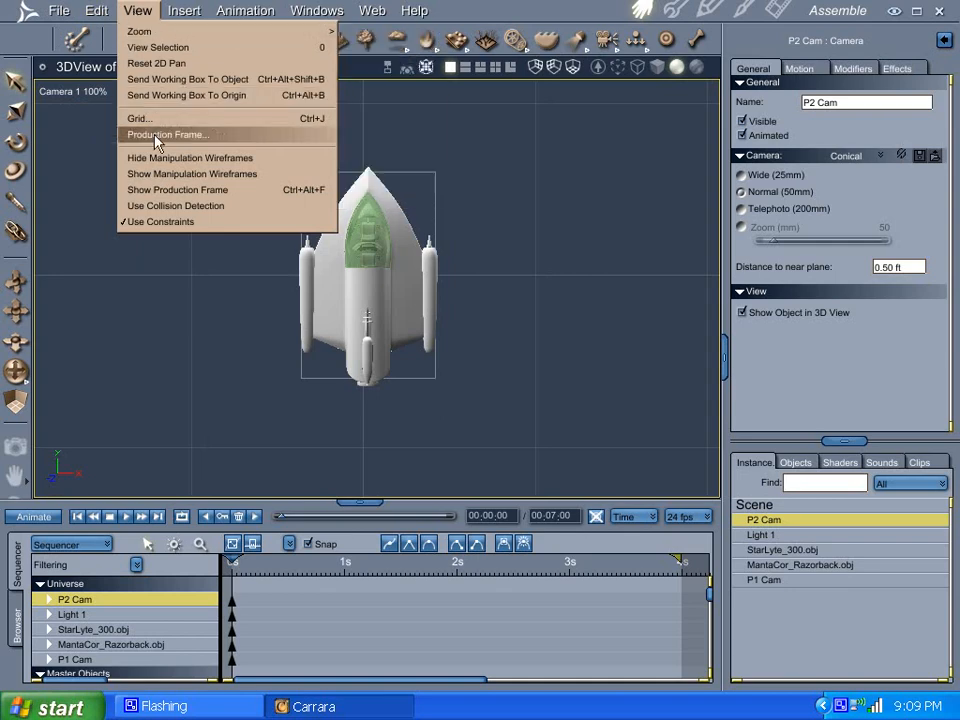
pyautogui.click(167, 134)
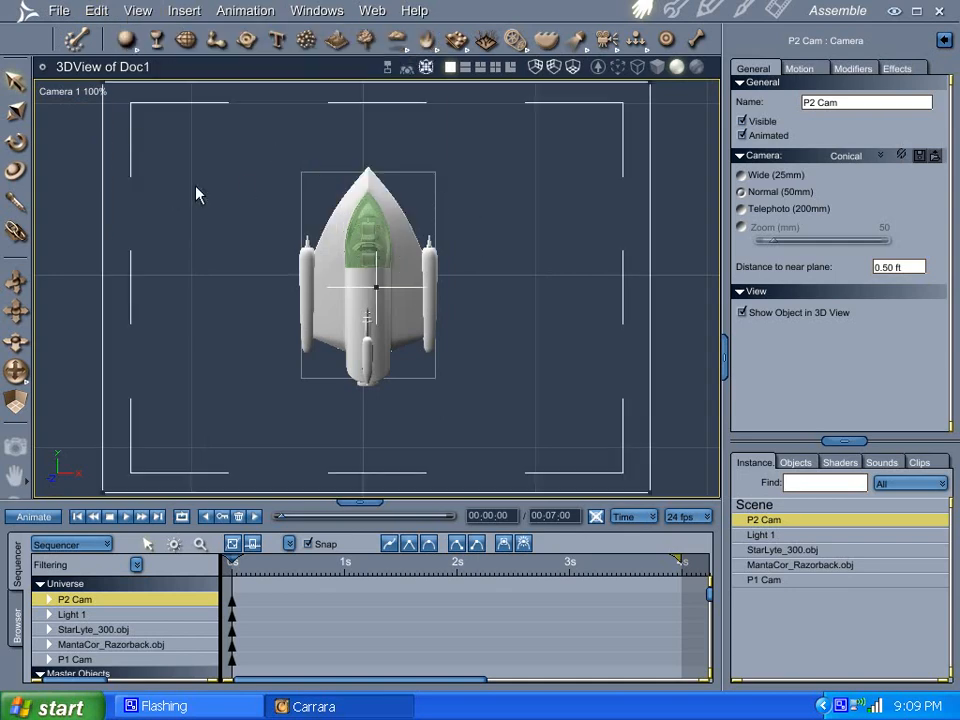
pyautogui.moveTo(211, 148)
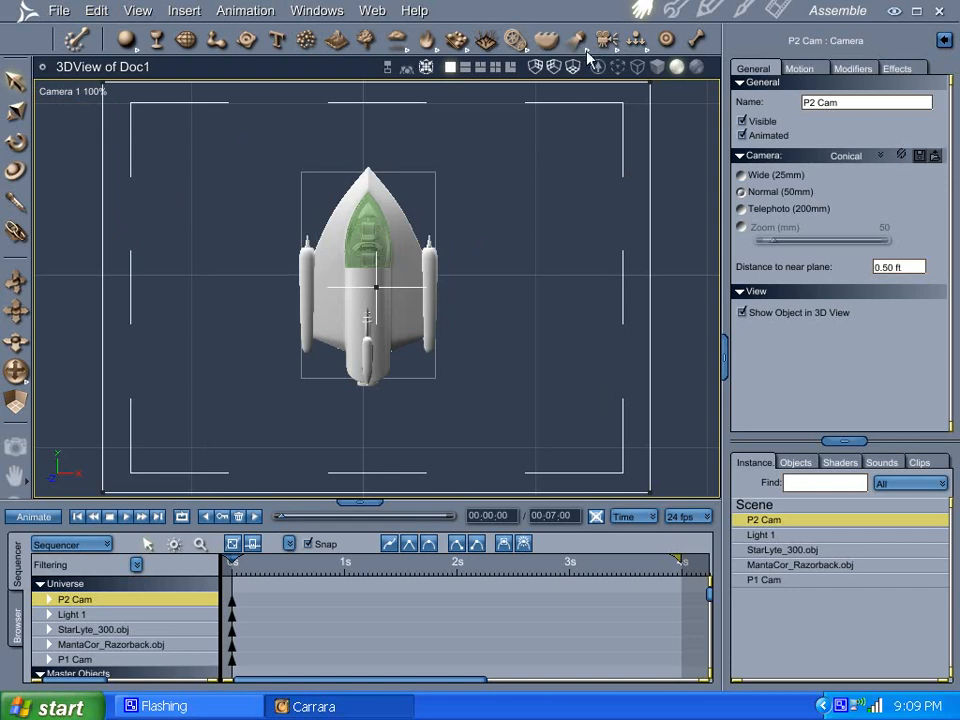
pyautogui.moveTo(695, 63)
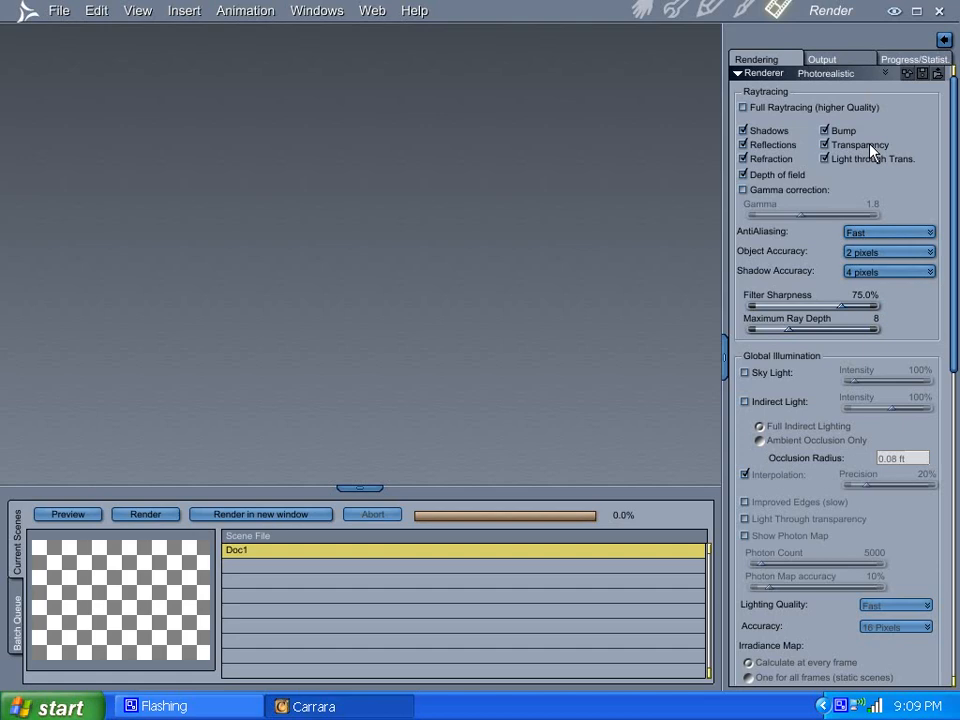
# Step: Make the render output 80 × 80 pixels with Keep Proportions turned off
pyautogui.click(821, 58)
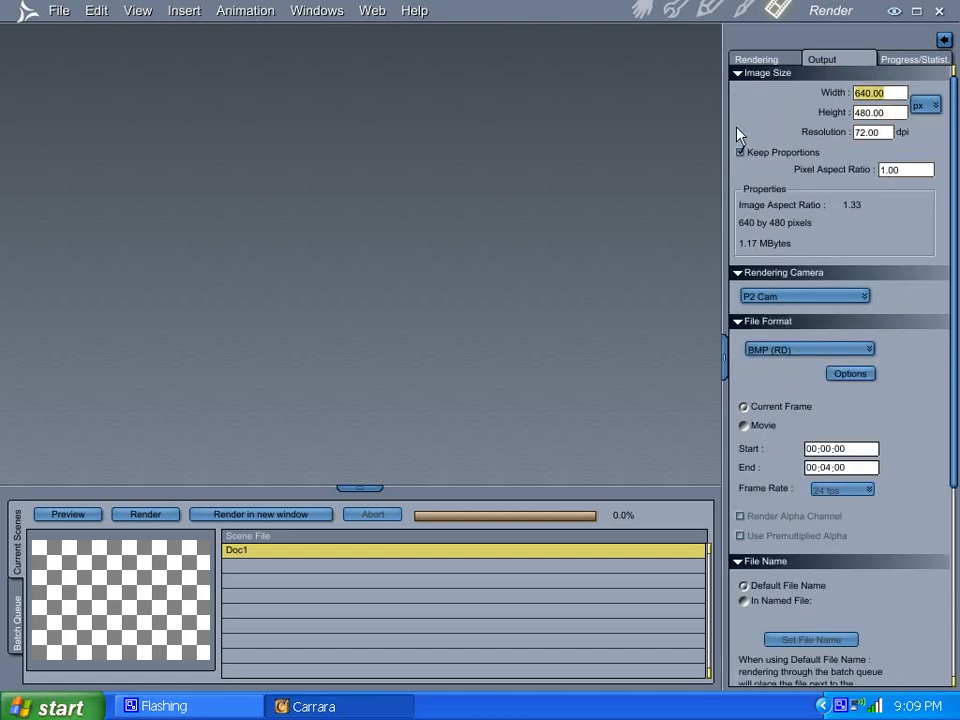
pyautogui.moveTo(780, 108)
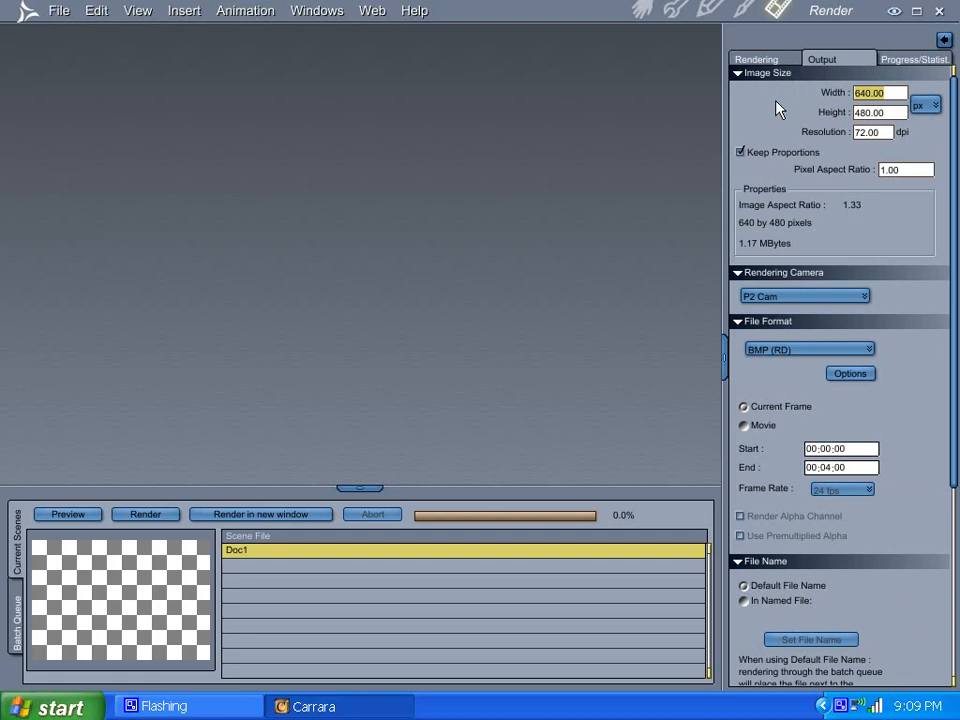
pyautogui.moveTo(736, 138)
pyautogui.write('80')
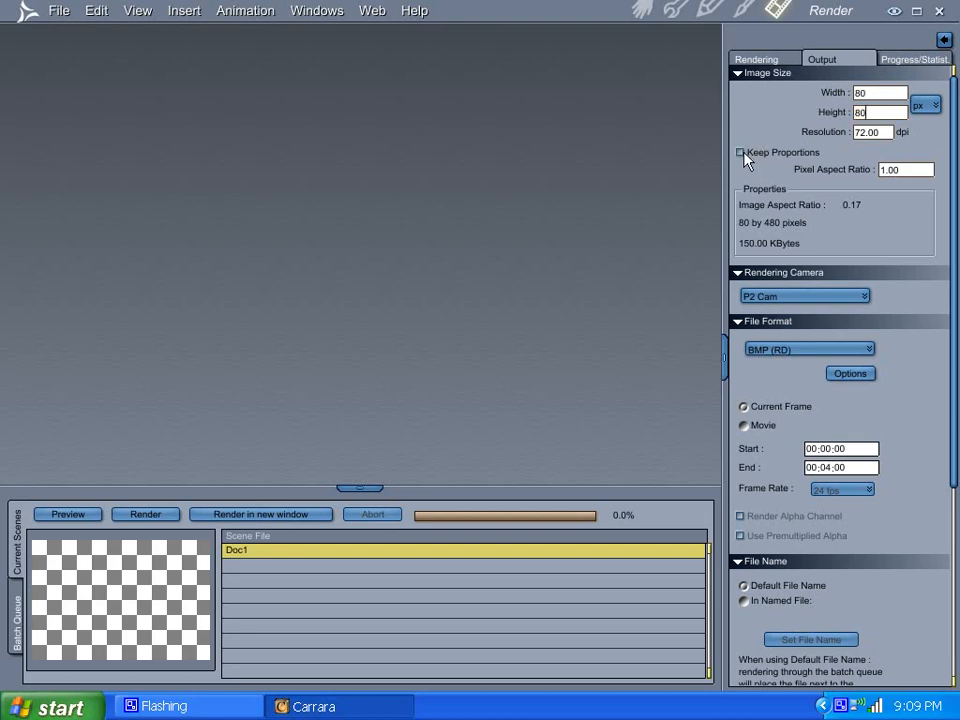
pyautogui.click(741, 152)
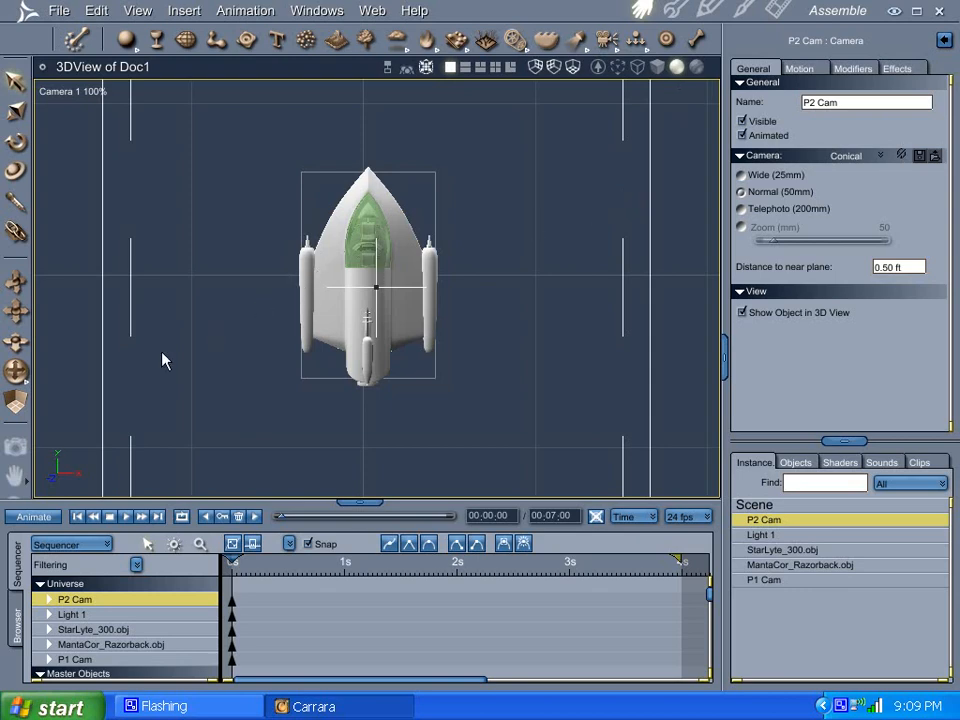
pyautogui.moveTo(373, 508)
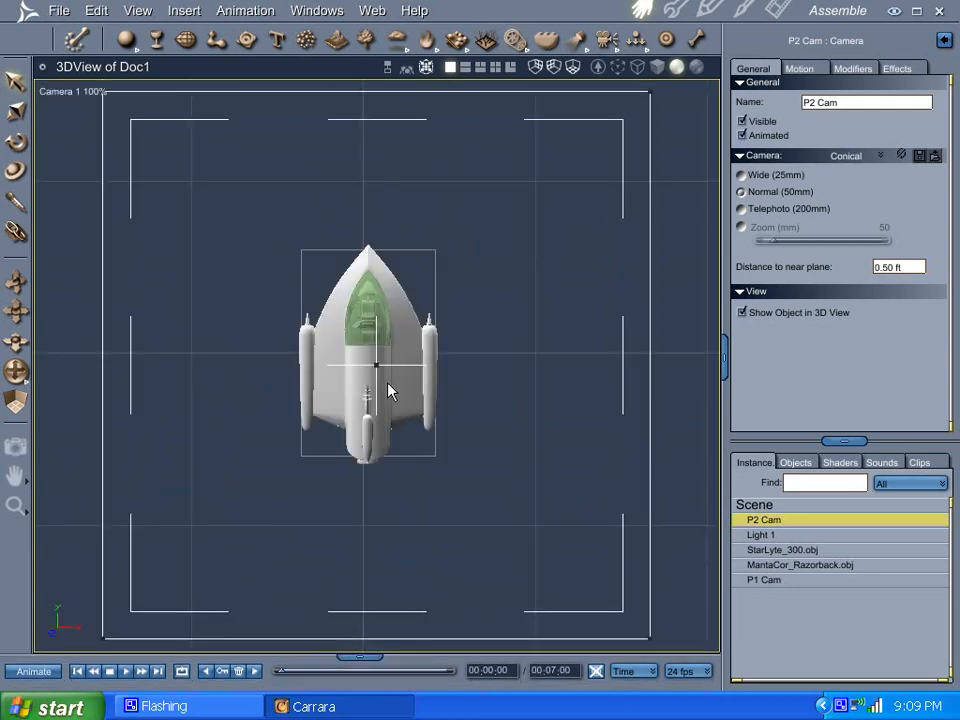
pyautogui.moveTo(63, 380)
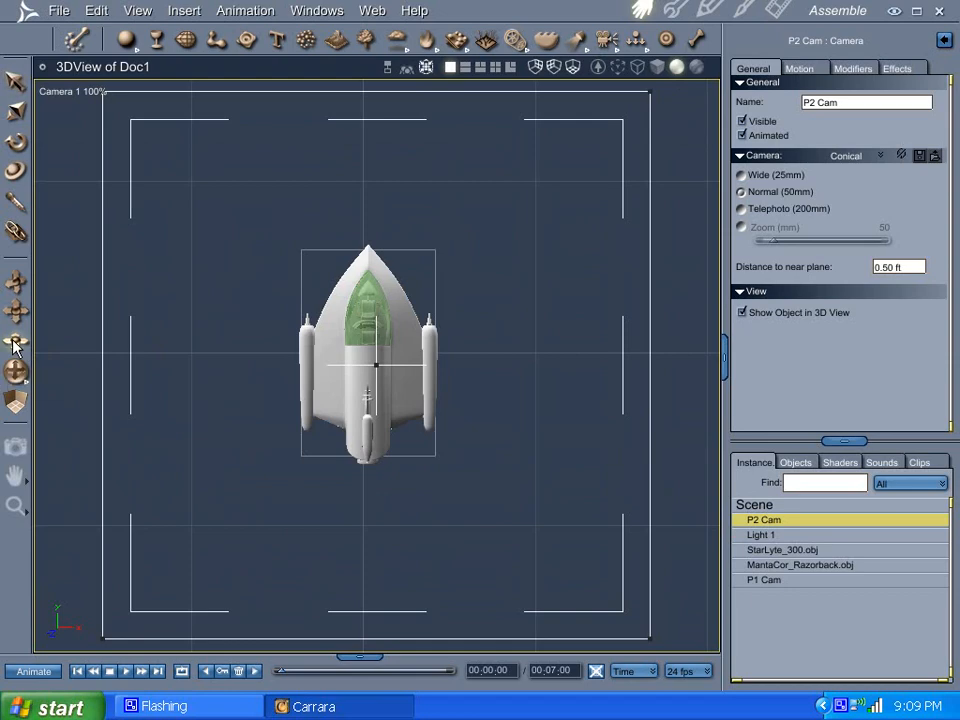
pyautogui.moveTo(170, 459)
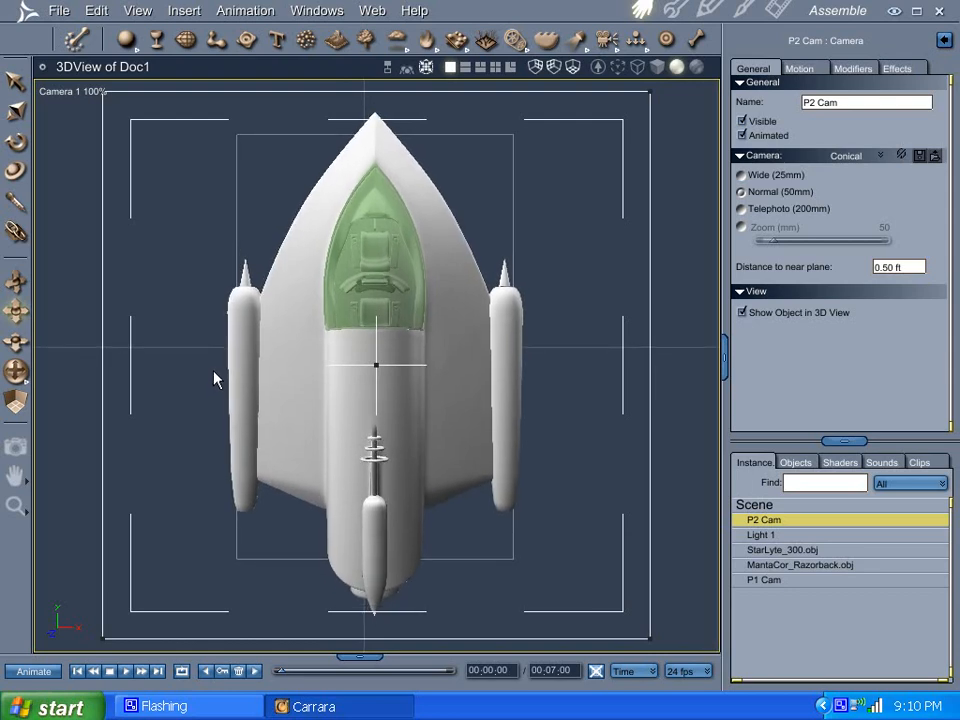
pyautogui.moveTo(54, 371)
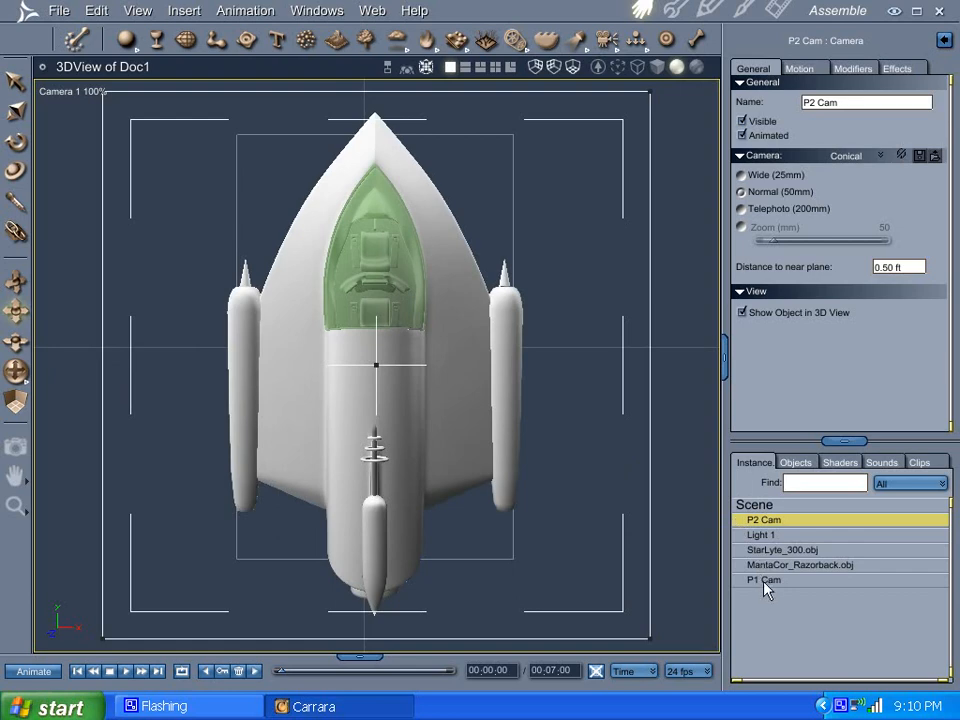
# Step: Switch the 3D view to the second Camera 1, looking down on the Razorback
pyautogui.click(70, 91)
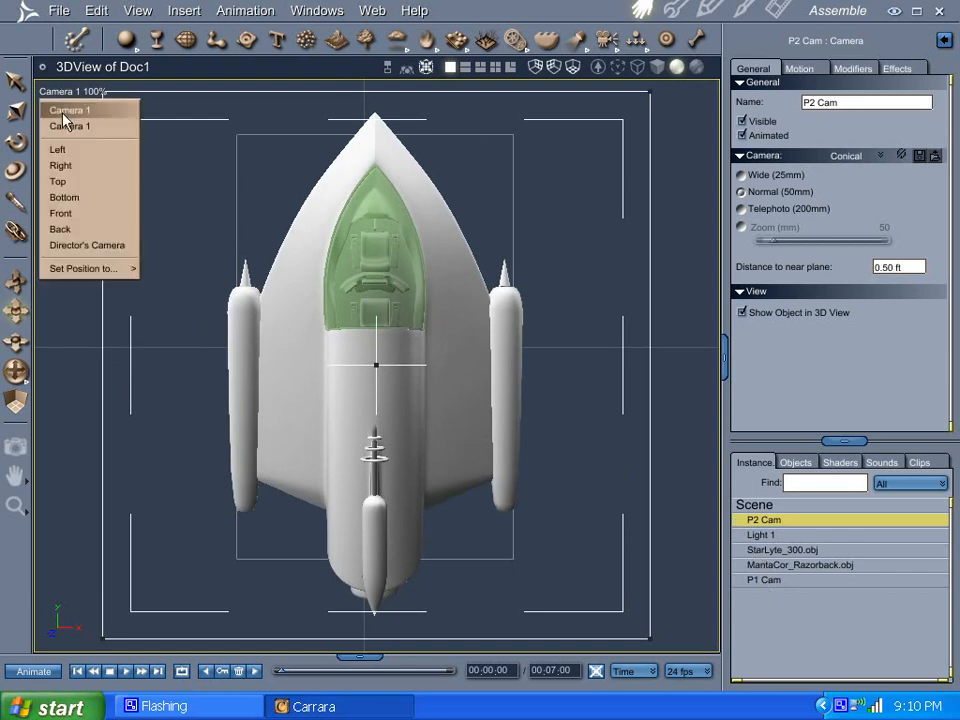
pyautogui.click(69, 110)
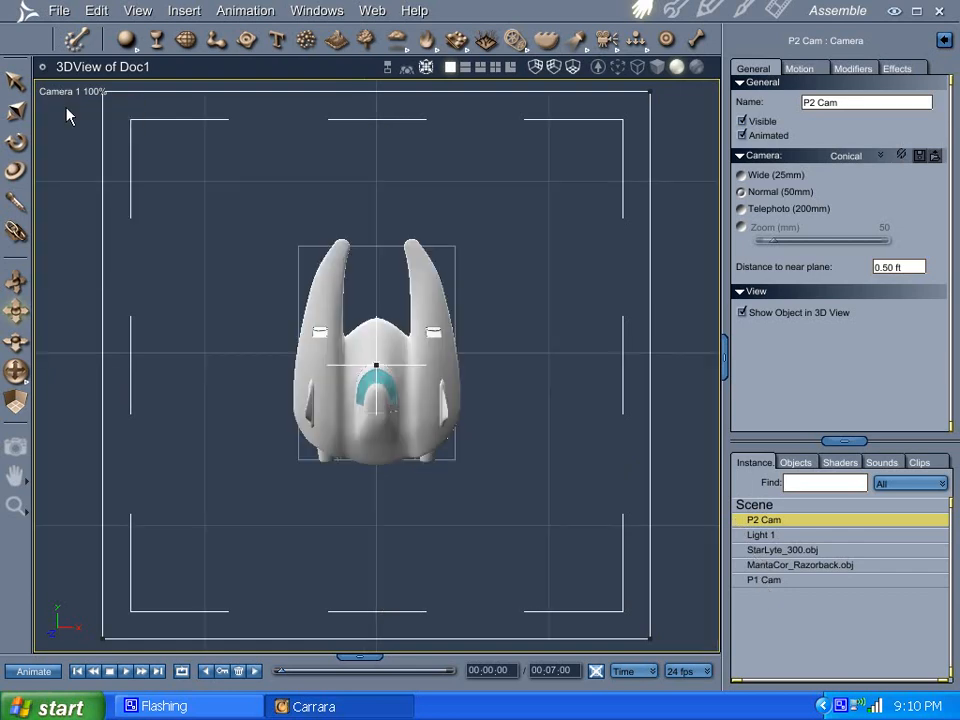
pyautogui.moveTo(137, 392)
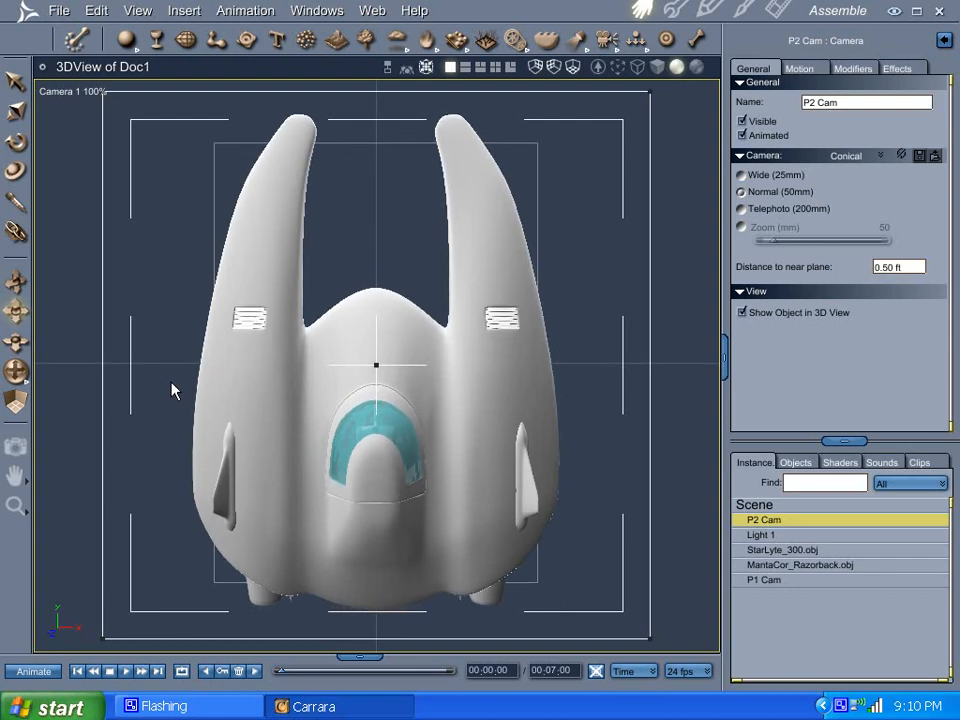
pyautogui.moveTo(185, 290)
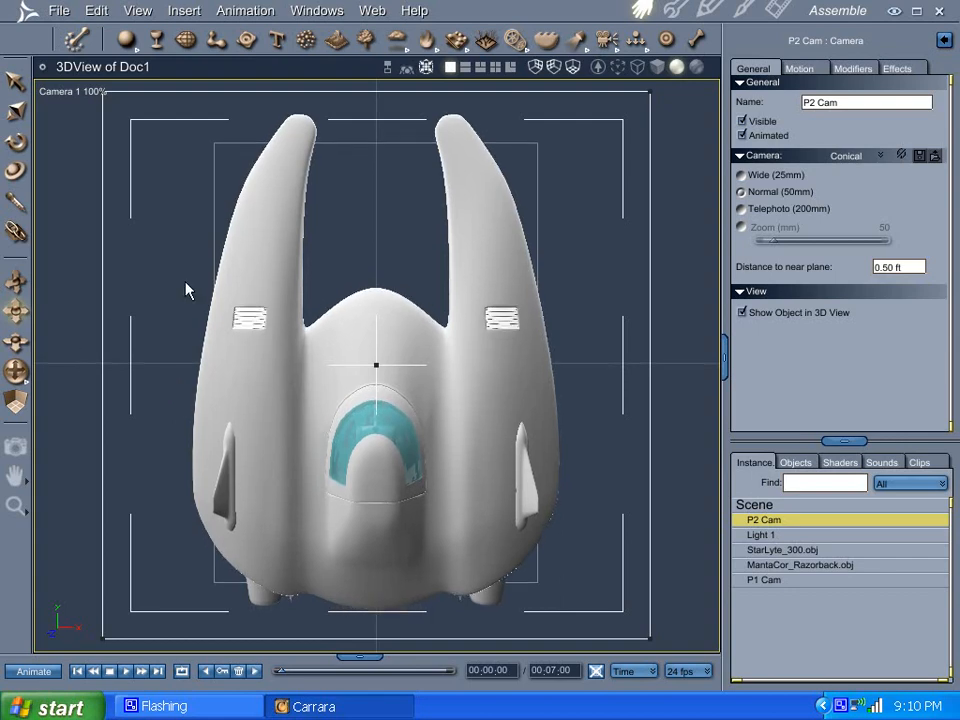
pyautogui.moveTo(654, 510)
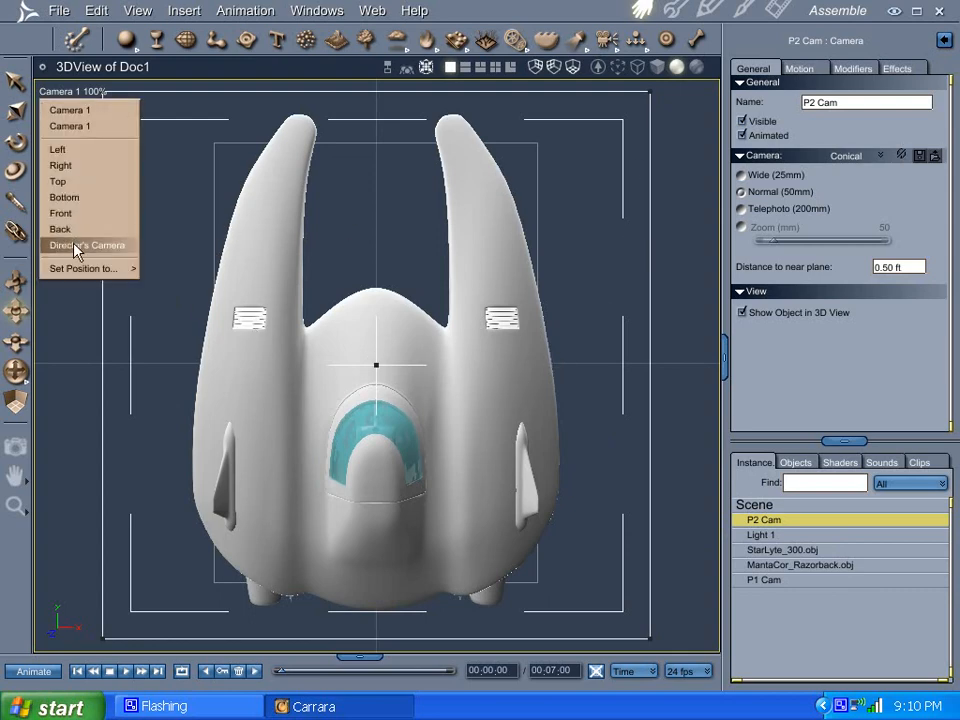
# Step: Return to the Director's Camera, select MantaCor_Razorback.obj and show its shading domains
pyautogui.click(88, 245)
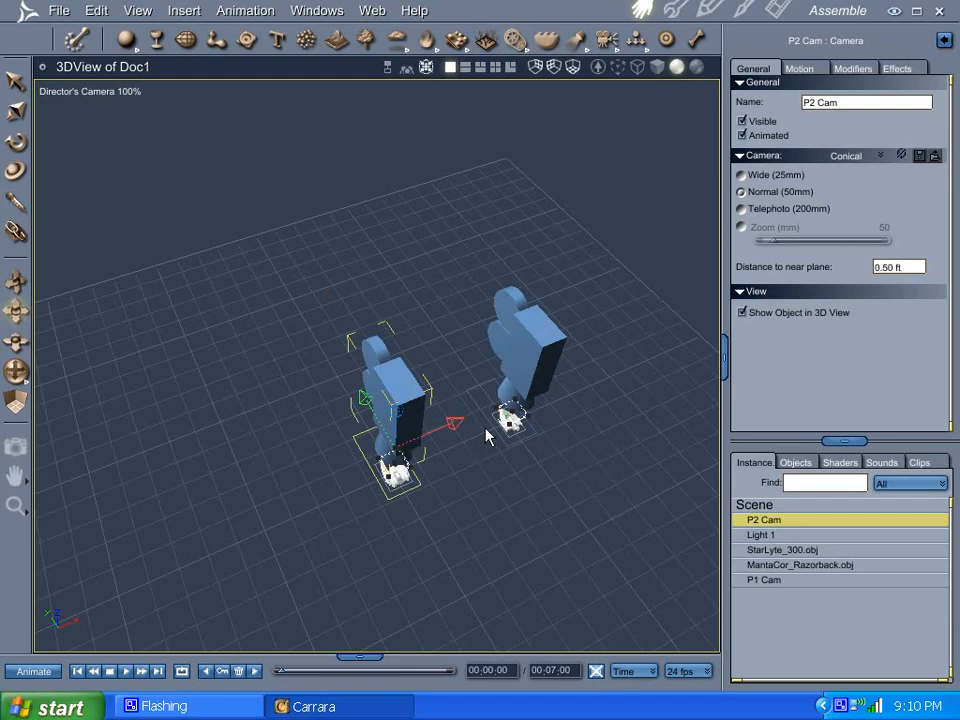
pyautogui.moveTo(15, 440)
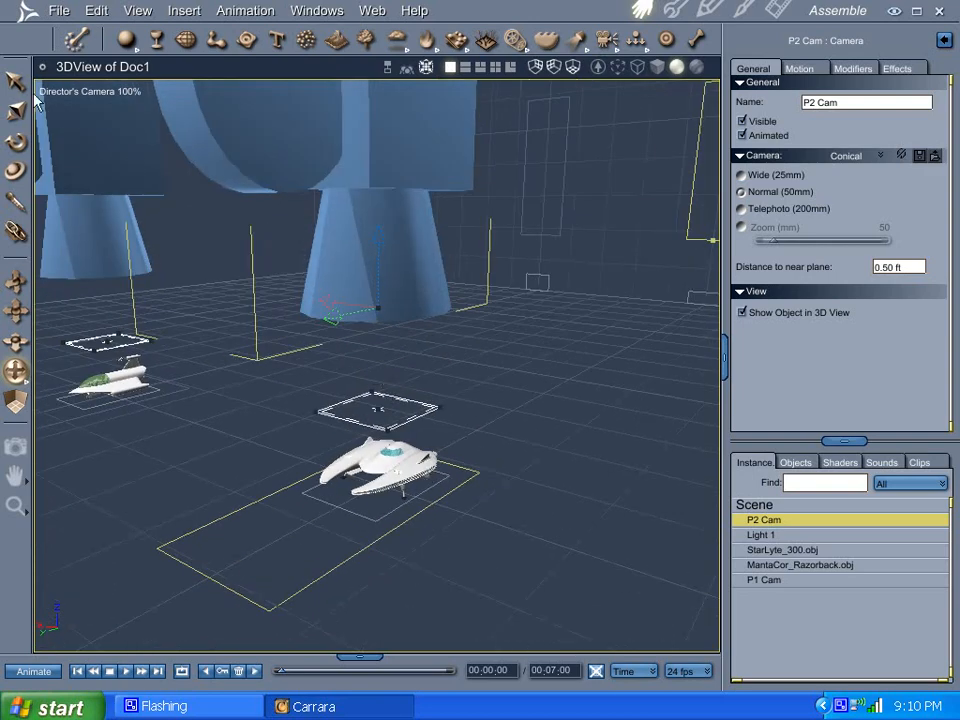
pyautogui.moveTo(842, 581)
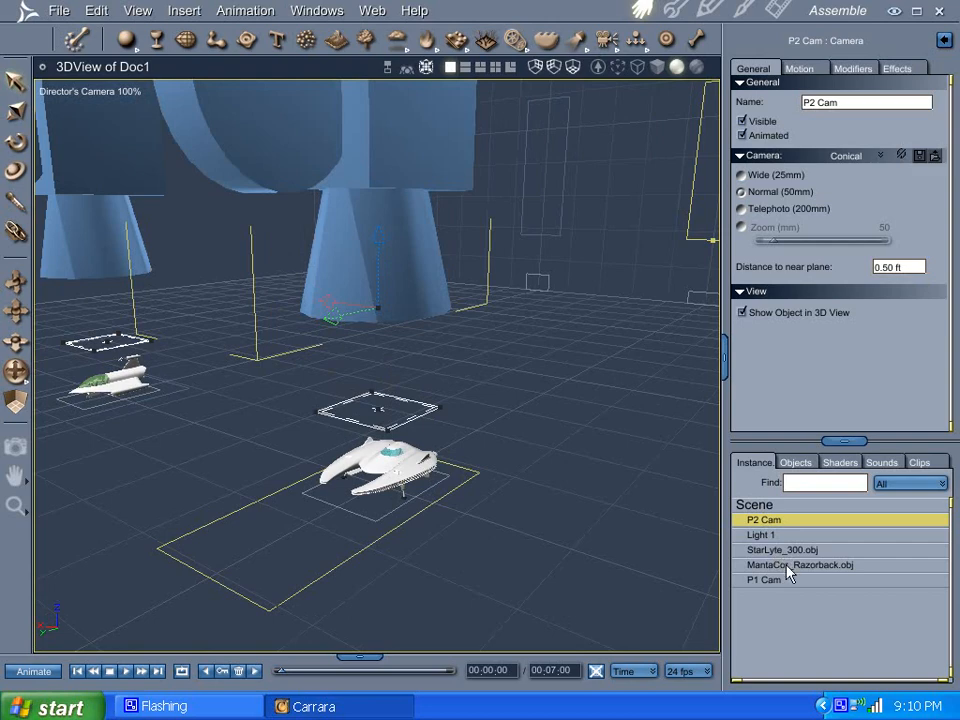
pyautogui.click(800, 564)
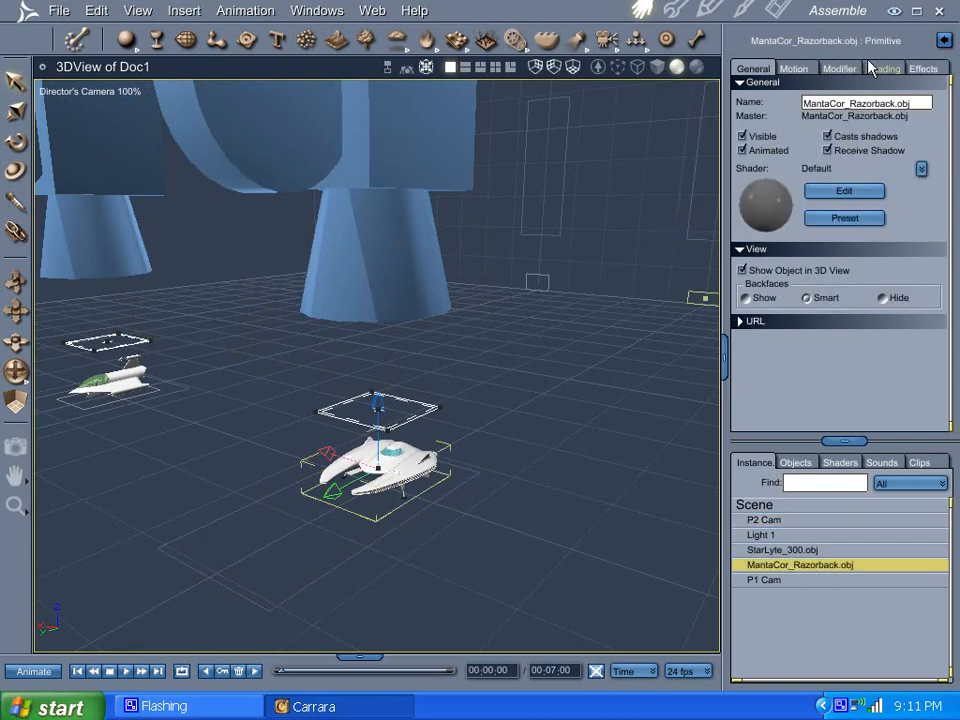
pyautogui.click(882, 68)
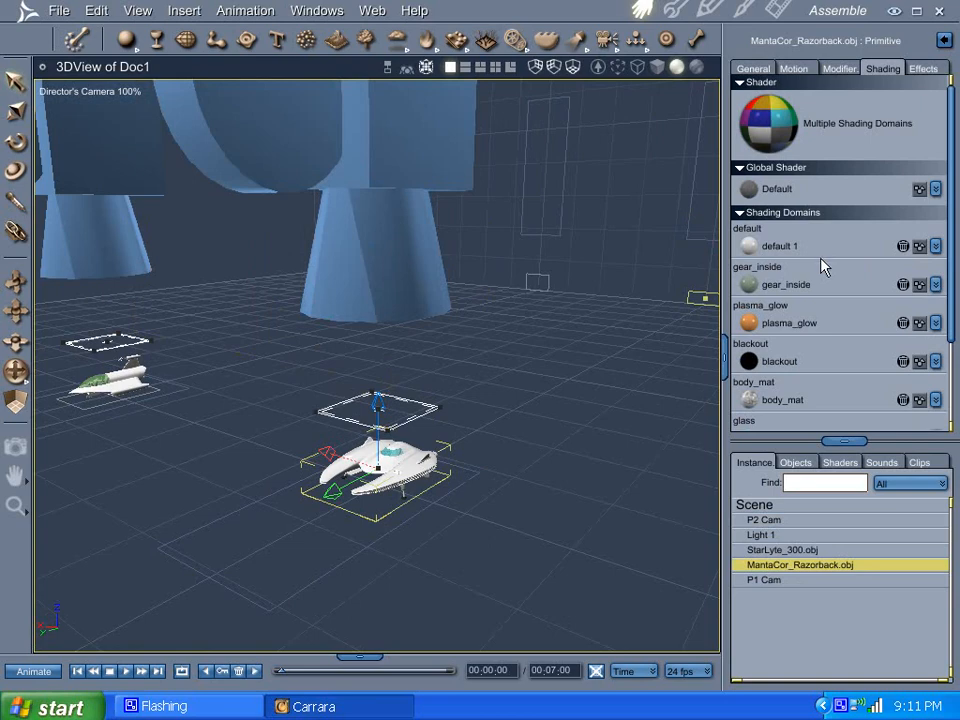
pyautogui.moveTo(881, 258)
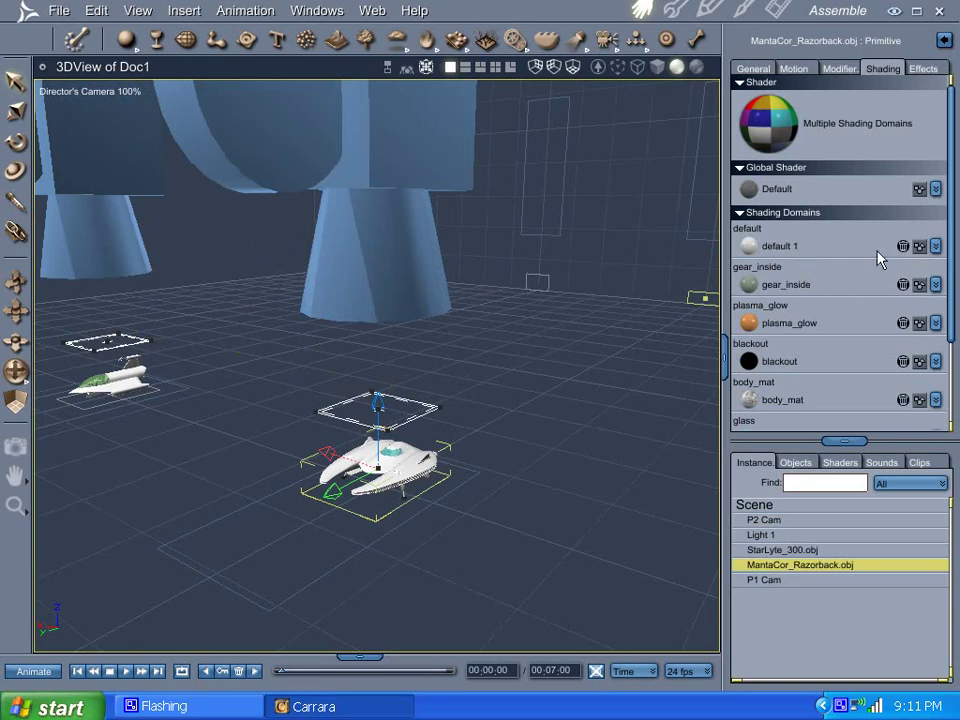
# Step: Apply the Metal > Green Patina preset to the Razorback's body_mat domain
pyautogui.click(935, 246)
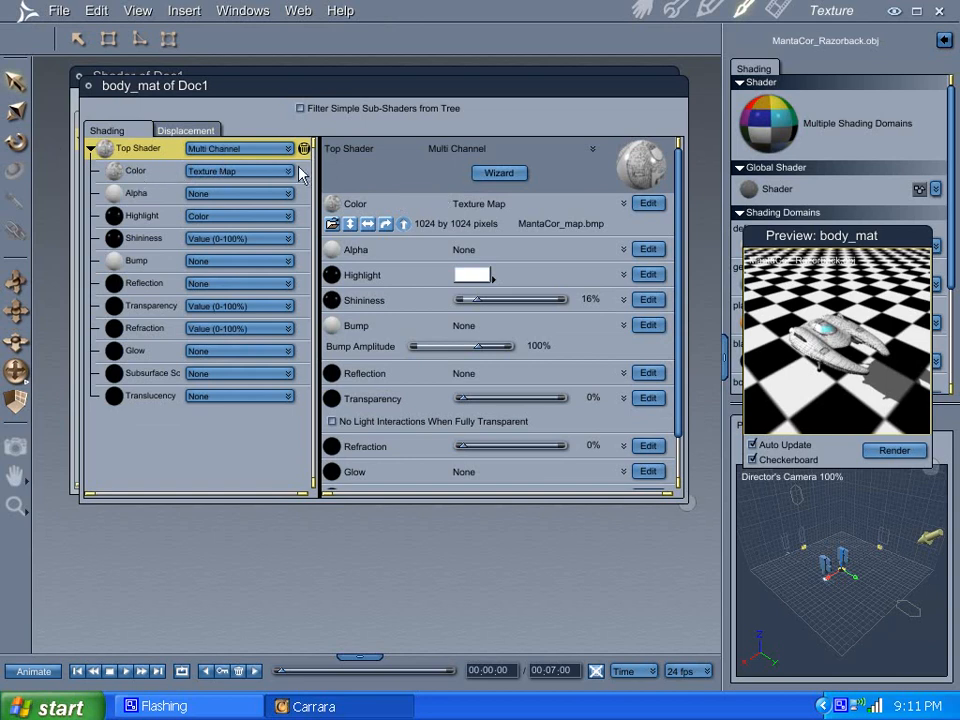
pyautogui.click(499, 172)
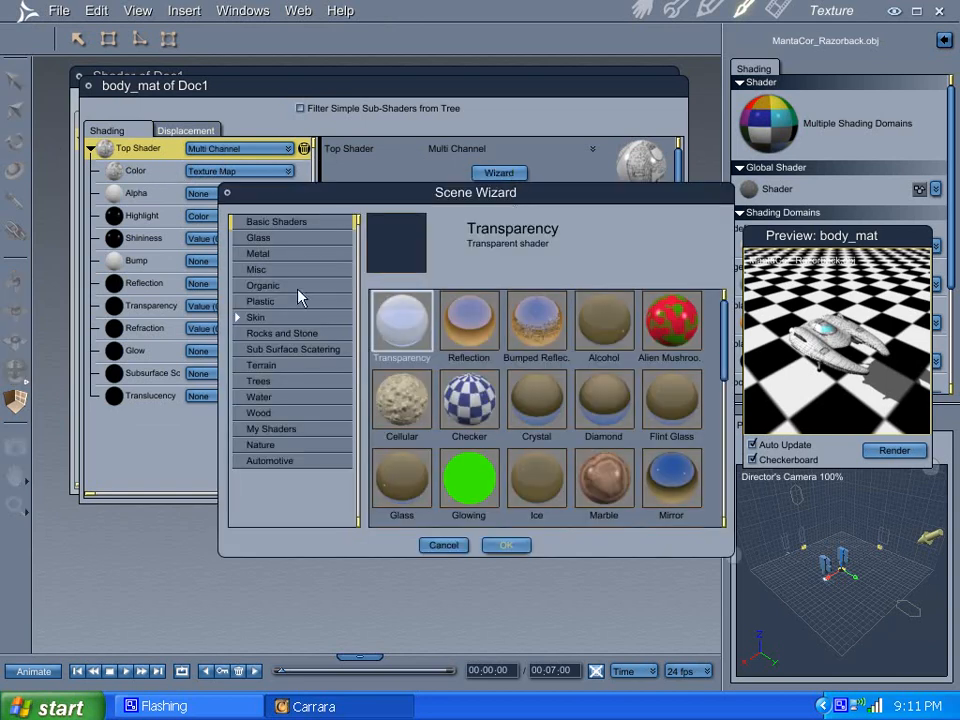
pyautogui.moveTo(267, 227)
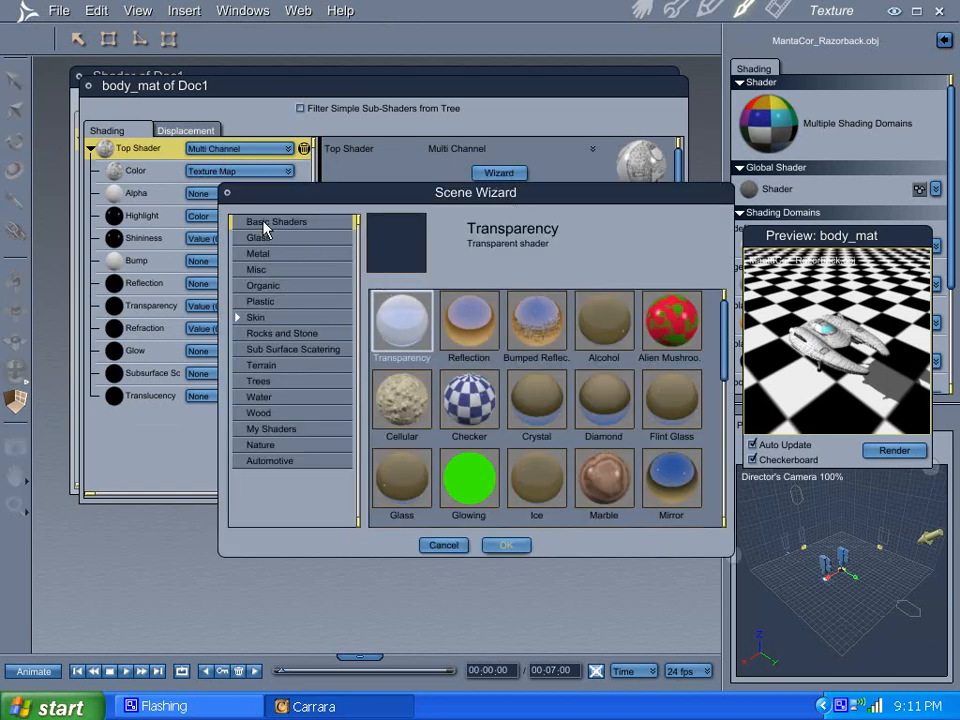
pyautogui.click(258, 237)
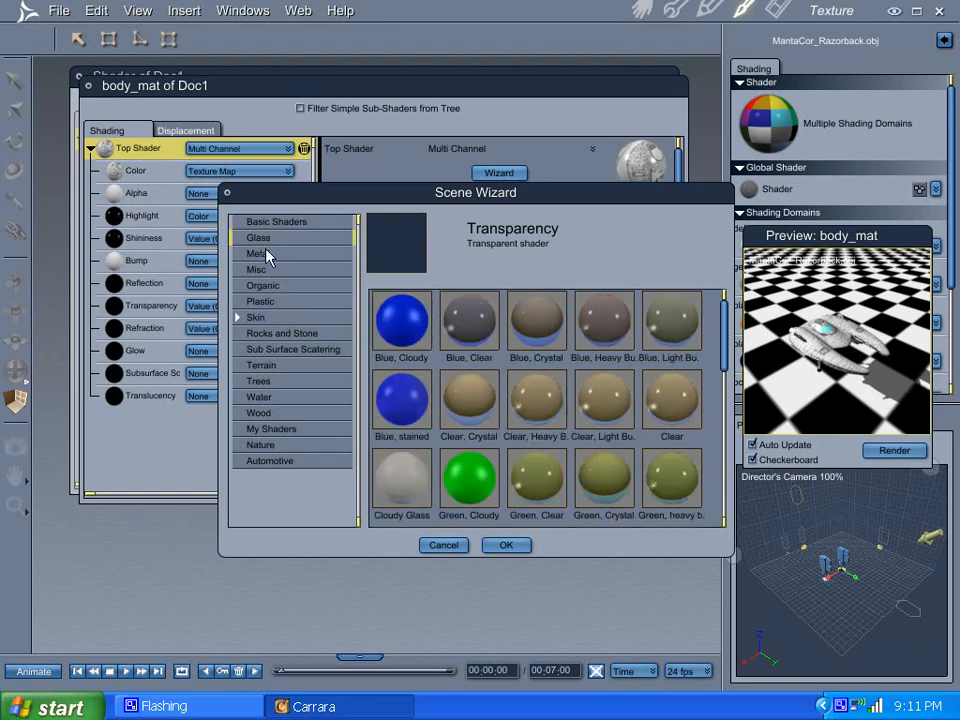
pyautogui.click(258, 253)
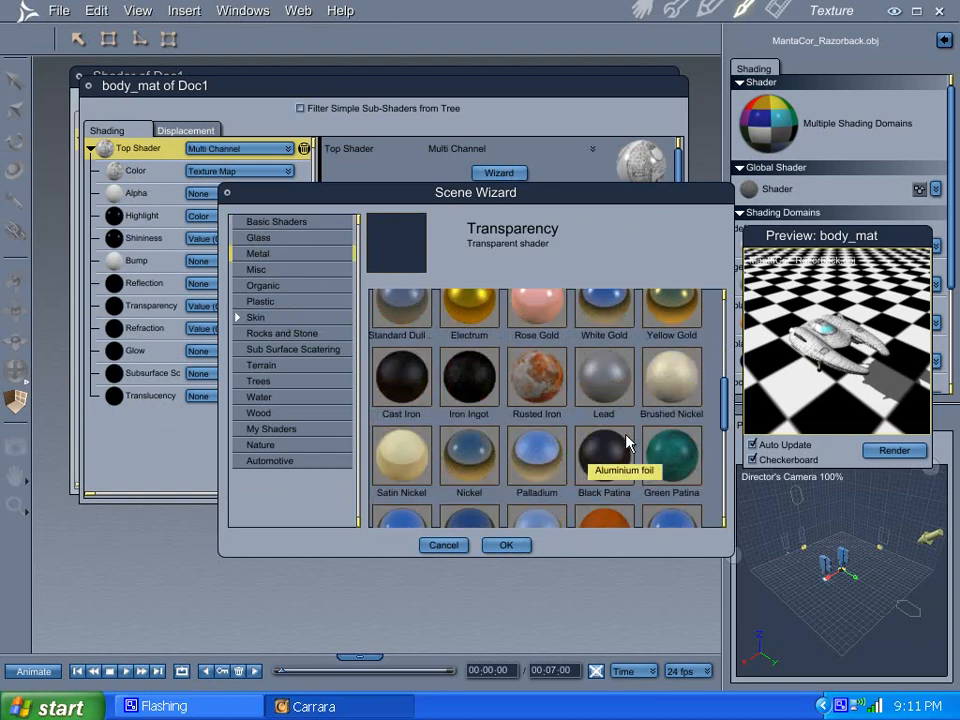
pyautogui.click(671, 460)
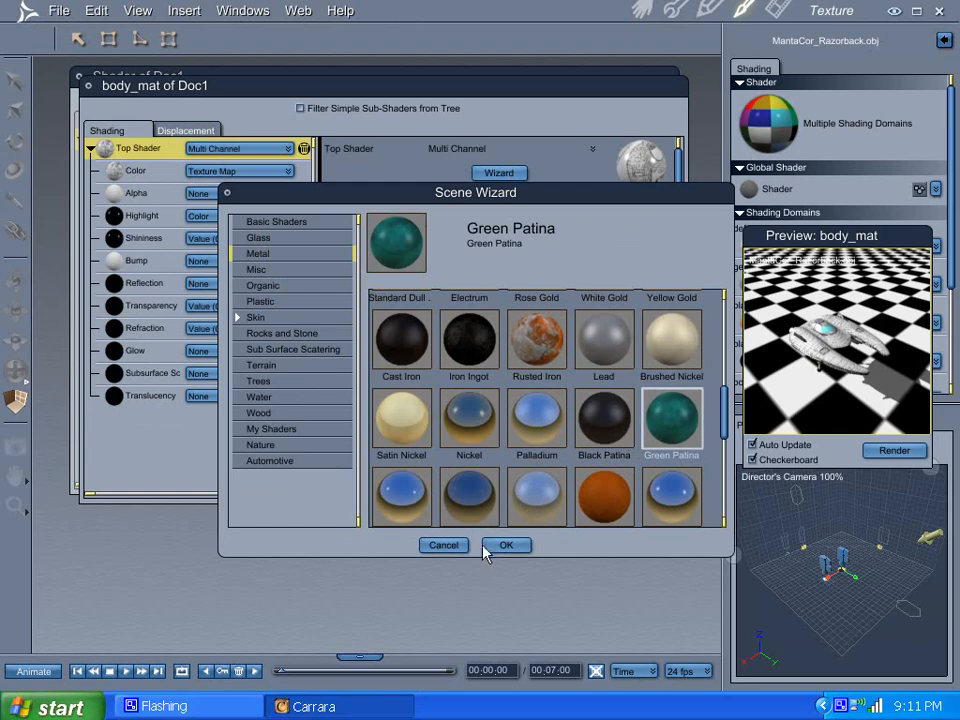
pyautogui.click(506, 545)
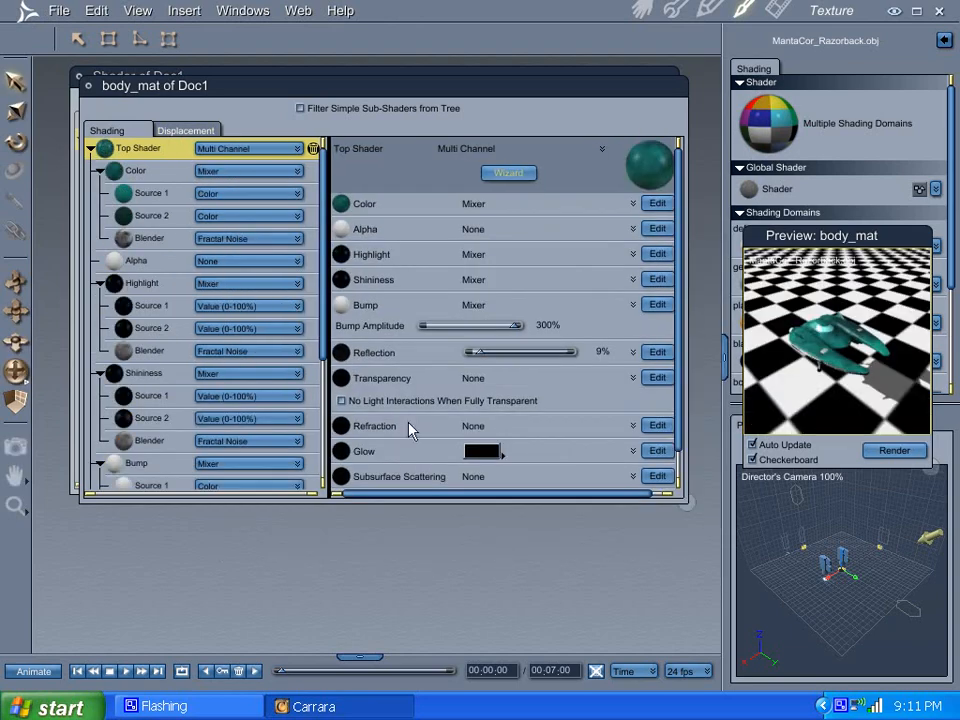
pyautogui.moveTo(478, 320)
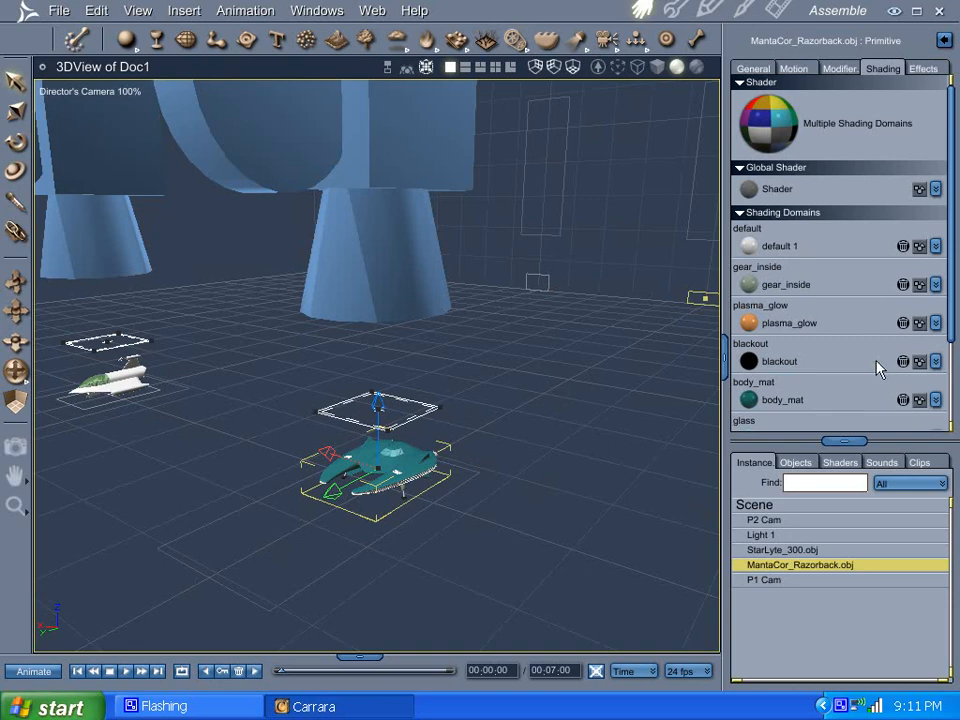
# Step: Apply the Glass > Blue, Crystal preset to the Razorback's glass domain
pyautogui.scroll(-3)
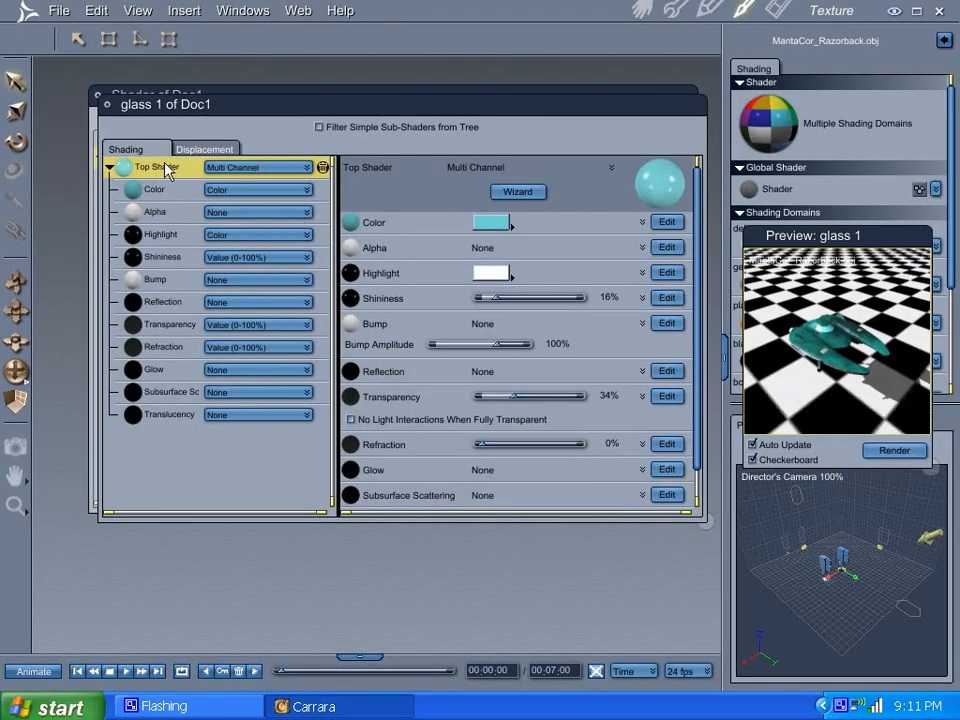
pyautogui.moveTo(525, 203)
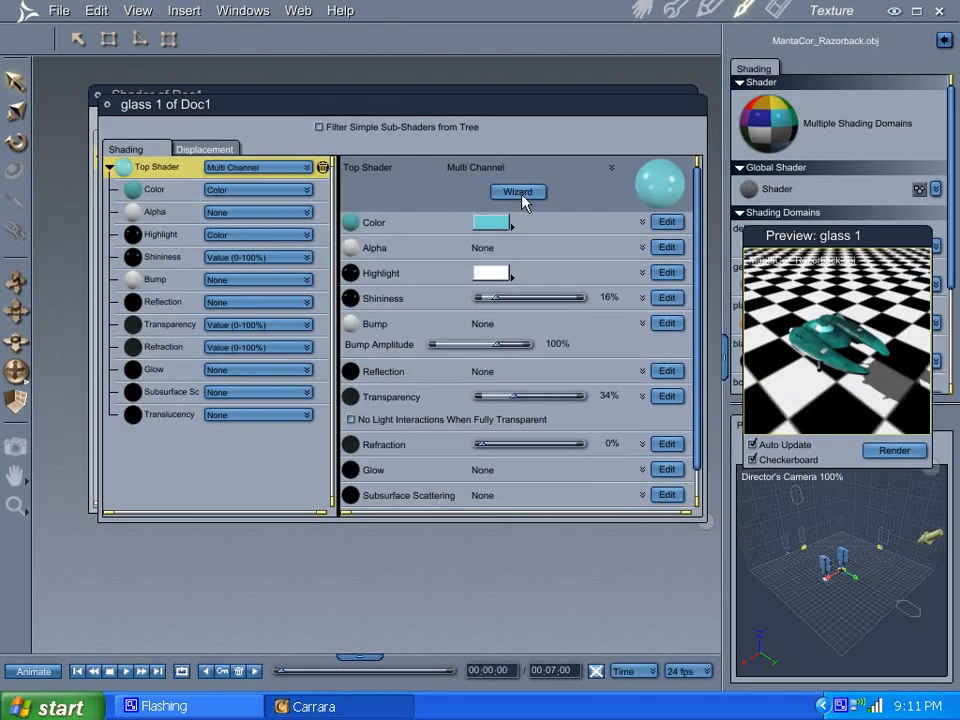
pyautogui.click(518, 191)
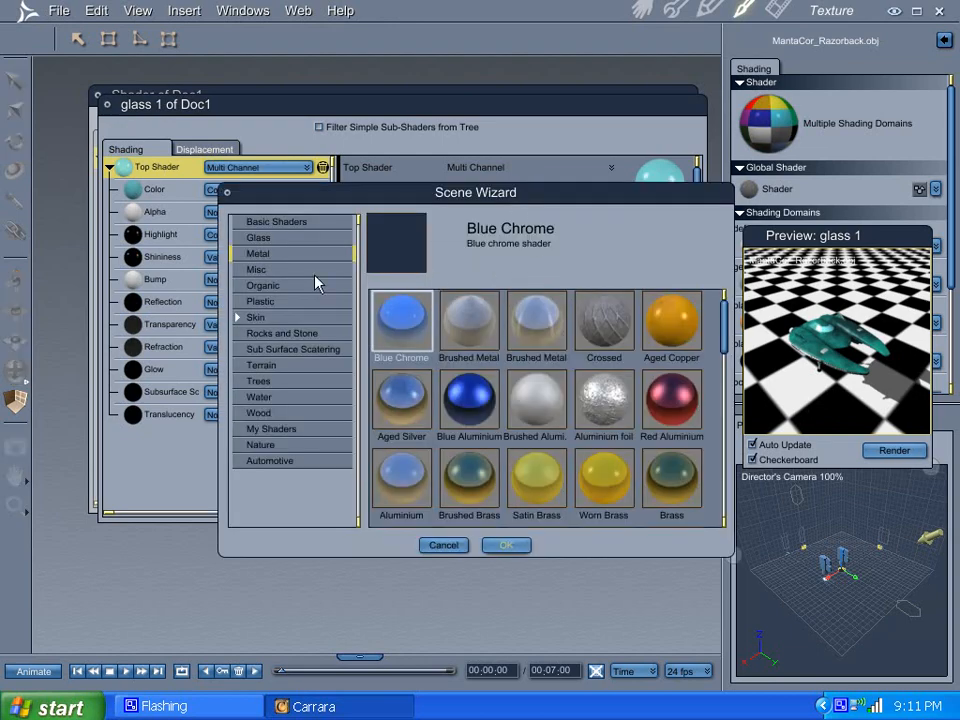
pyautogui.click(258, 237)
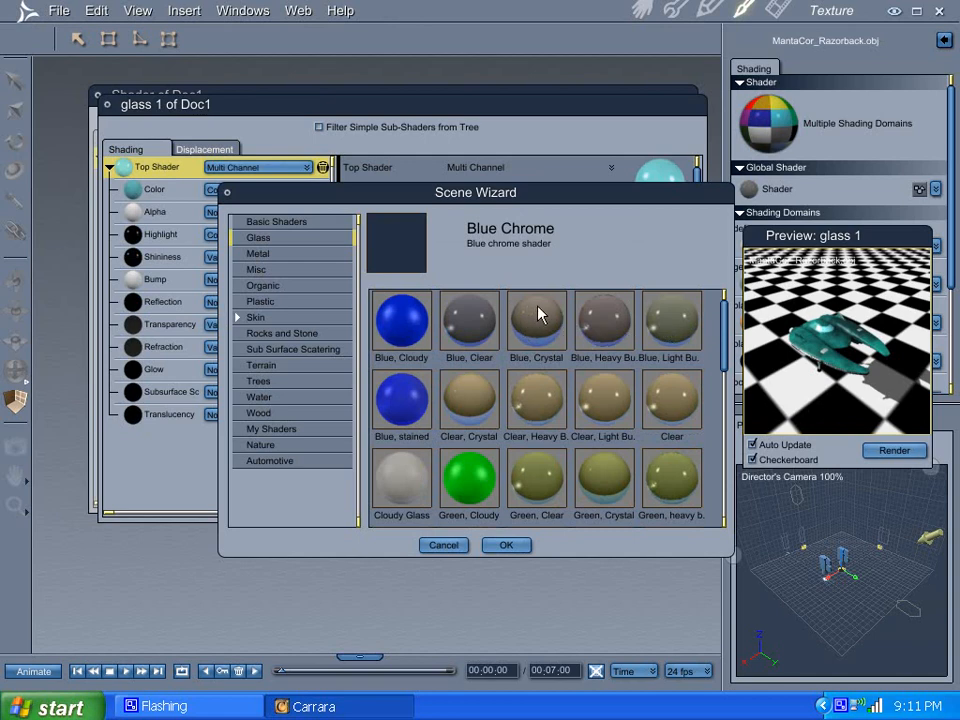
pyautogui.click(536, 322)
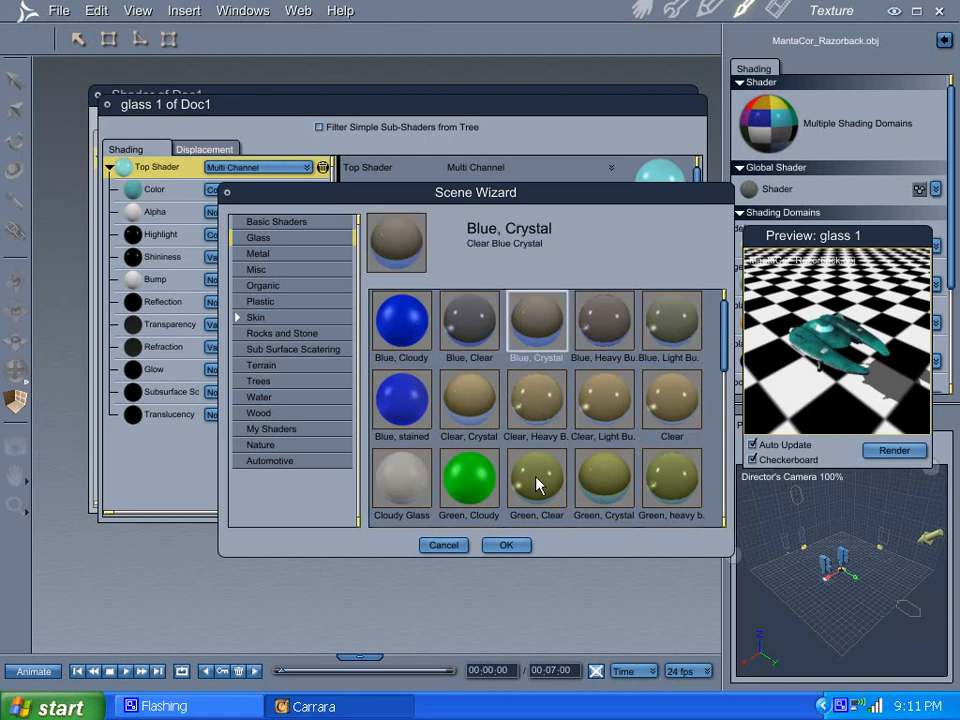
pyautogui.click(505, 545)
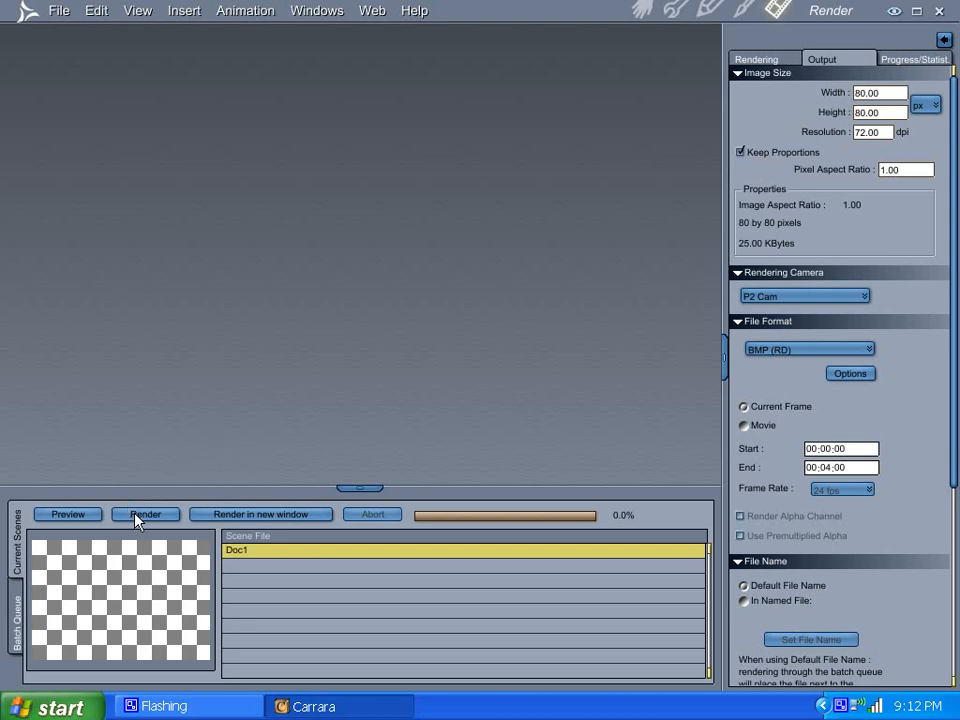
# Step: Render the Razorback as an 80 × 80 top-down image, Doc2.bmp
pyautogui.click(146, 514)
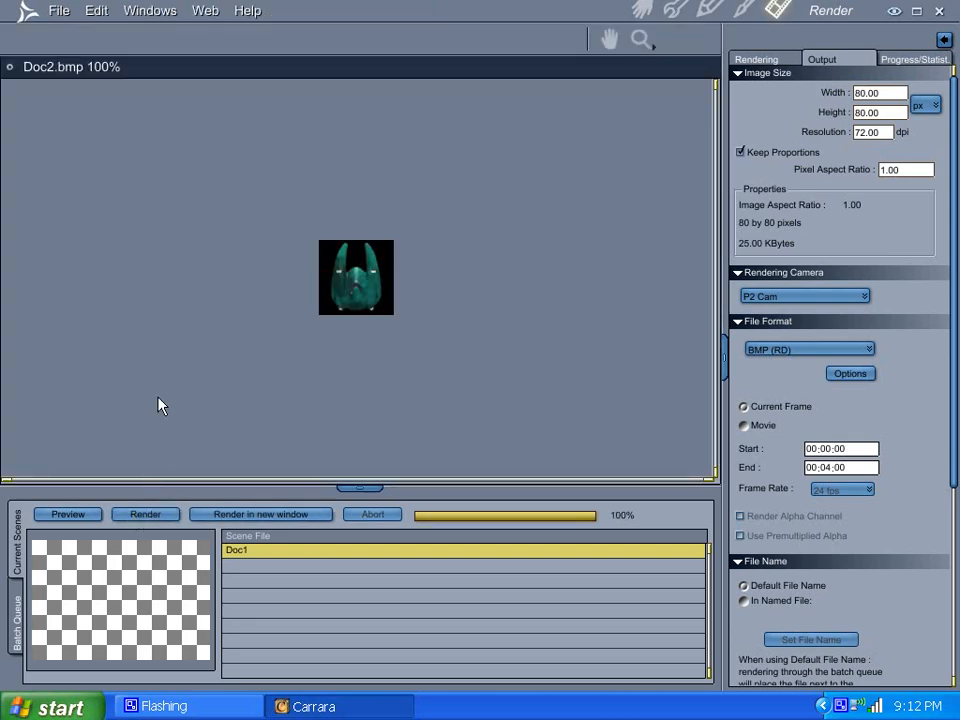
pyautogui.moveTo(257, 296)
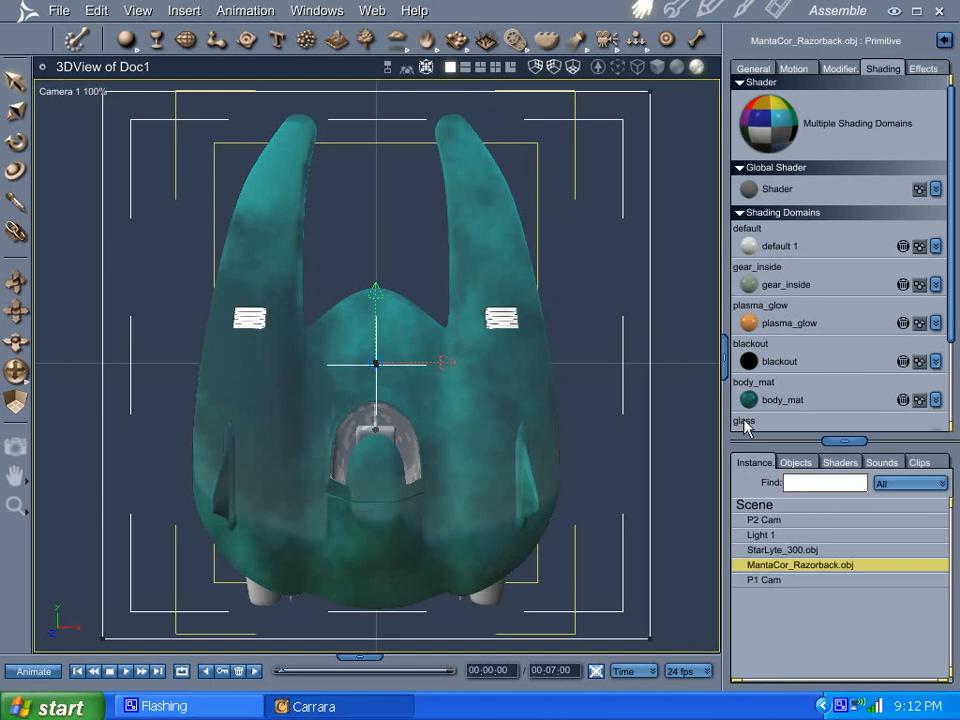
pyautogui.moveTo(780, 555)
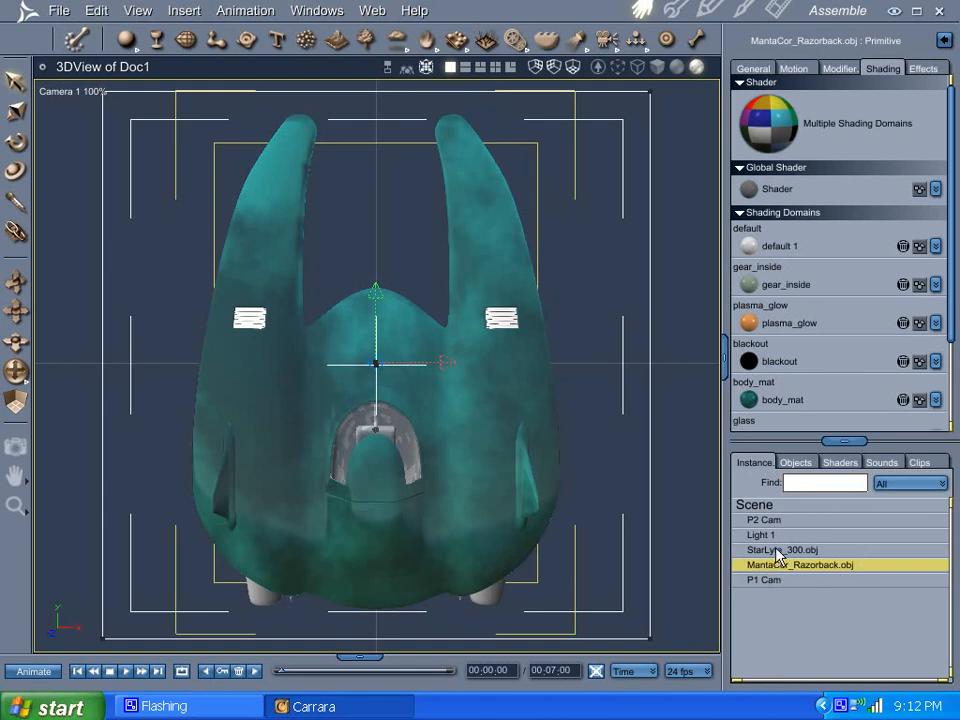
# Step: Select StarLyte_300.obj and switch to the camera viewing it from above
pyautogui.click(783, 549)
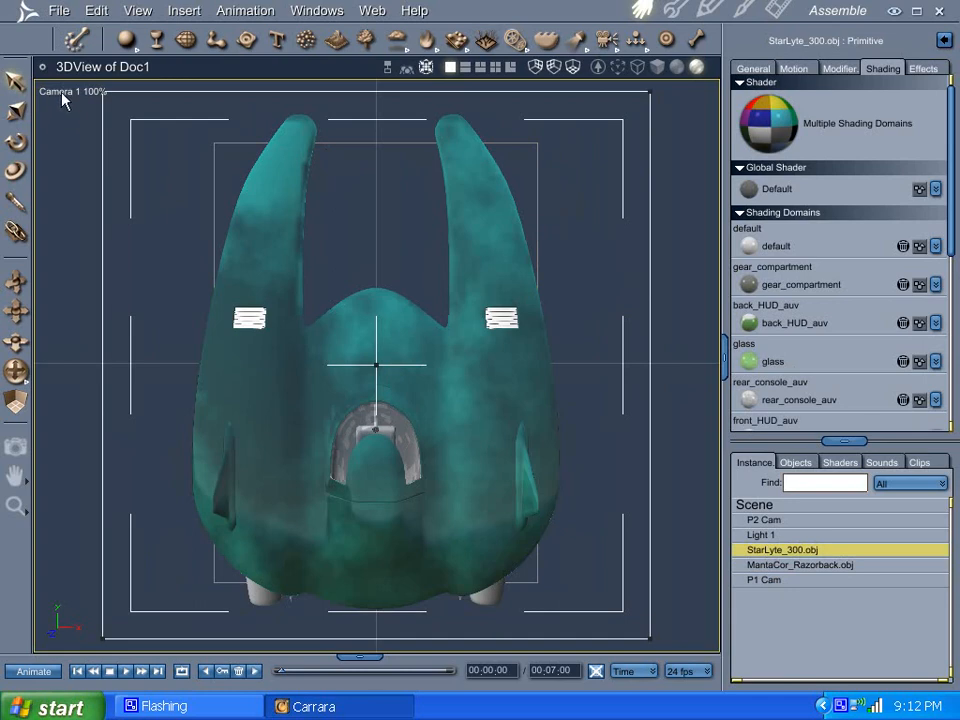
pyautogui.click(70, 91)
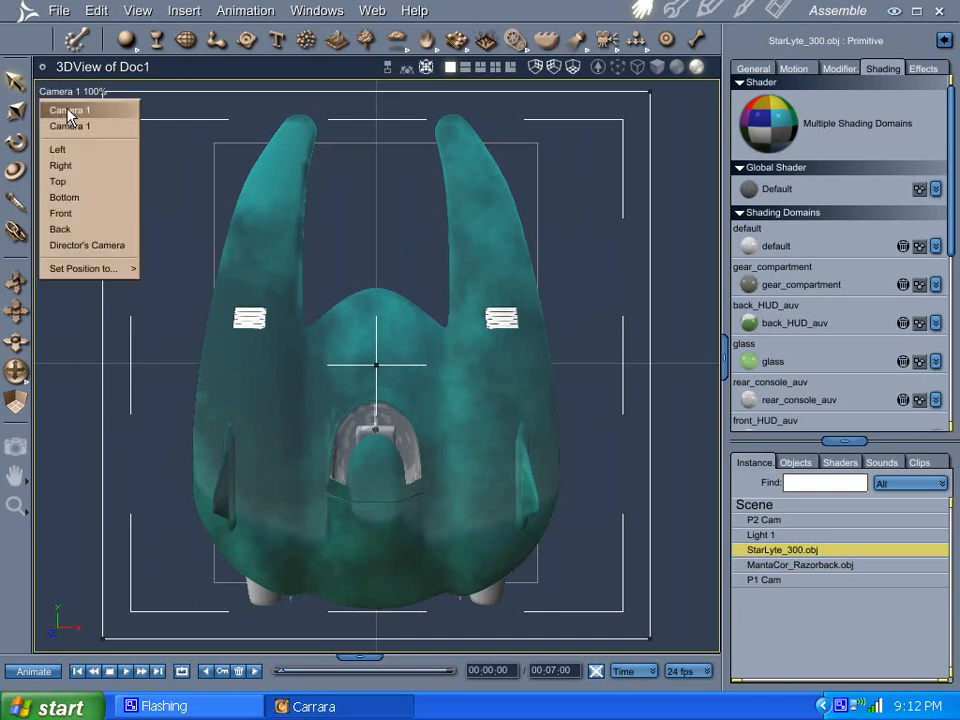
pyautogui.click(68, 110)
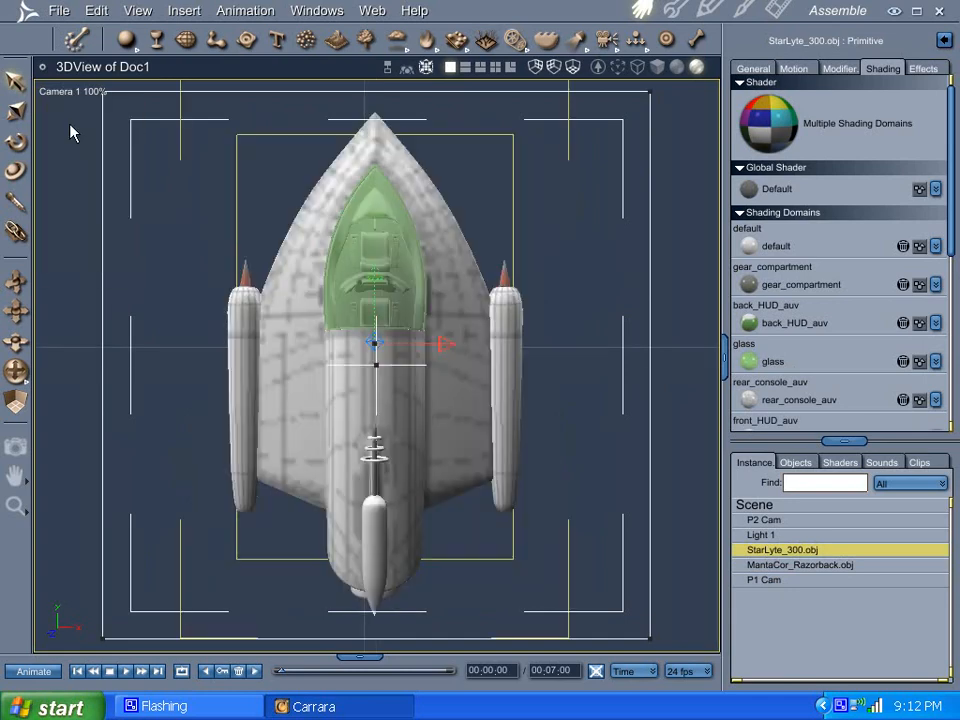
pyautogui.moveTo(810, 307)
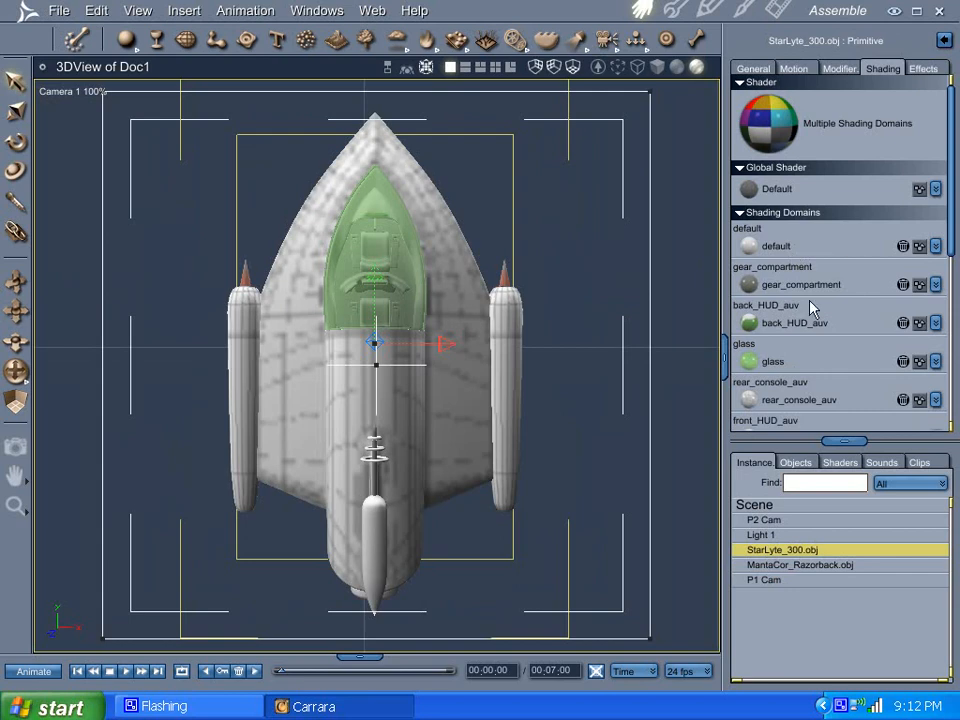
pyautogui.moveTo(870, 335)
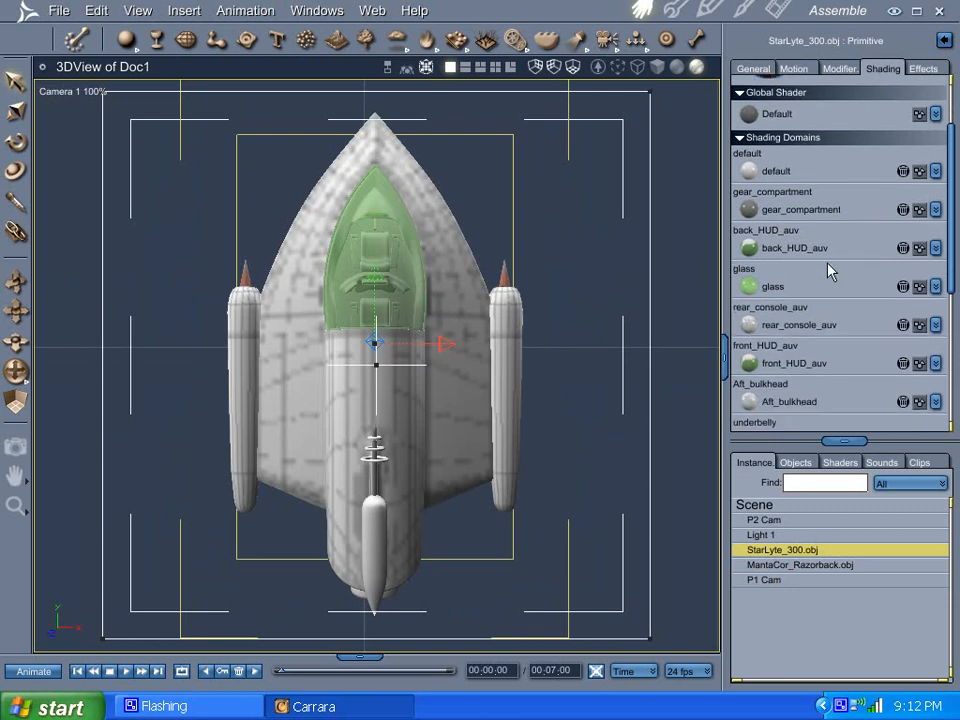
pyautogui.scroll(-3)
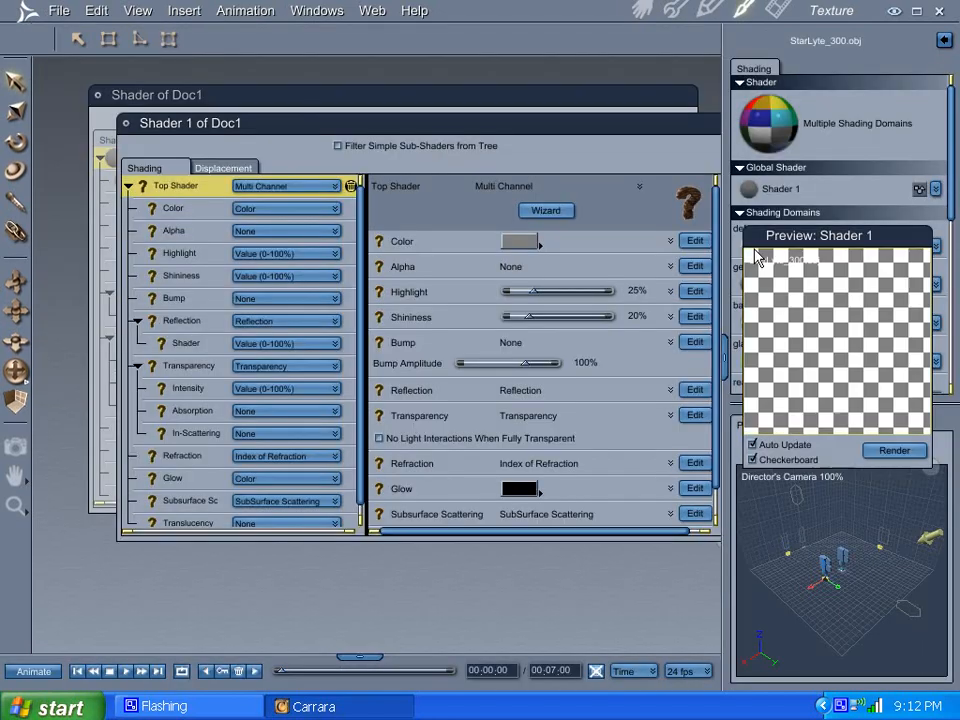
# Step: Apply the Blue, Crystal glass preset to the StarLyte glass
pyautogui.click(546, 210)
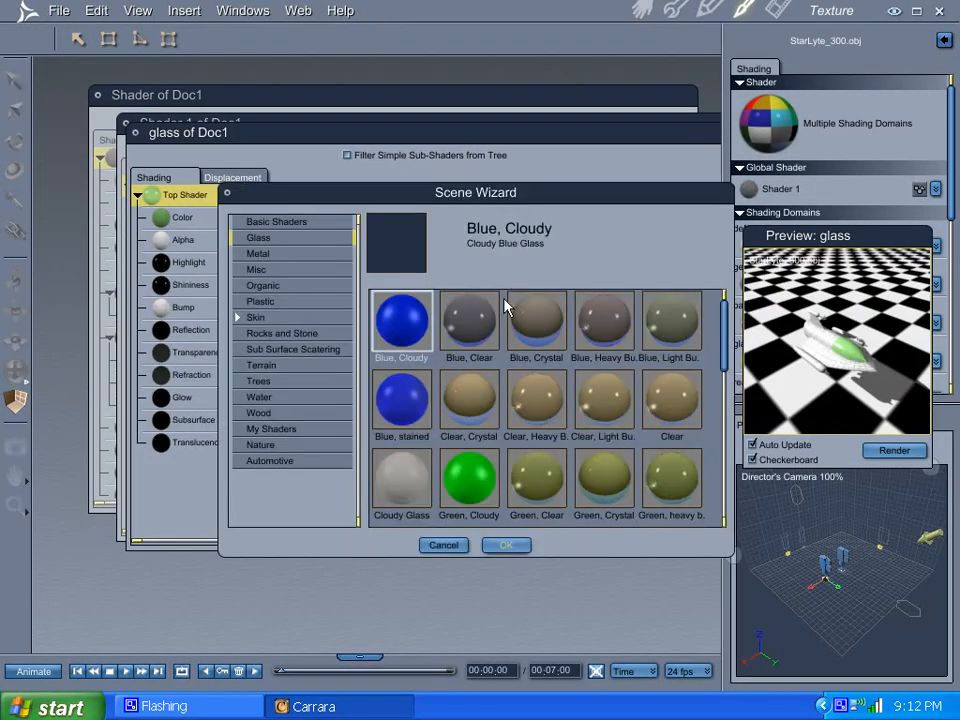
pyautogui.moveTo(470, 342)
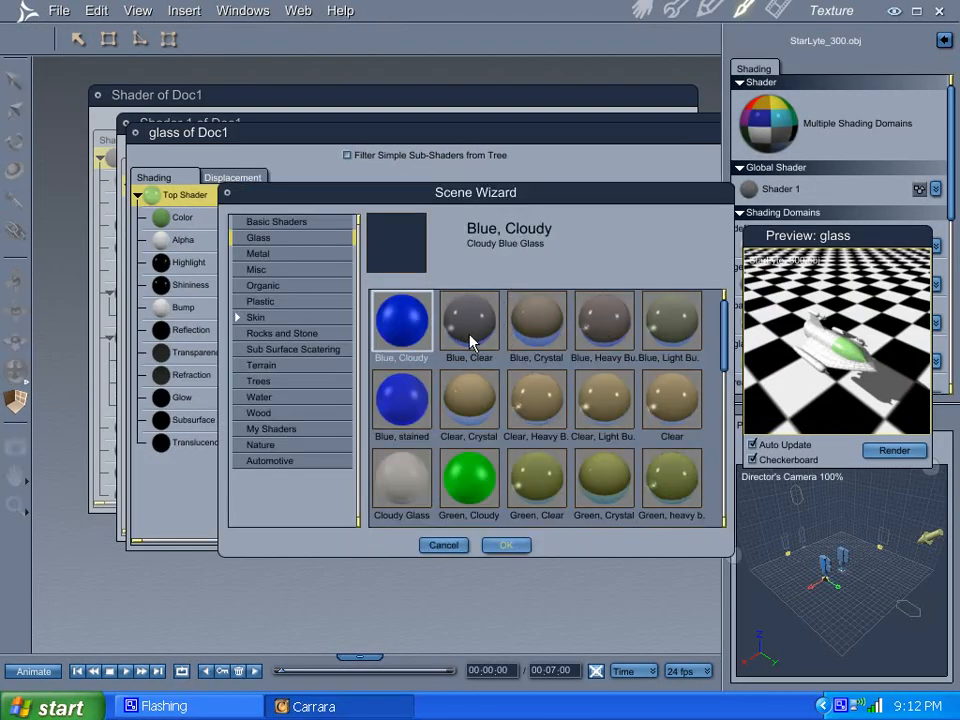
pyautogui.click(536, 320)
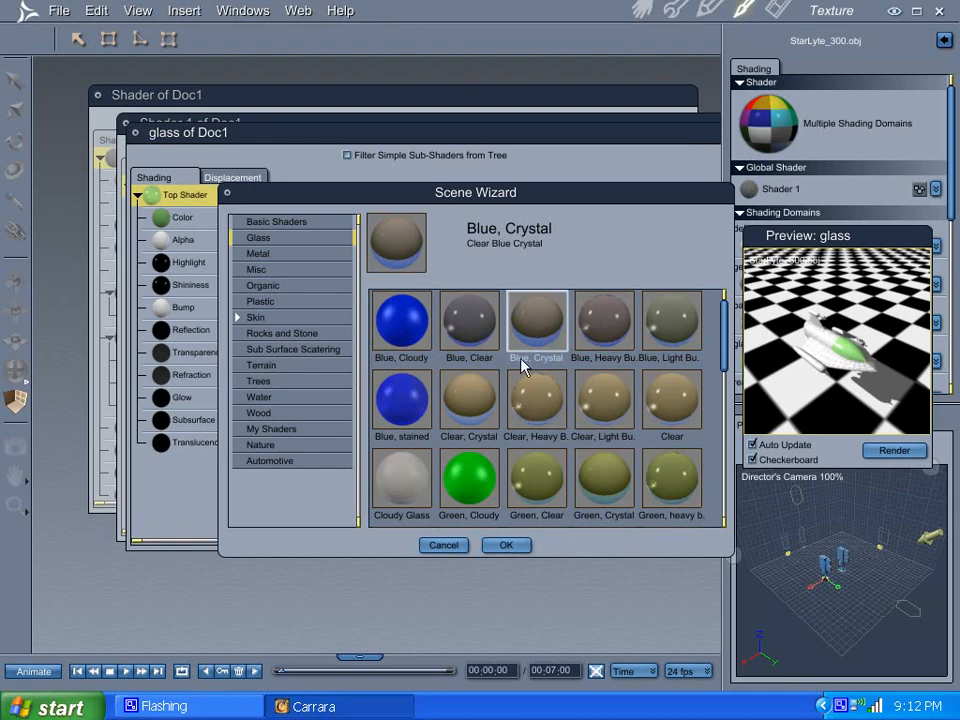
pyautogui.click(506, 545)
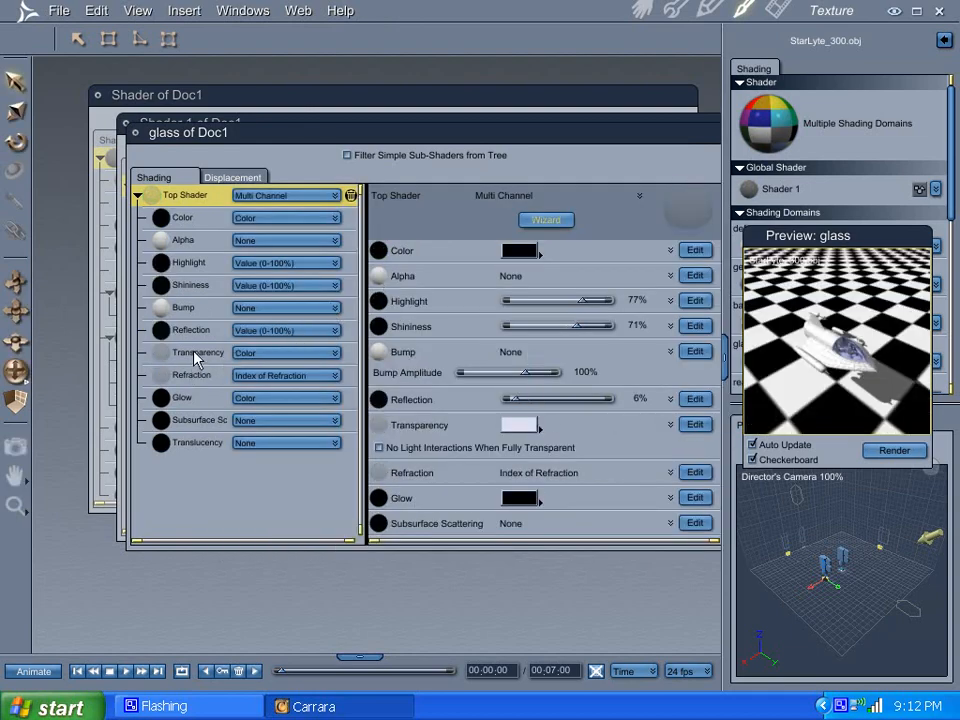
# Step: Set the glass transparency intensity to a 0-100% value of about 60
pyautogui.click(197, 352)
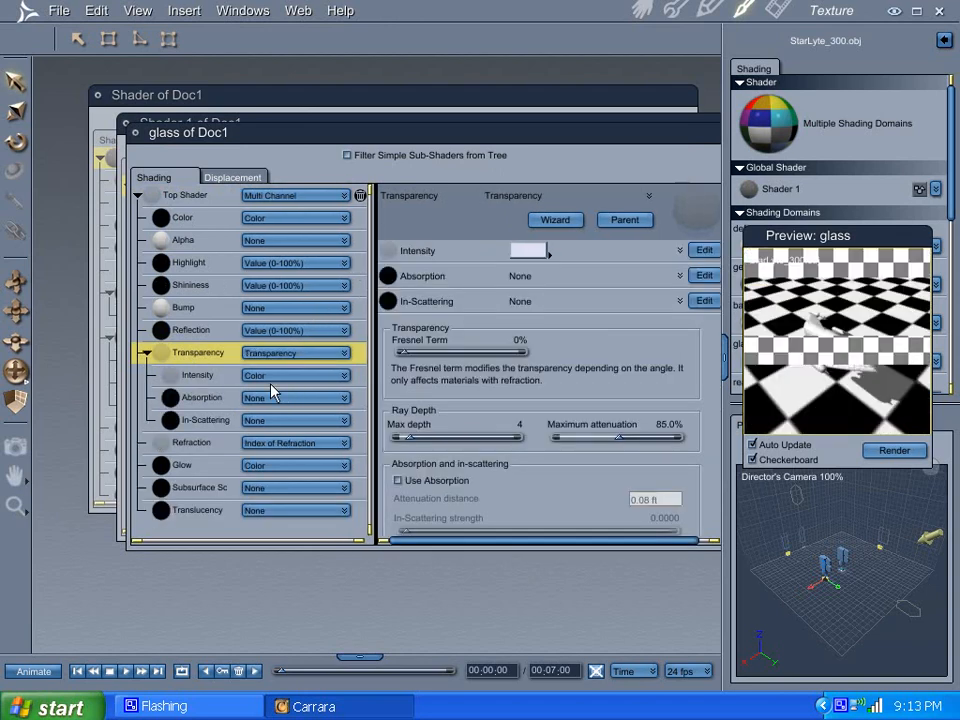
pyautogui.click(197, 374)
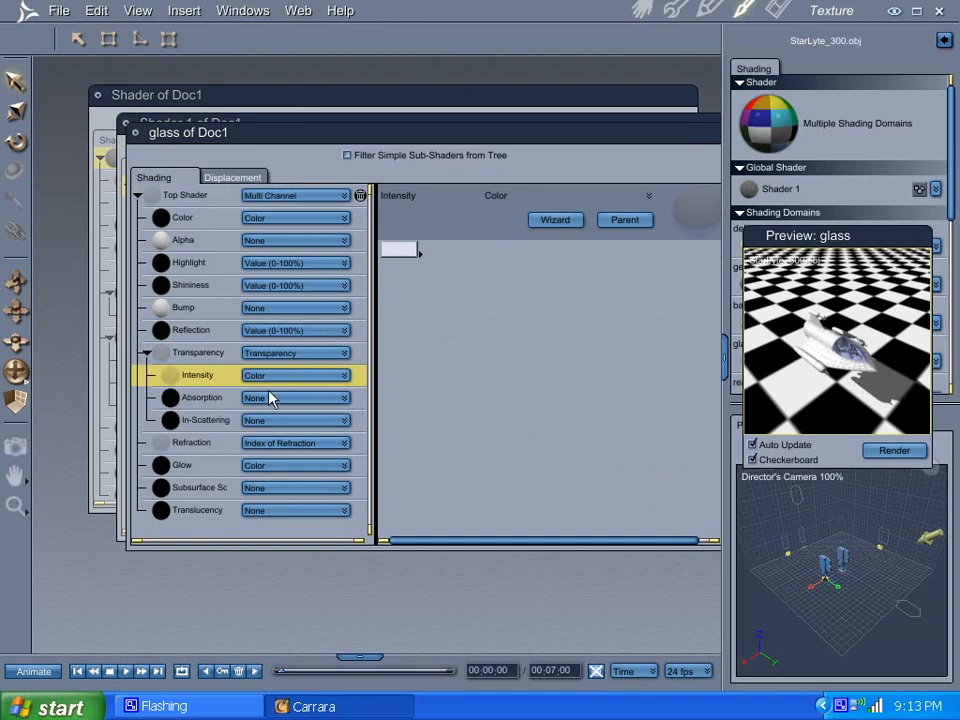
pyautogui.click(295, 375)
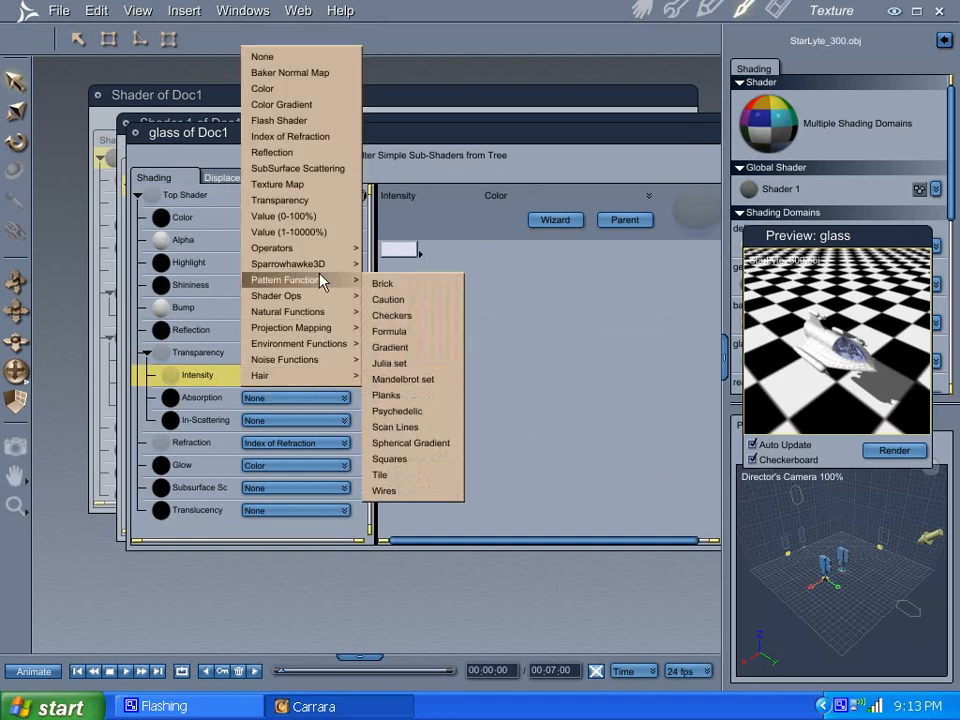
pyautogui.click(288, 231)
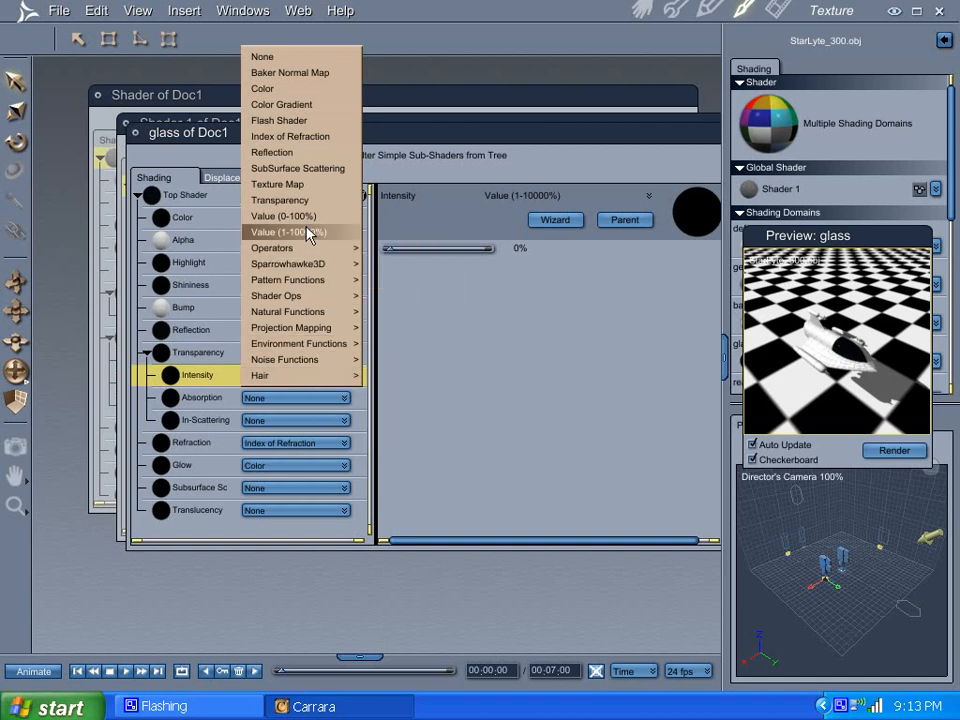
pyautogui.click(283, 216)
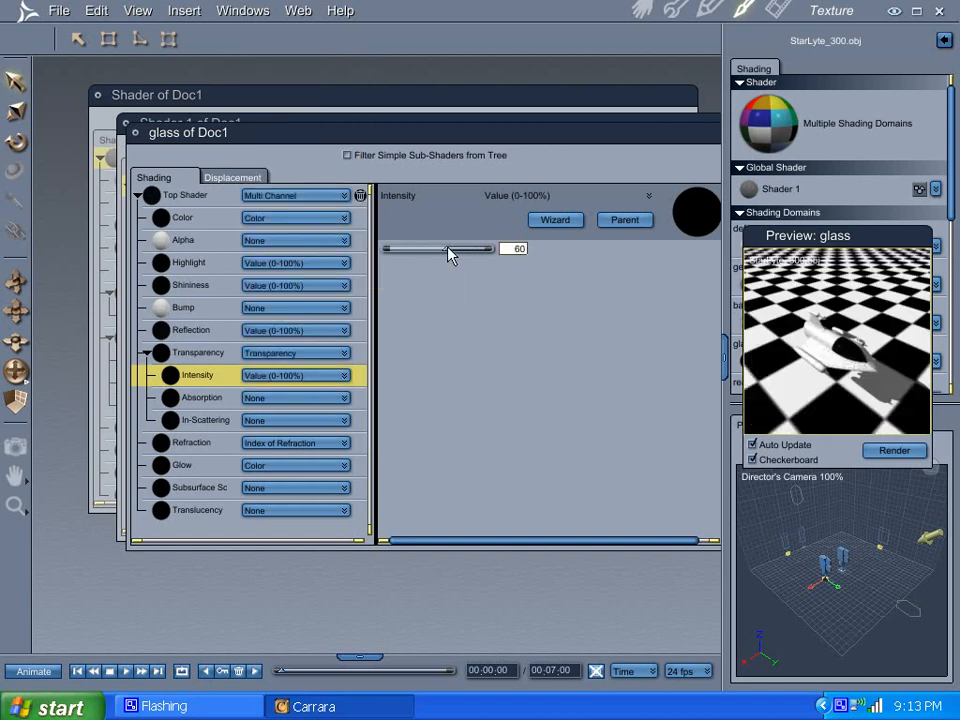
pyautogui.moveTo(450, 248); pyautogui.dragTo(475, 248)
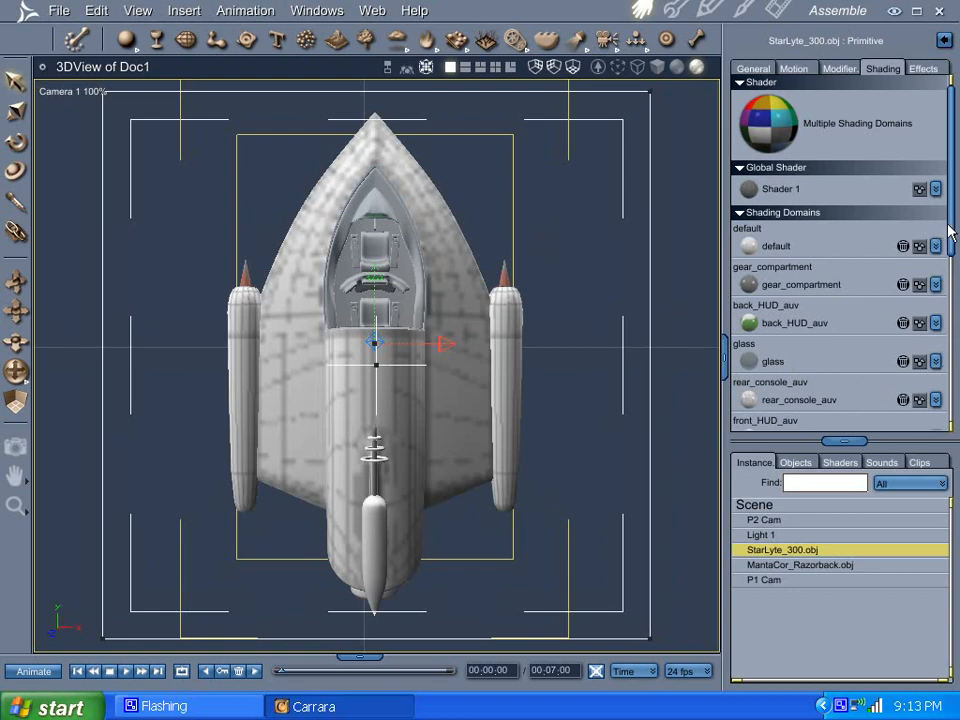
pyautogui.scroll(-3)
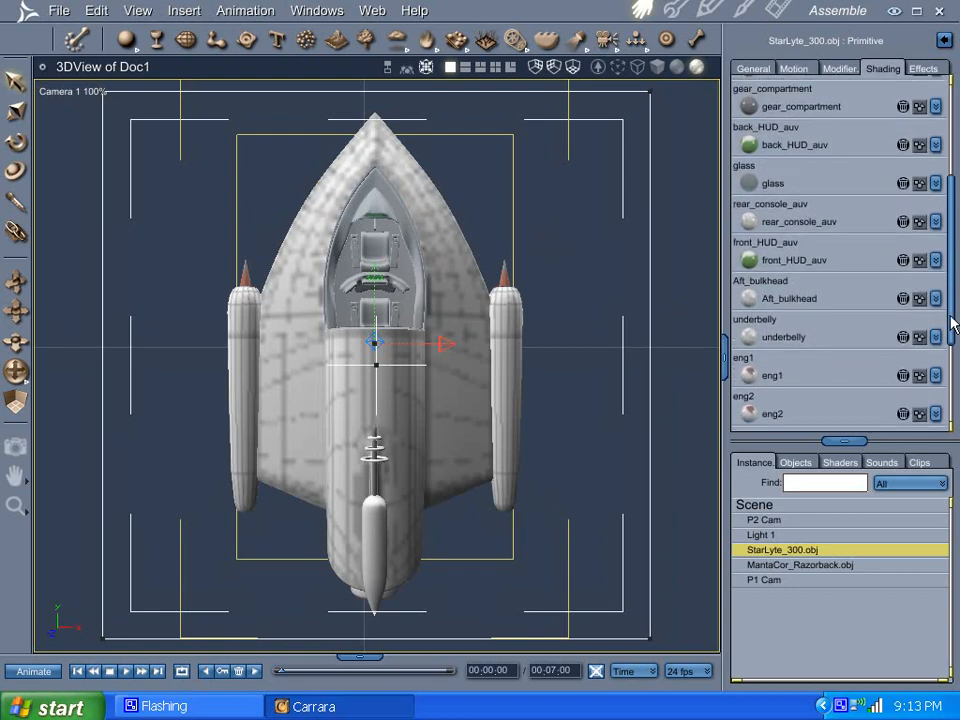
pyautogui.scroll(3)
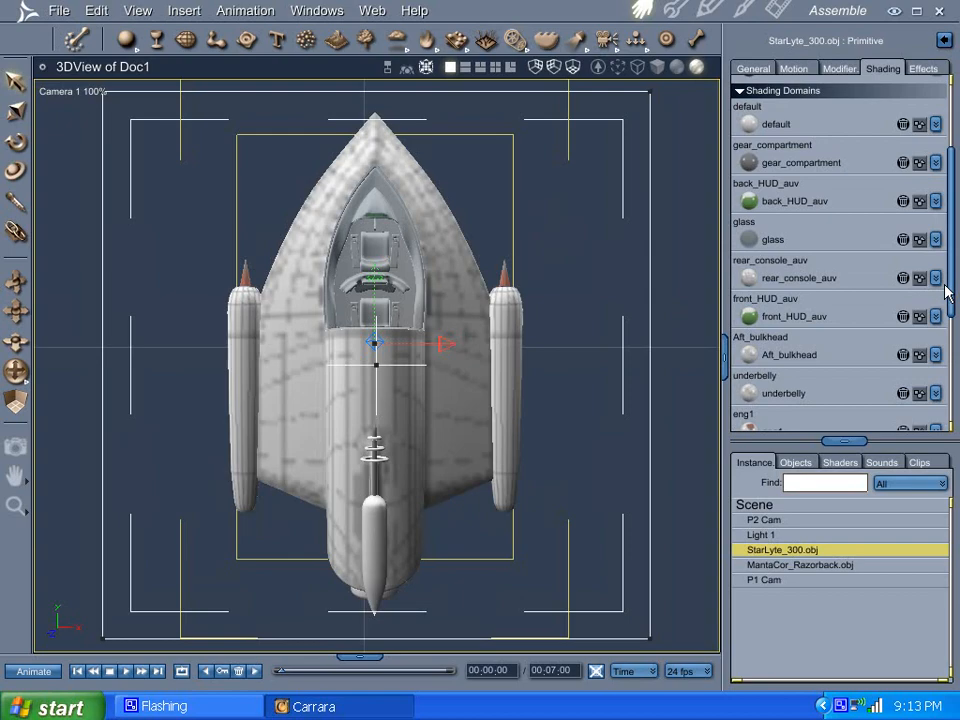